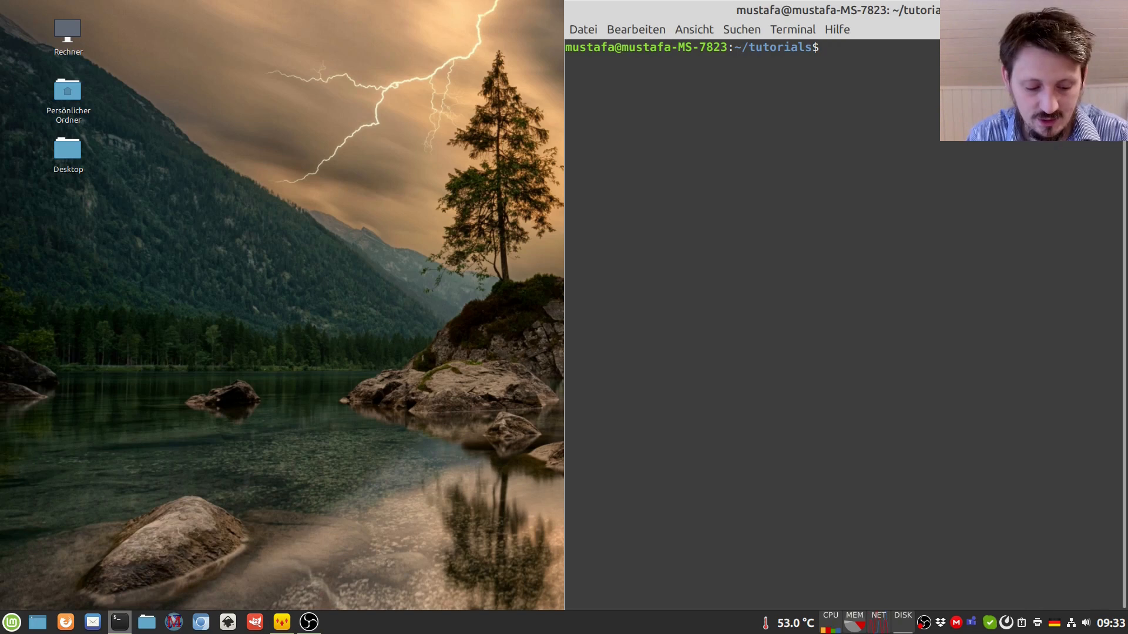
- Open tutorial27.C in the xed editor from the terminal
{"action": "type", "text": "xed tutorial27.C"}
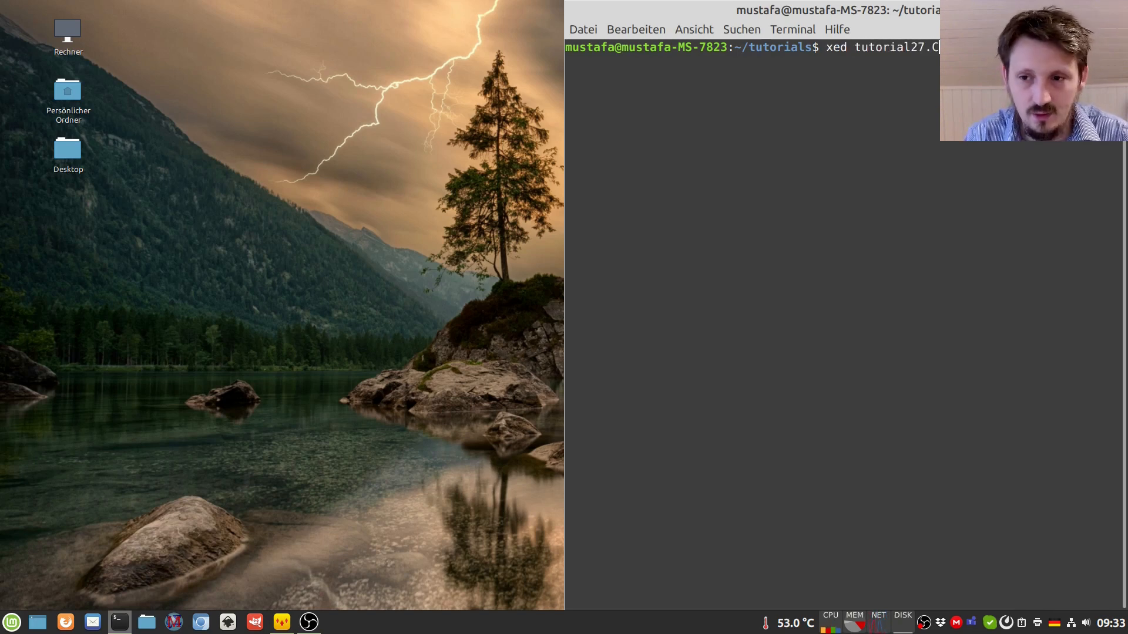
{"action": "left_click", "coordinate": [616, 82]}
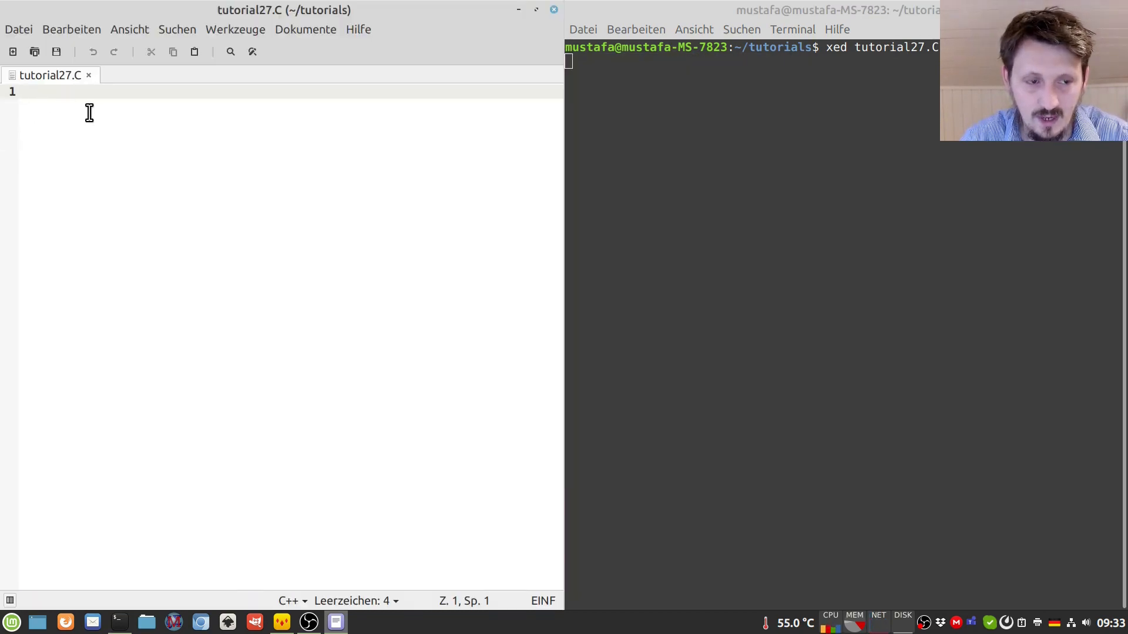
- Start the void tutorial27() function and declare TF1 *f = new TF1 named "f"
{"action": "type", "text": "void"}
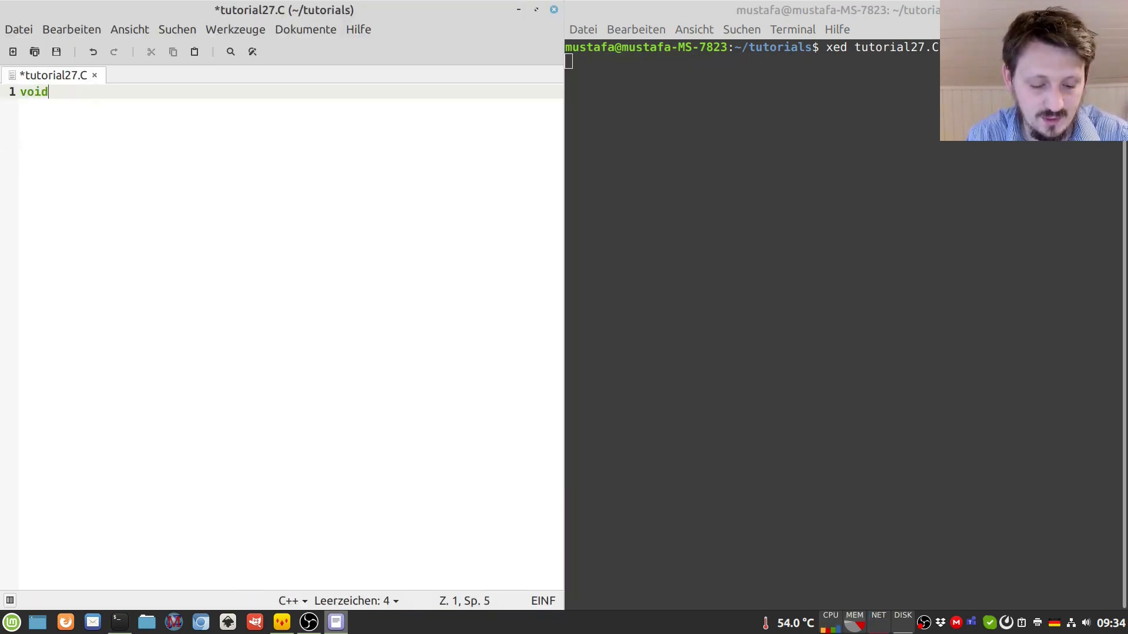
{"action": "type", "text": "tutorial27("}
{"action": "type", "text": "{"}
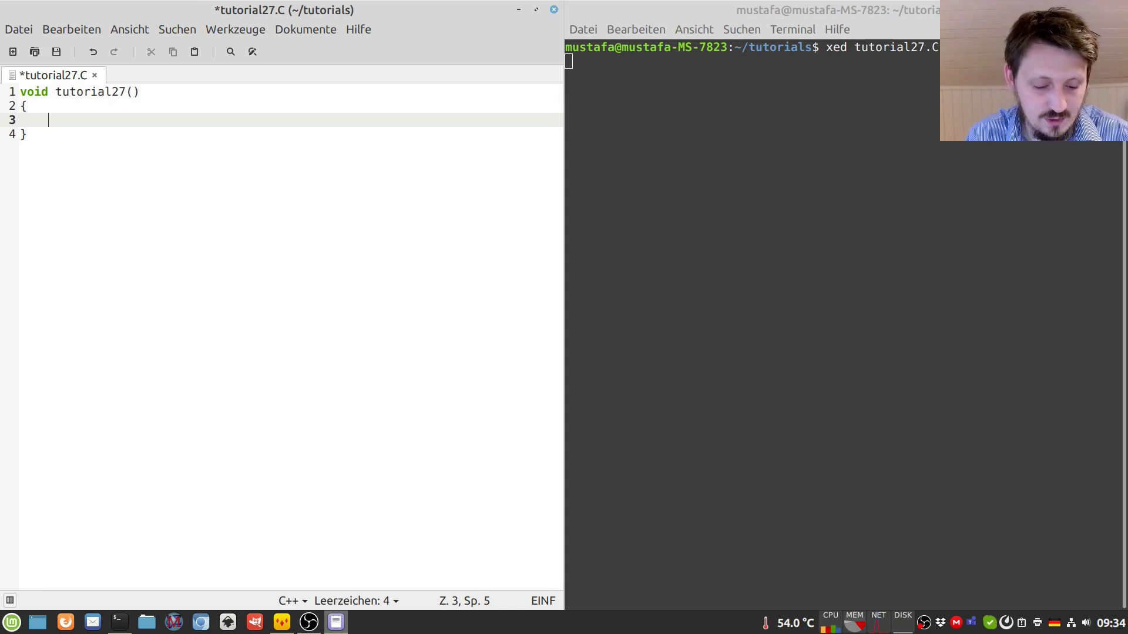
{"action": "type", "text": "TF1"}
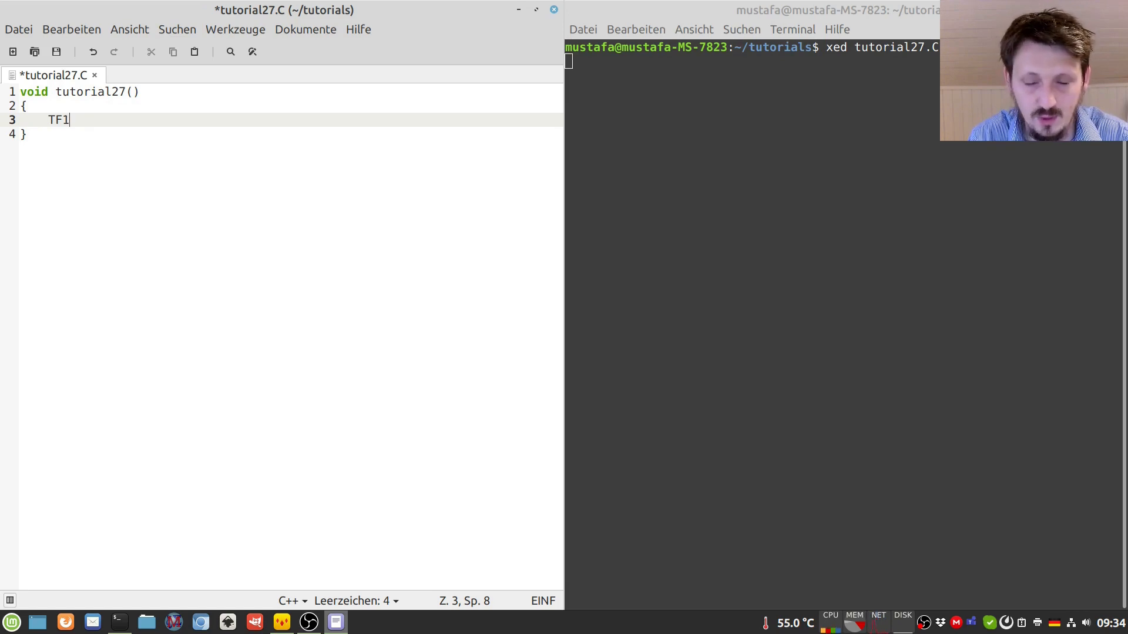
{"action": "type", "text": "*f"}
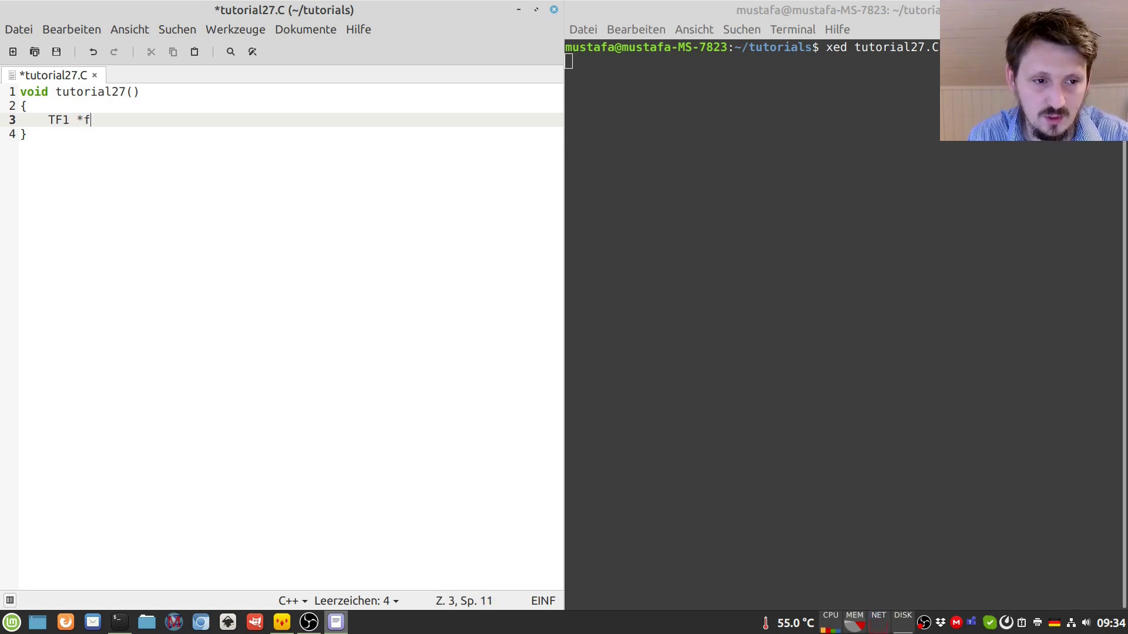
{"action": "type", "text": "= new"}
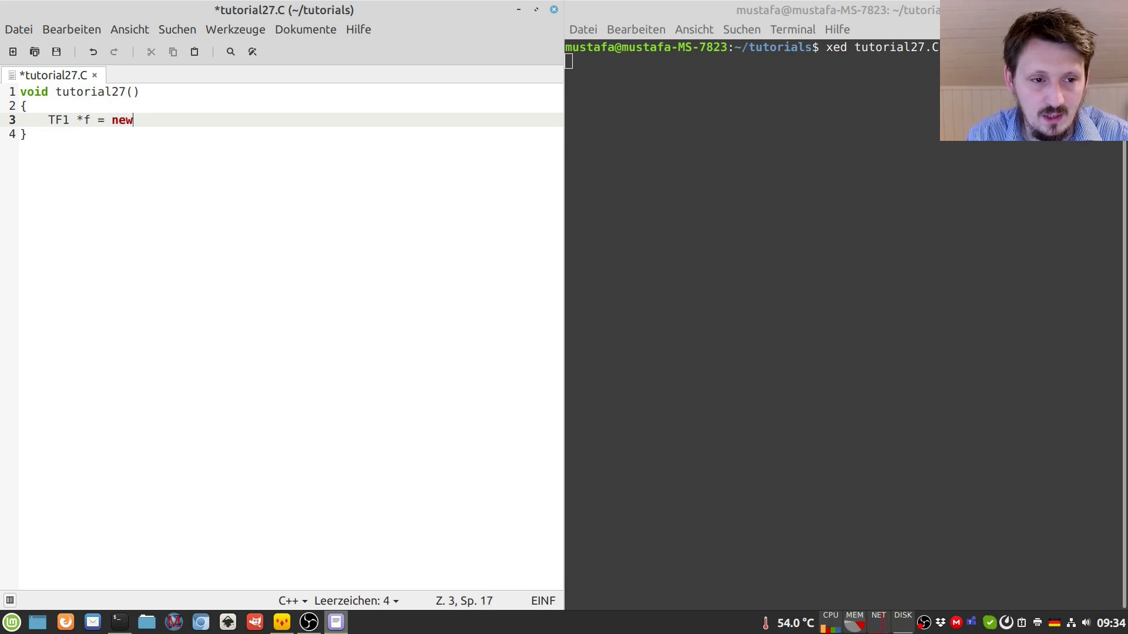
{"action": "type", "text": "TF1("}
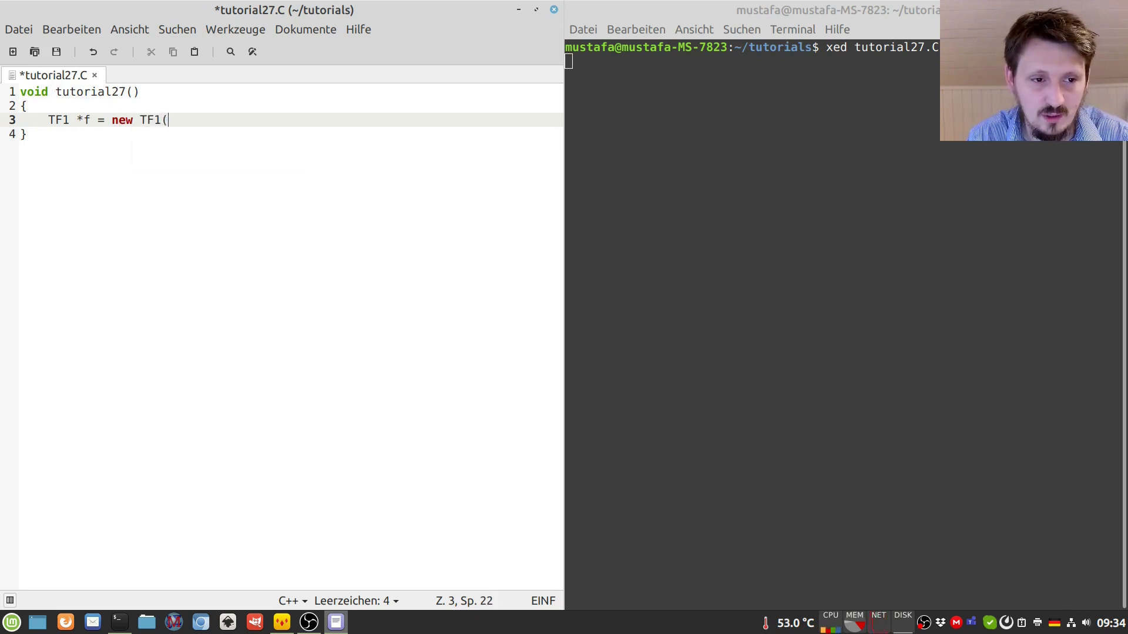
{"action": "type", "text": "\"f"}
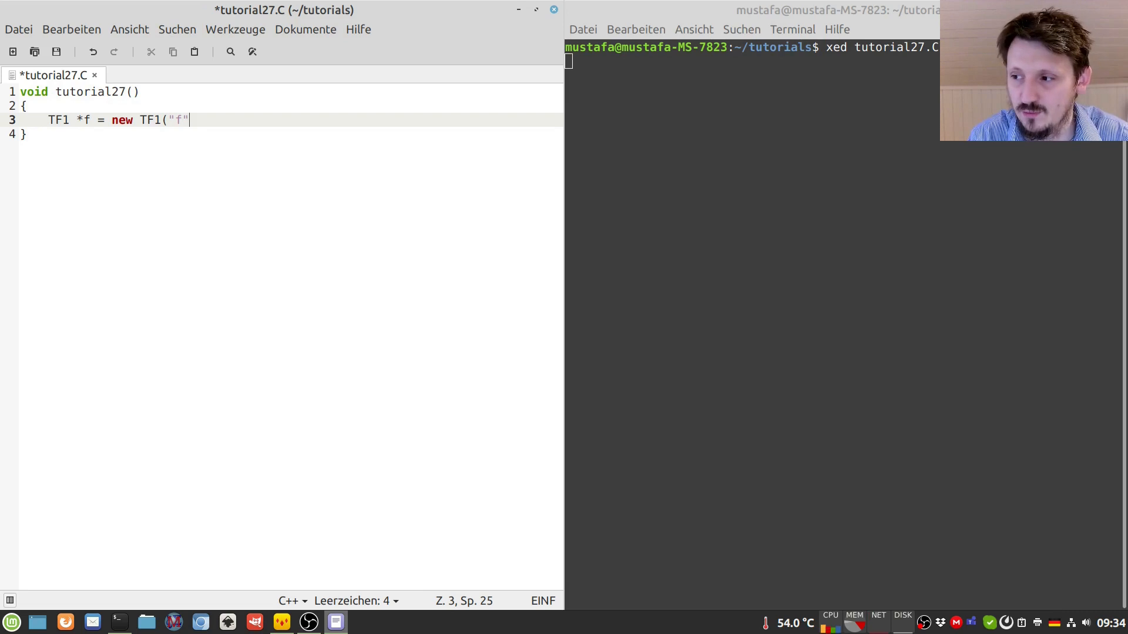
- Give f the formula "[0]*cos([1]+x)" over the range -5 to 5
{"action": "type", "text": ", \""}
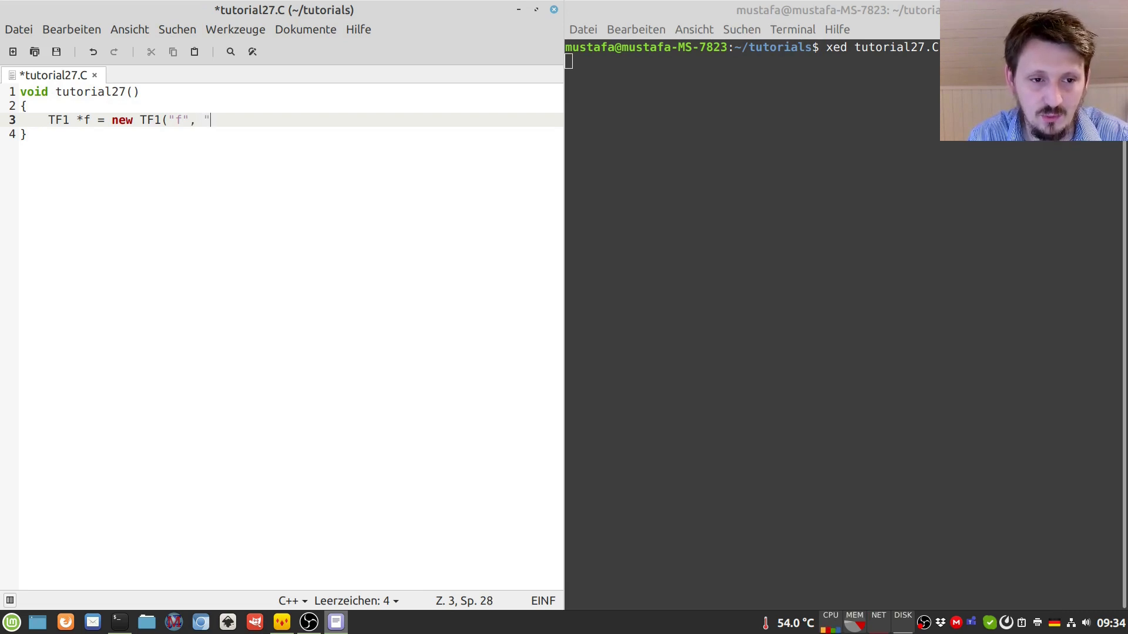
{"action": "type", "text": "["}
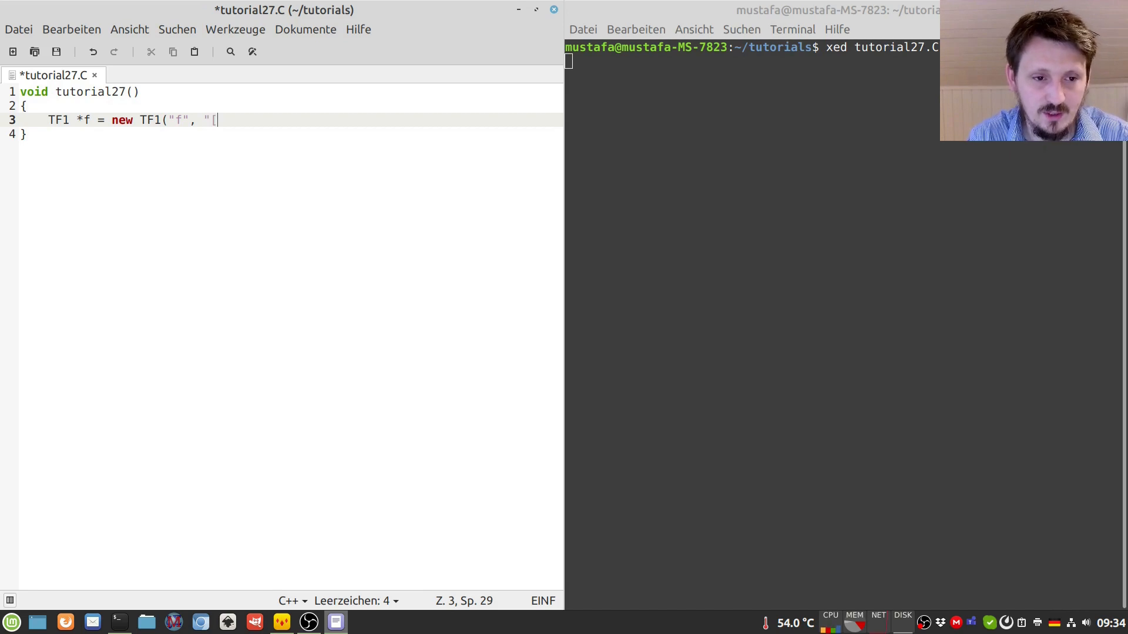
{"action": "type", "text": "0"}
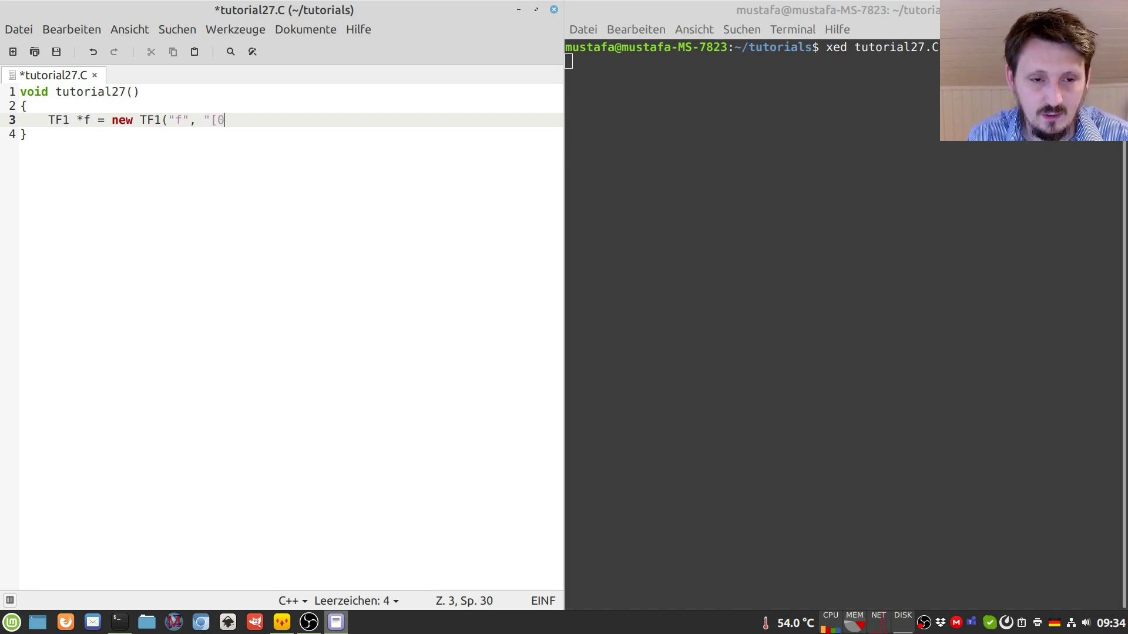
{"action": "type", "text": "]*"}
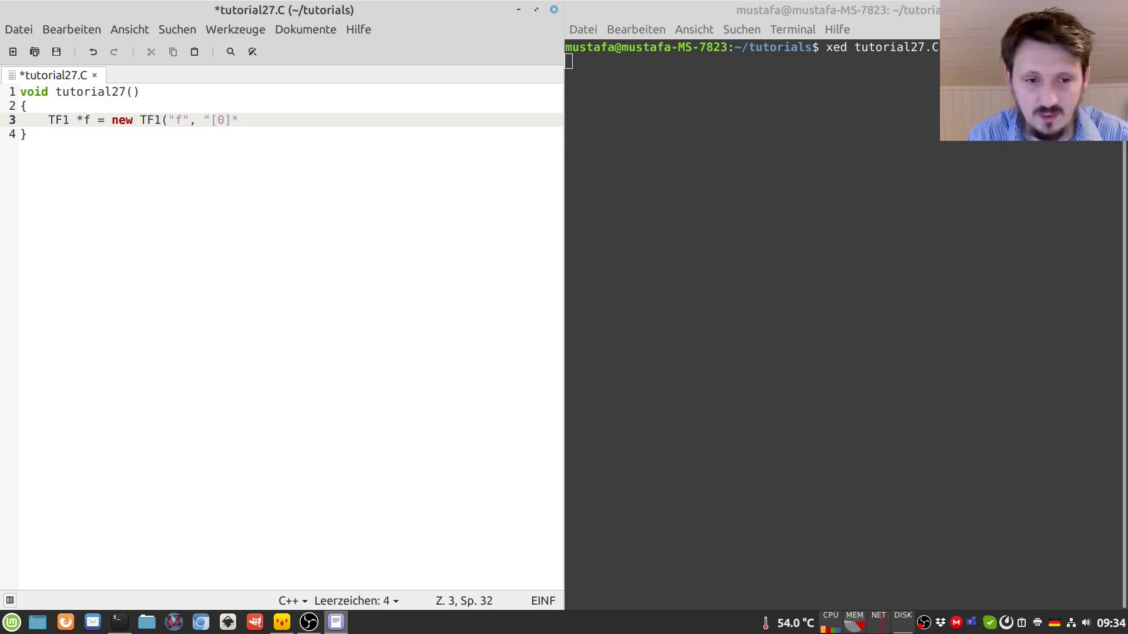
{"action": "type", "text": "cos("}
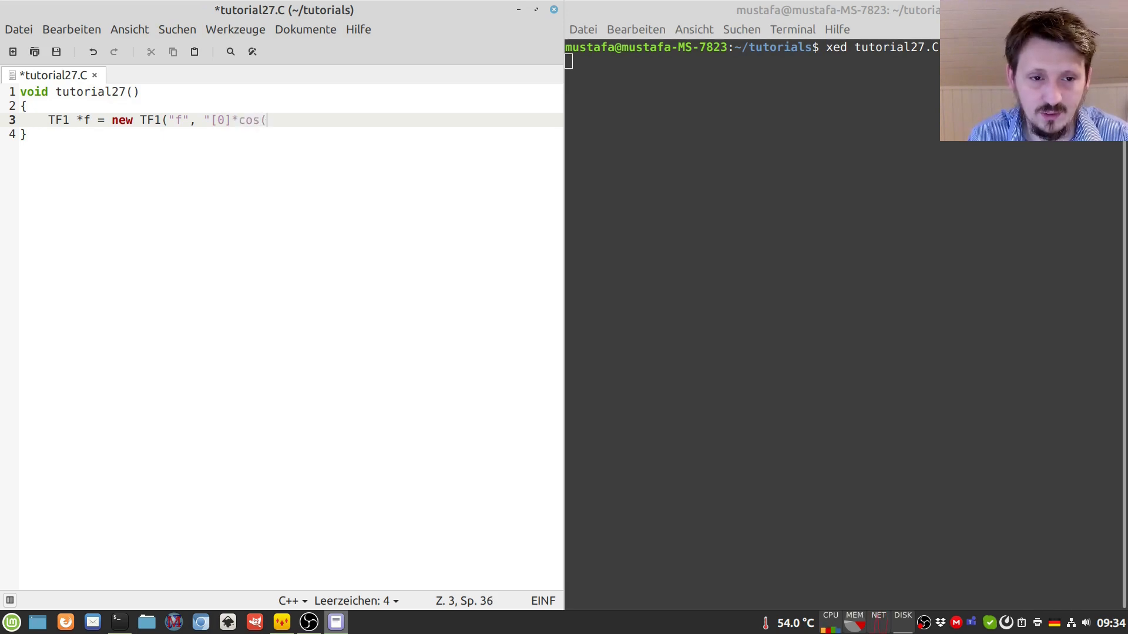
{"action": "type", "text": "["}
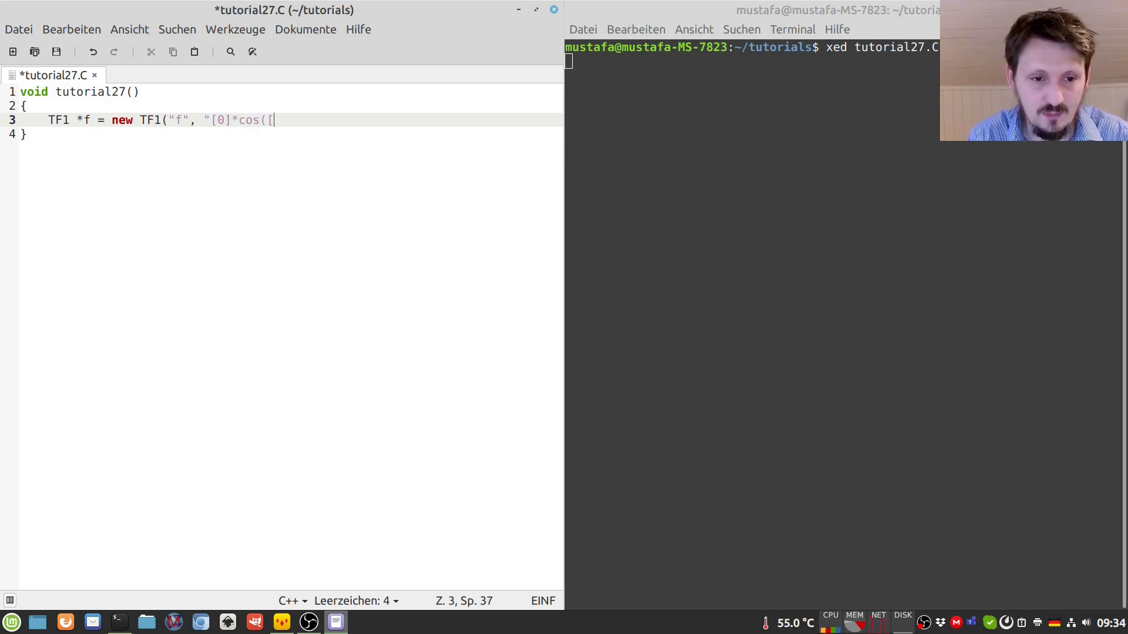
{"action": "type", "text": "1]+x"}
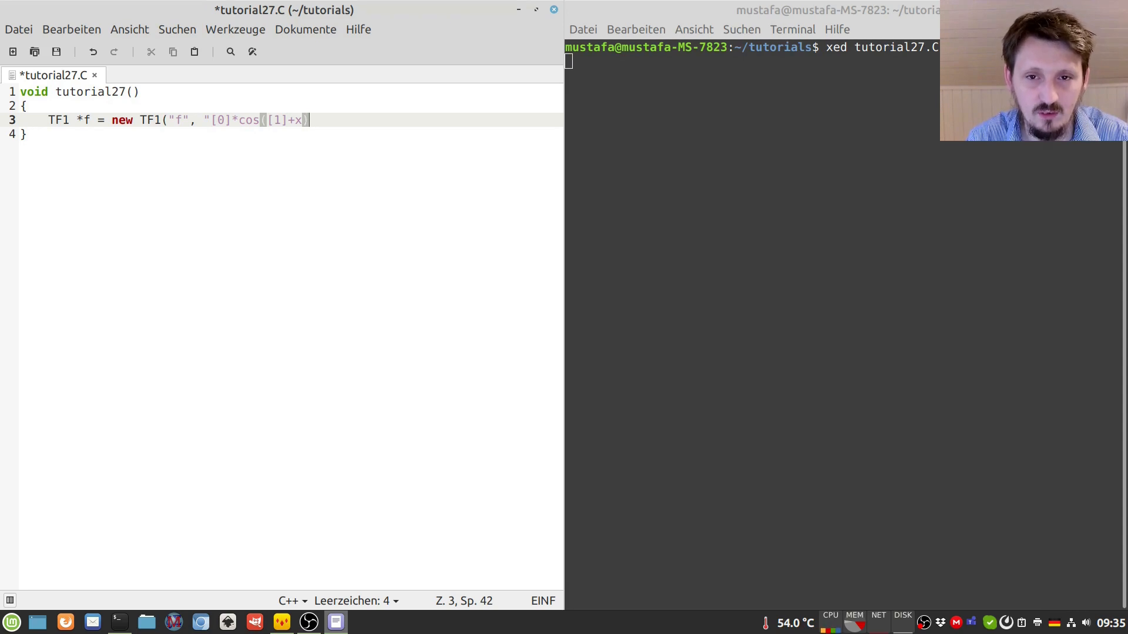
{"action": "type", "text": "\""}
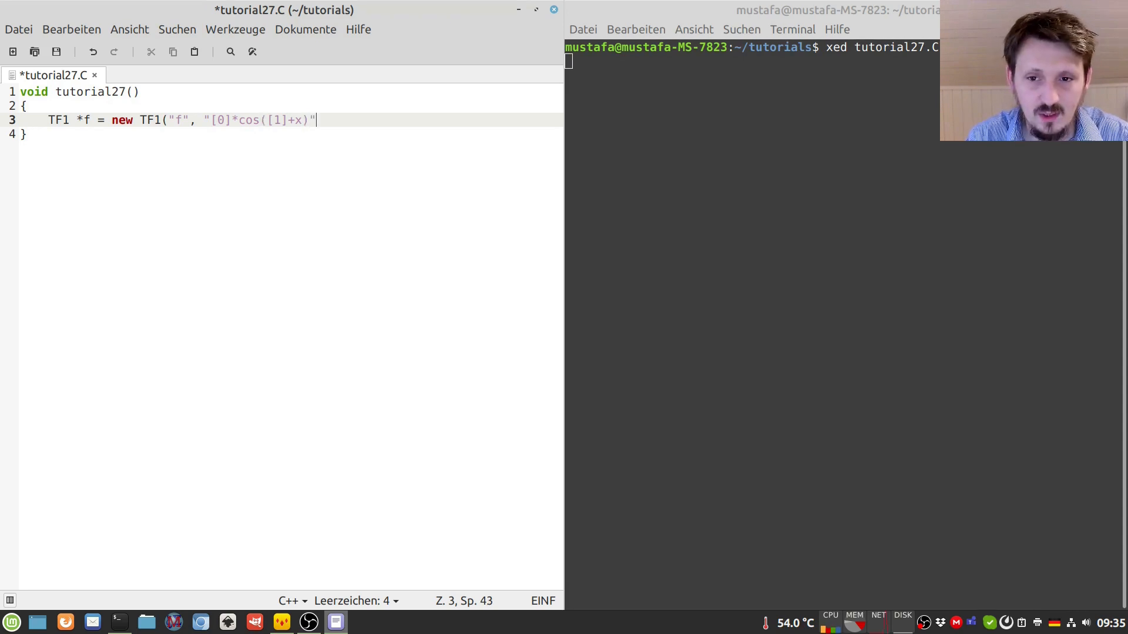
{"action": "type", "text": ", -"}
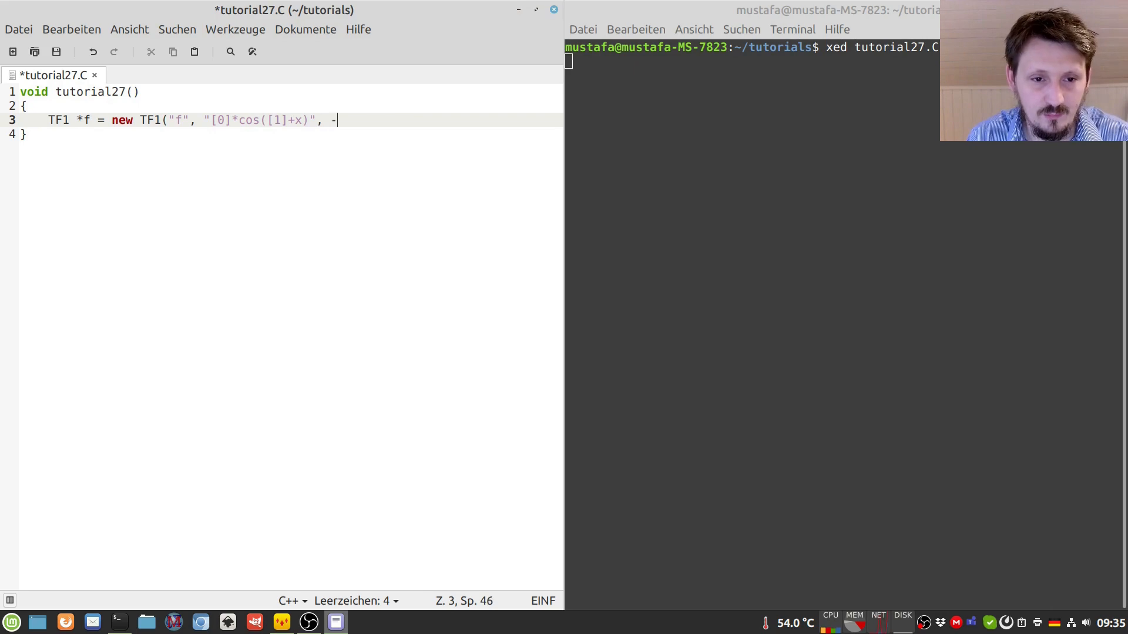
{"action": "type", "text": "5, 5"}
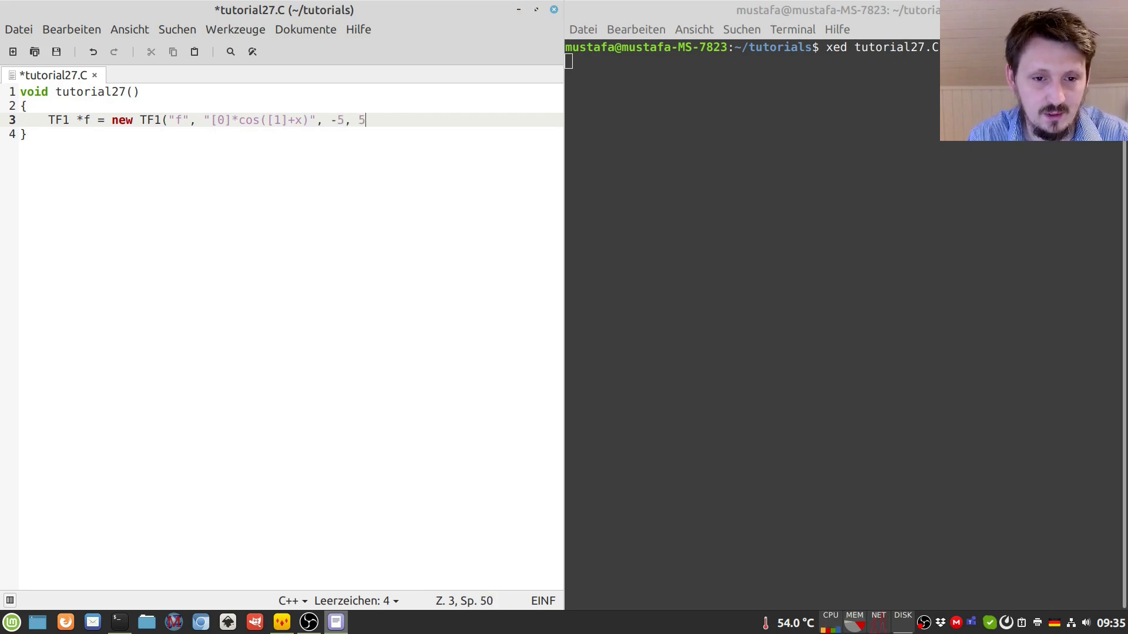
{"action": "type", "text": ");"}
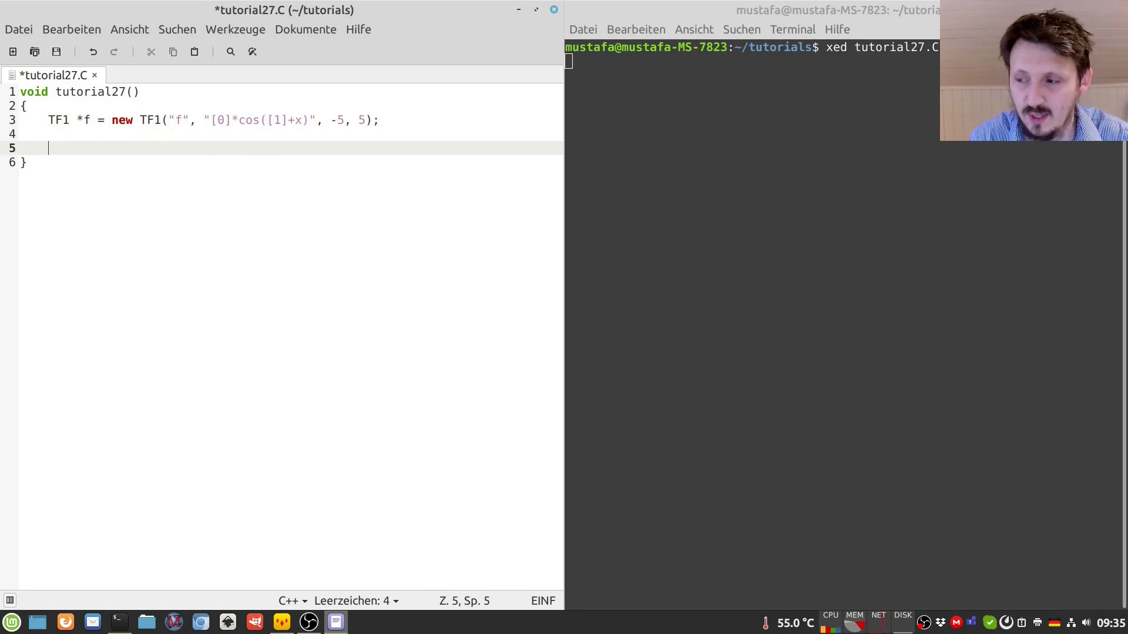
- Add f->SetParameter(0, 1); and f->SetParameter(1, 1); below the TF1 definition
{"action": "type", "text": "f->"}
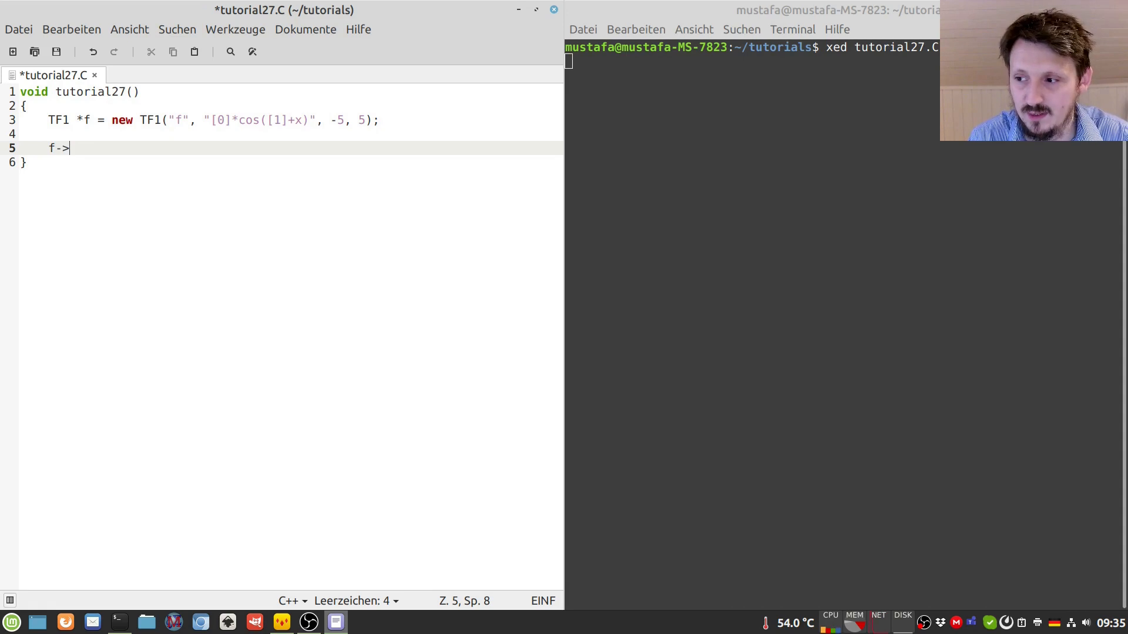
{"action": "type", "text": "SetParameter(0,"}
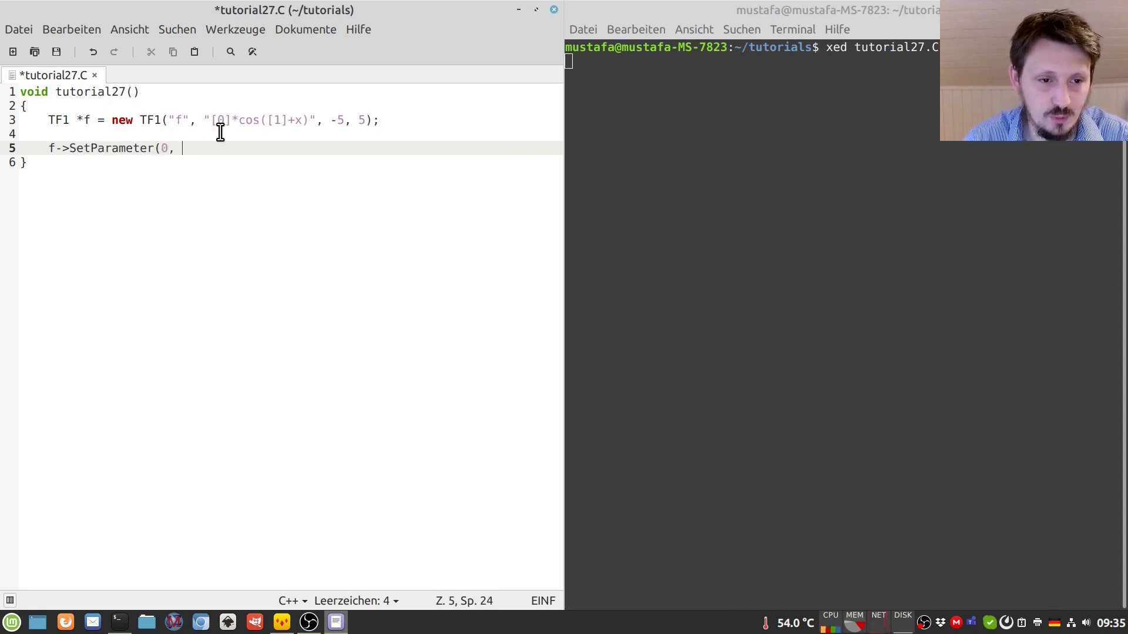
{"action": "type", "text": "1);"}
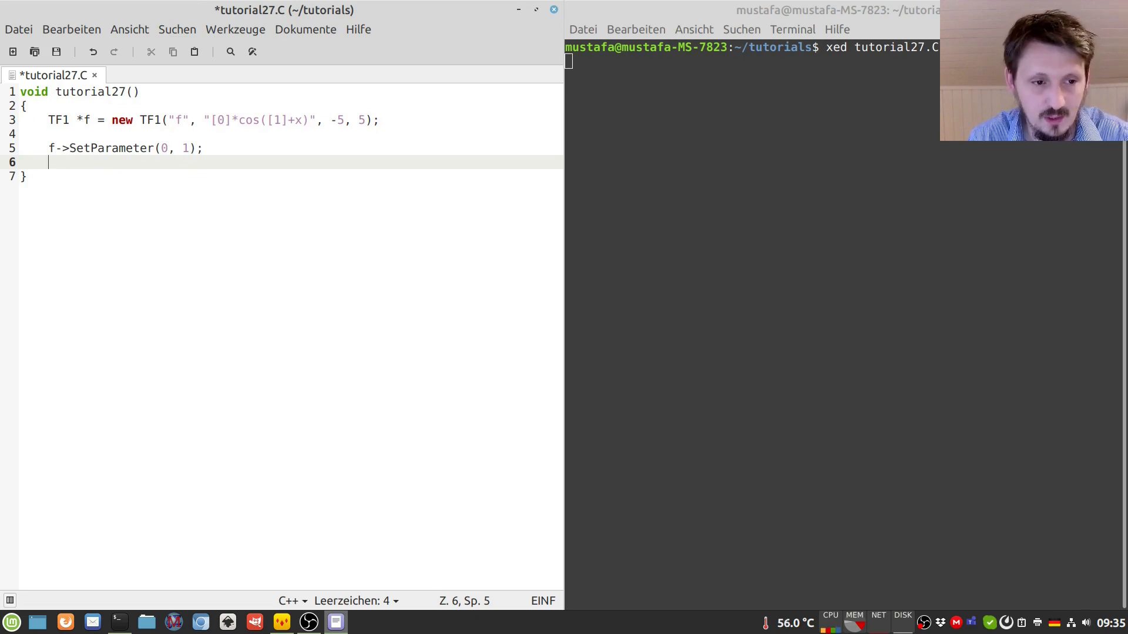
{"action": "type", "text": "f->"}
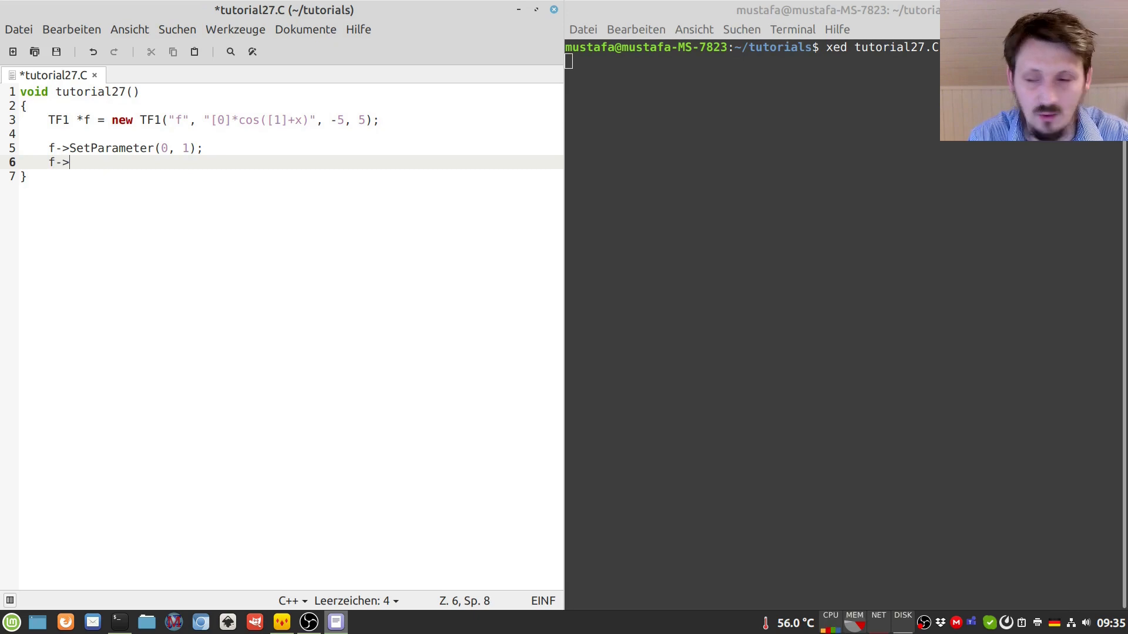
{"action": "type", "text": "SetParameter("}
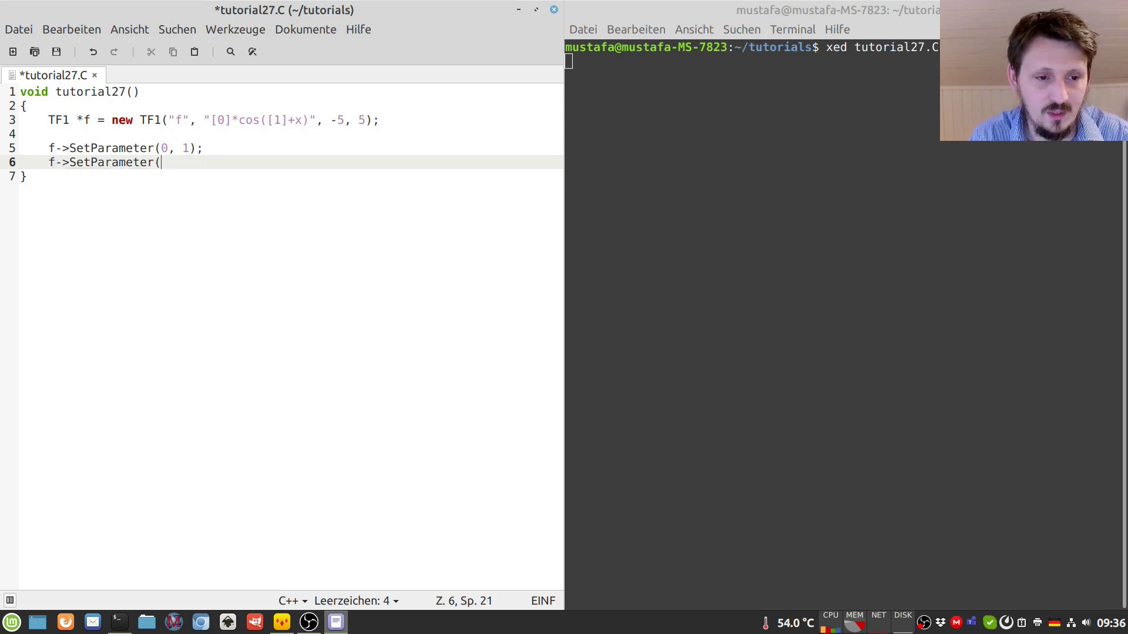
{"action": "type", "text": "01"}
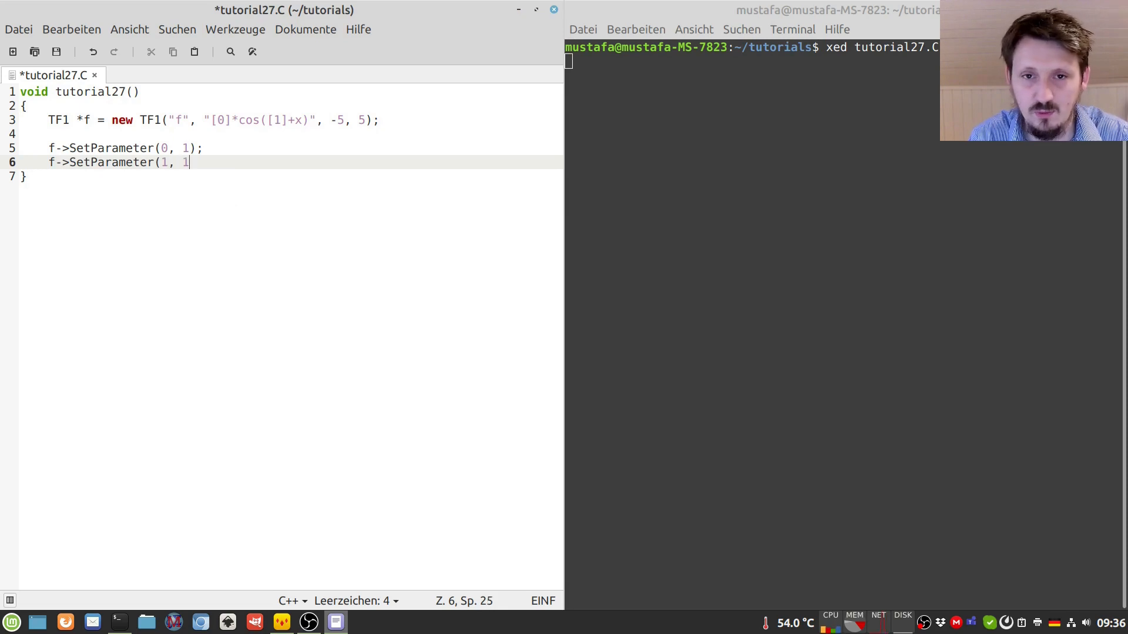
{"action": "type", "text": ");"}
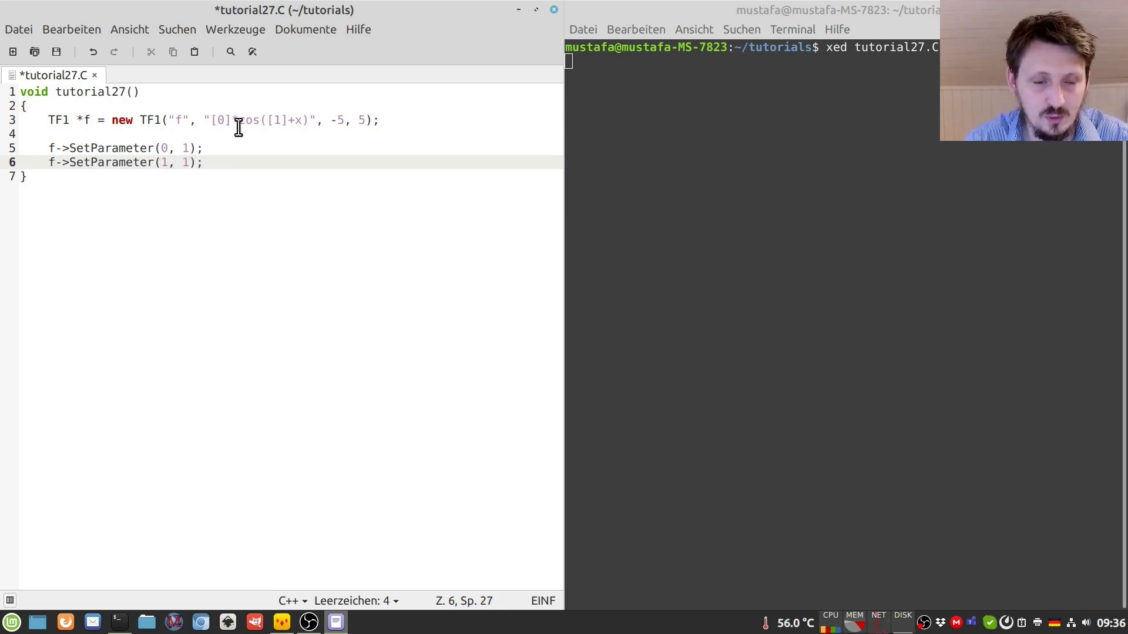
{"action": "type", "text": "c"}
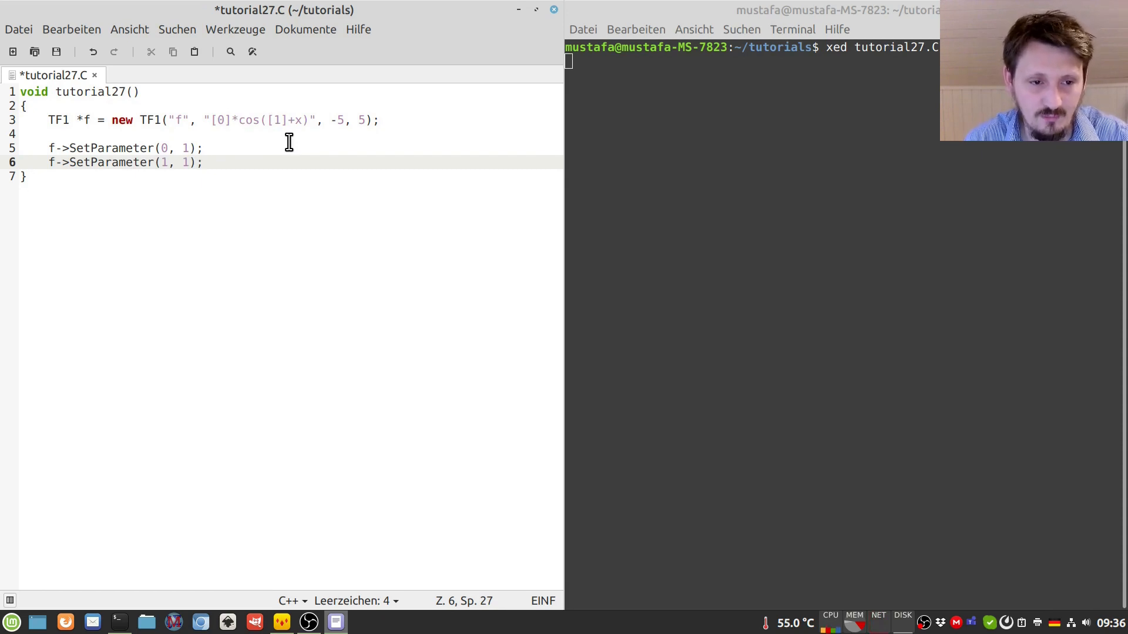
- Create TCanvas *c1 = new TCanvas(); and call f->Draw(); after the parameter settings
{"action": "key", "text": "Return"}
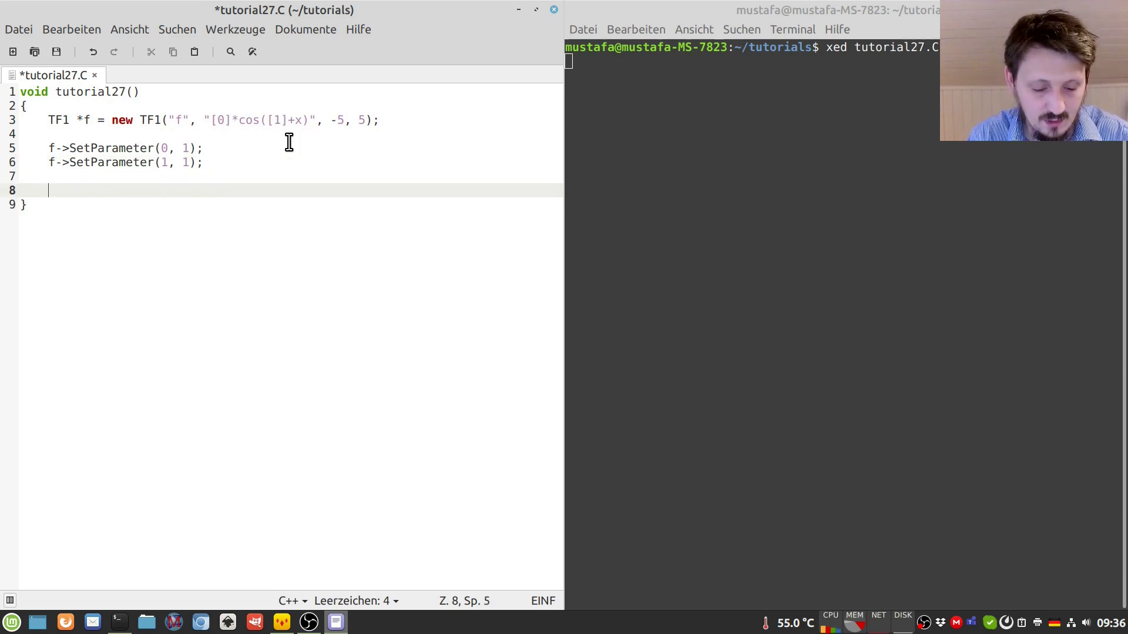
{"action": "type", "text": "TCanvas"}
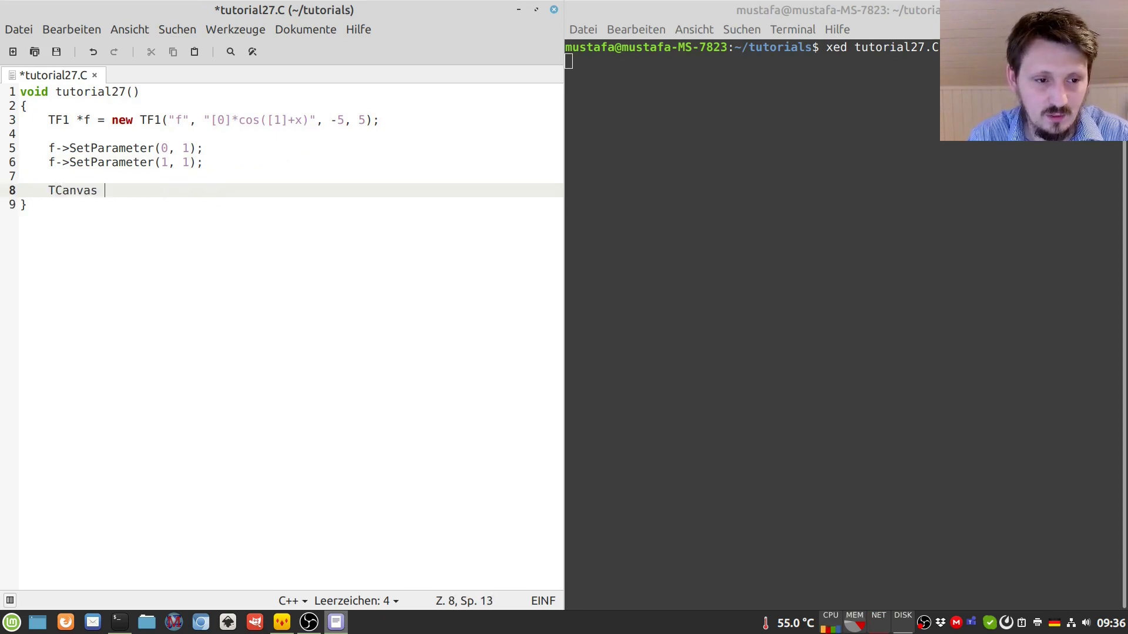
{"action": "type", "text": "*c1 = new TCan"}
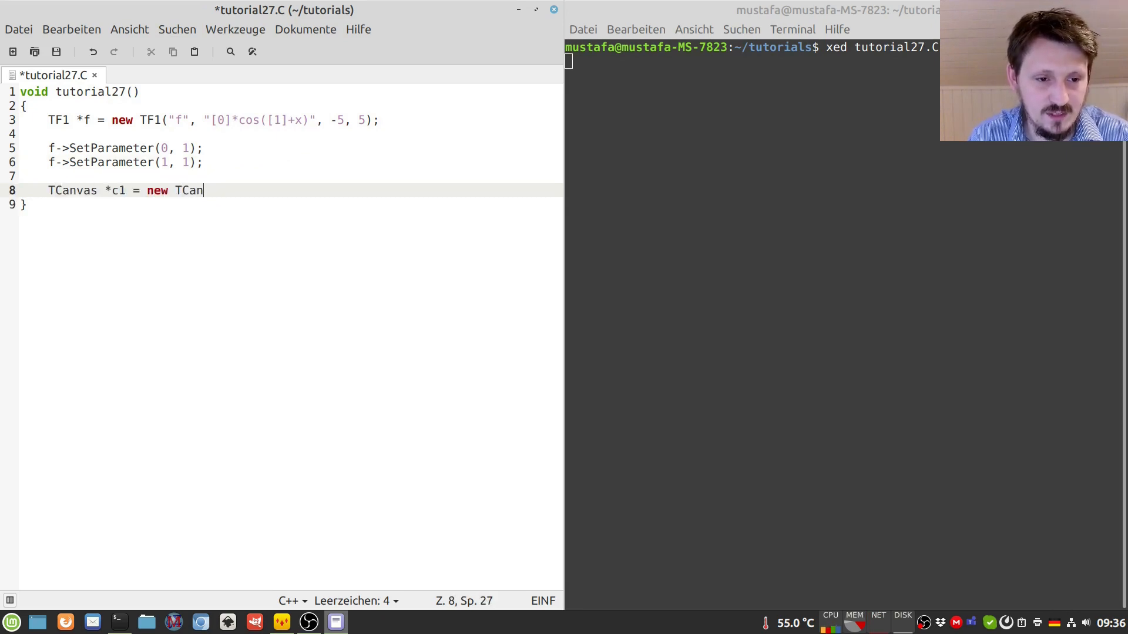
{"action": "type", "text": "vas();"}
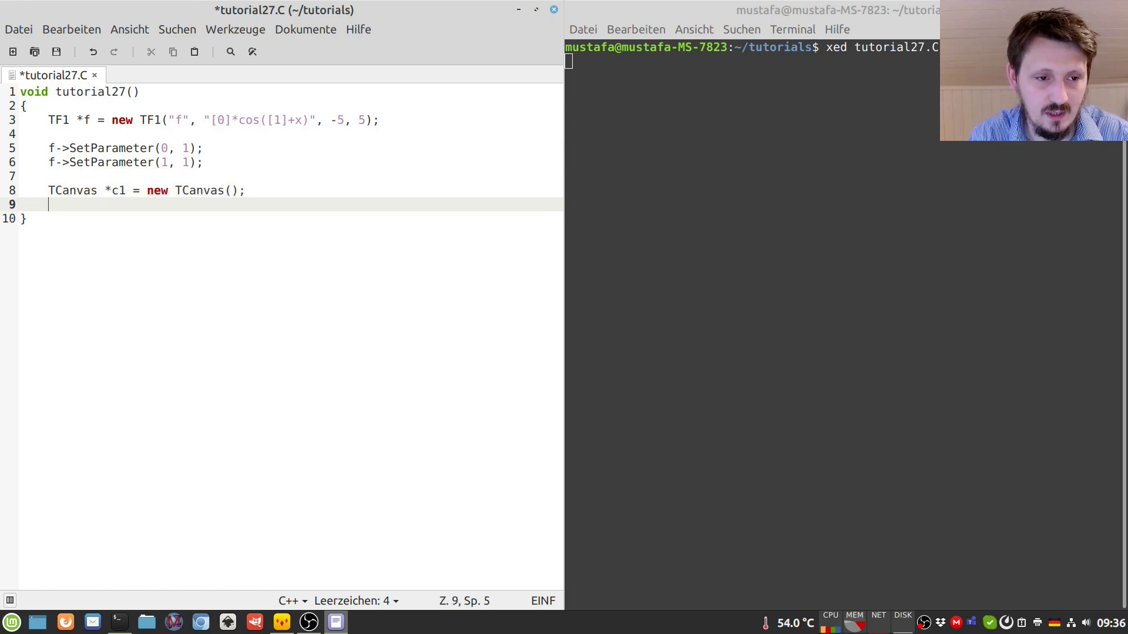
{"action": "type", "text": "f->Draw();"}
{"action": "type", "text": "bg"}
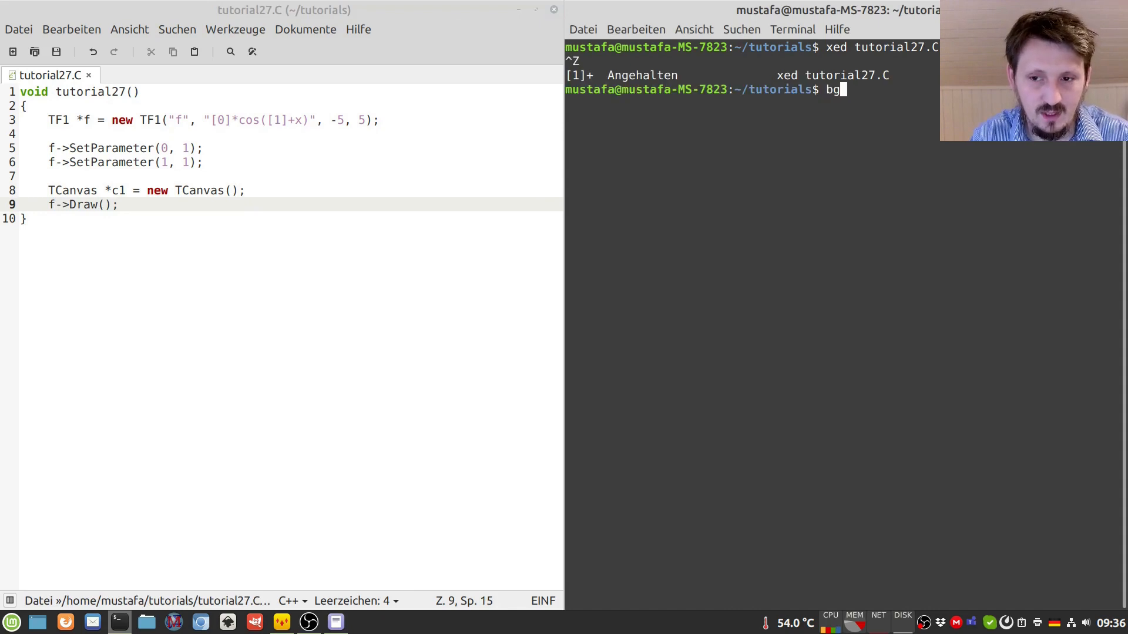
- Run root tutorial27.C so the cosine curve appears on canvas c1
{"action": "type", "text": "root tutr"}
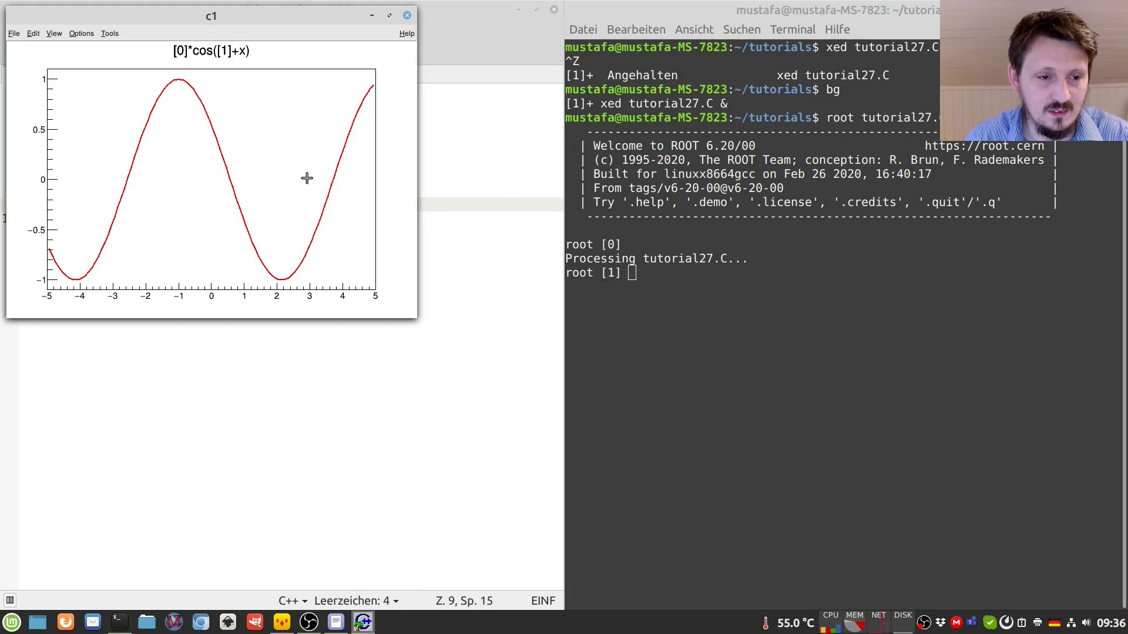
{"action": "mouse_move", "coordinate": [127, 185]}
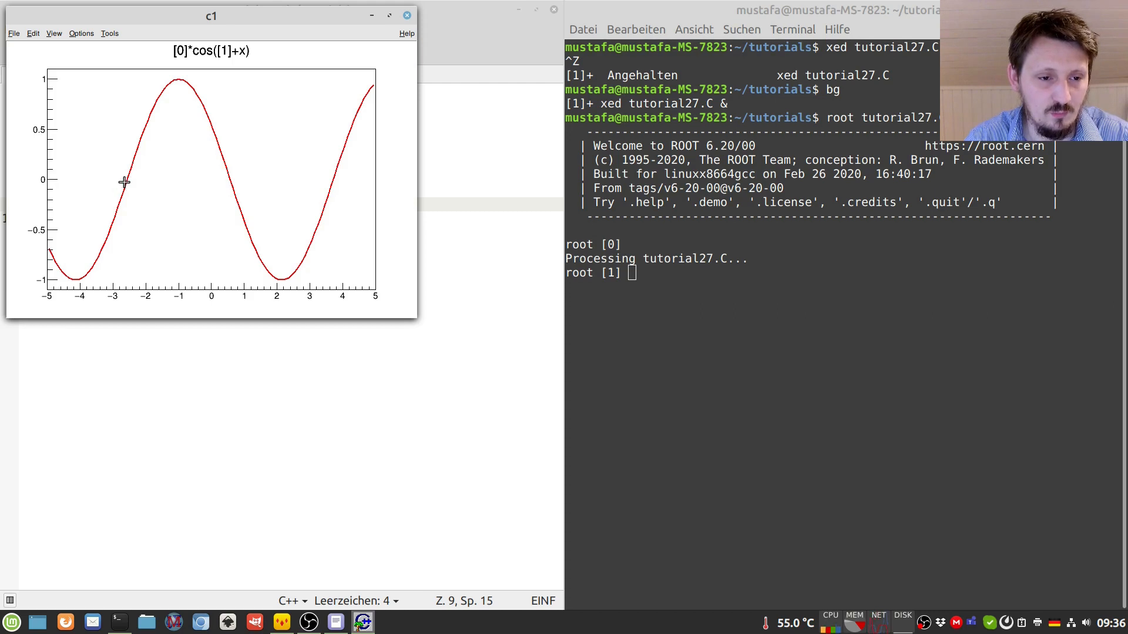
{"action": "mouse_move", "coordinate": [125, 184]}
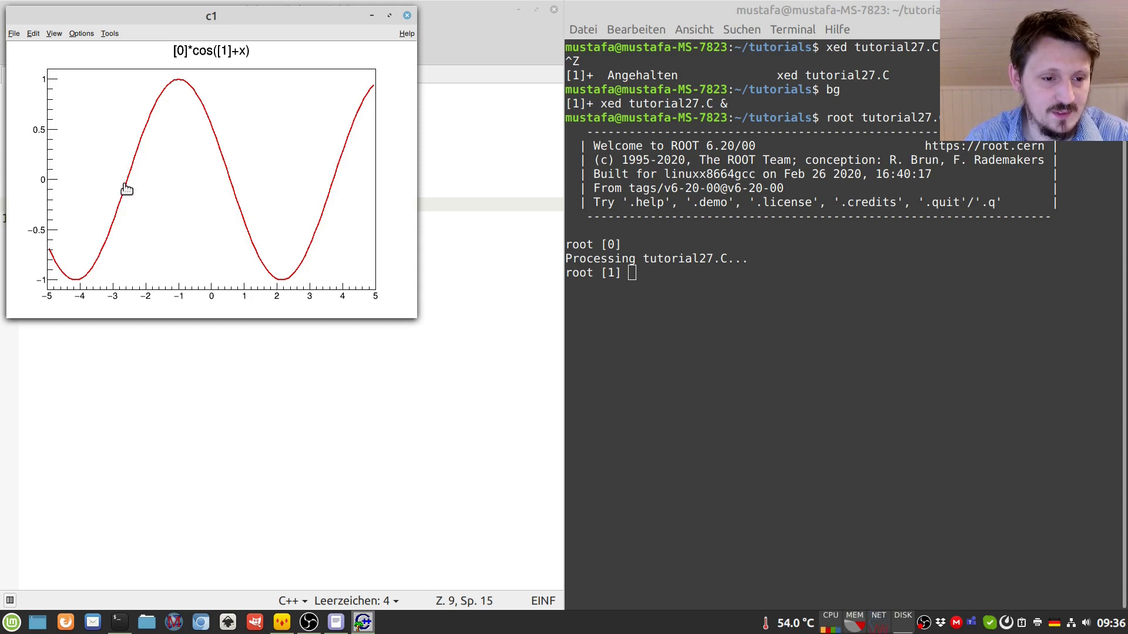
{"action": "mouse_move", "coordinate": [207, 191]}
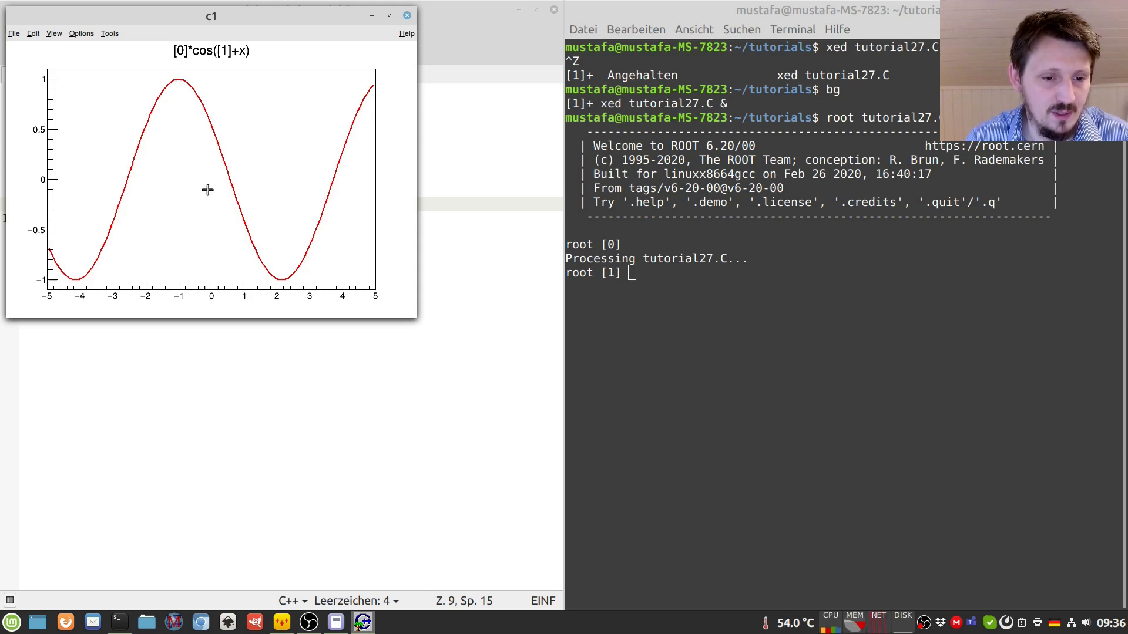
{"action": "mouse_move", "coordinate": [230, 180]}
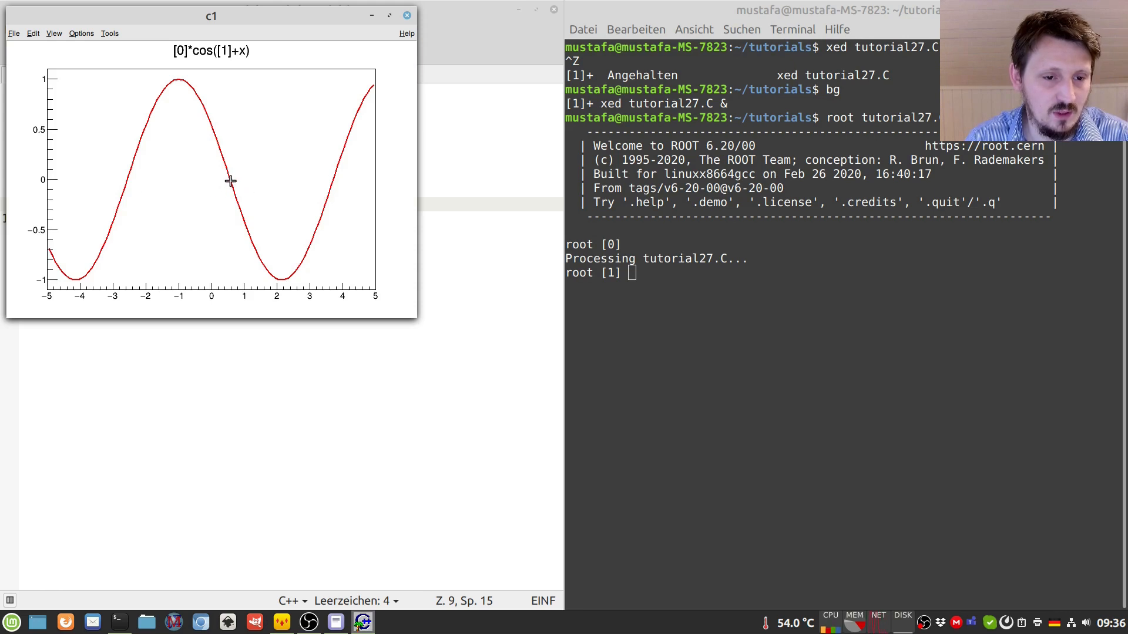
{"action": "mouse_move", "coordinate": [226, 180]}
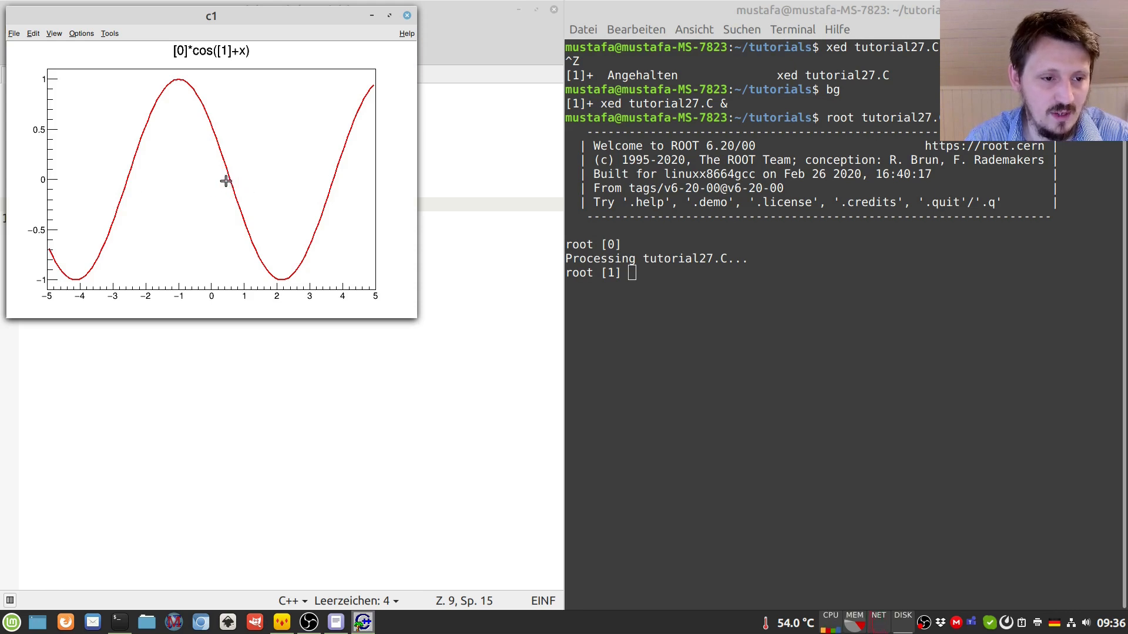
- Quit the ROOT session with .q after checking where the curve crosses zero
{"action": "type", "text": ".q"}
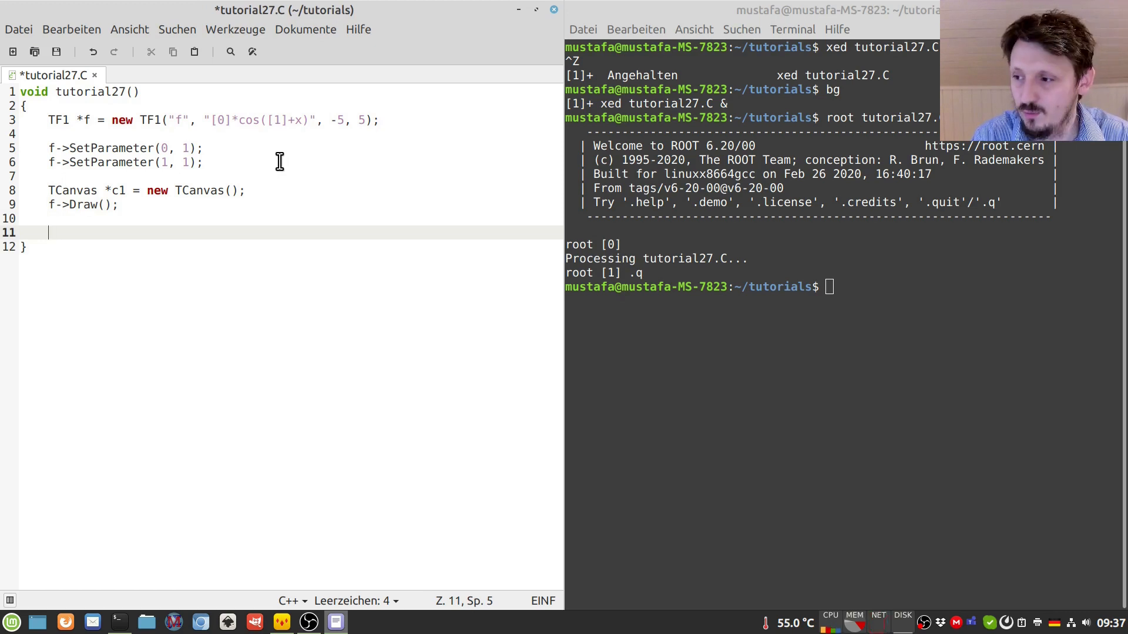
- Declare ROOT::Math::RootFinder finder; below f->Draw()
{"action": "type", "text": "ROOT"}
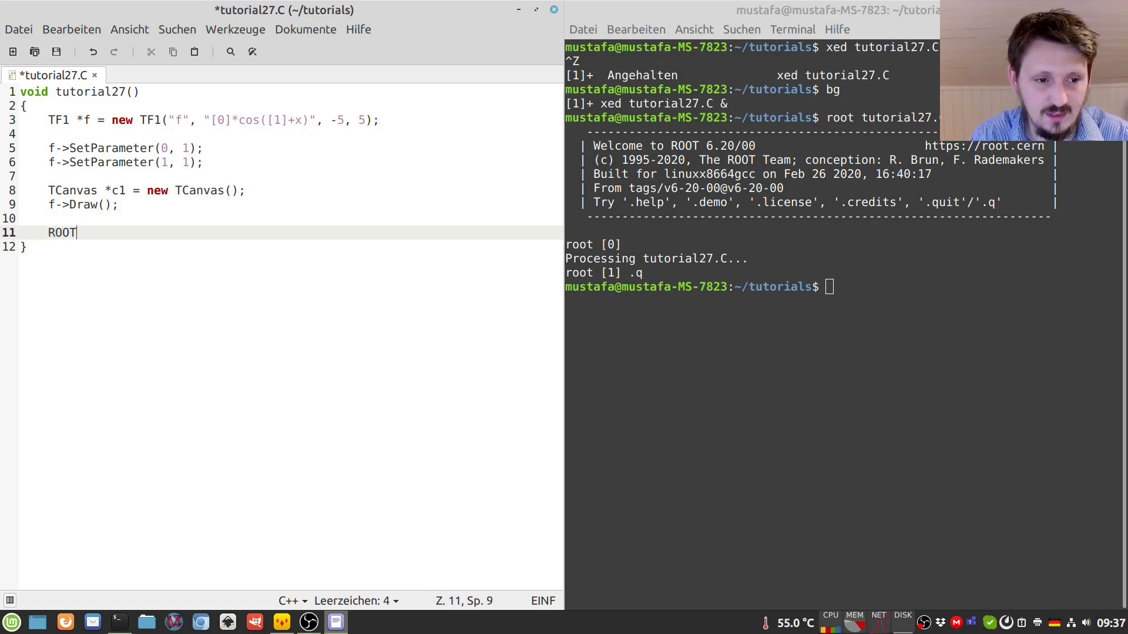
{"action": "type", "text": "::Ma"}
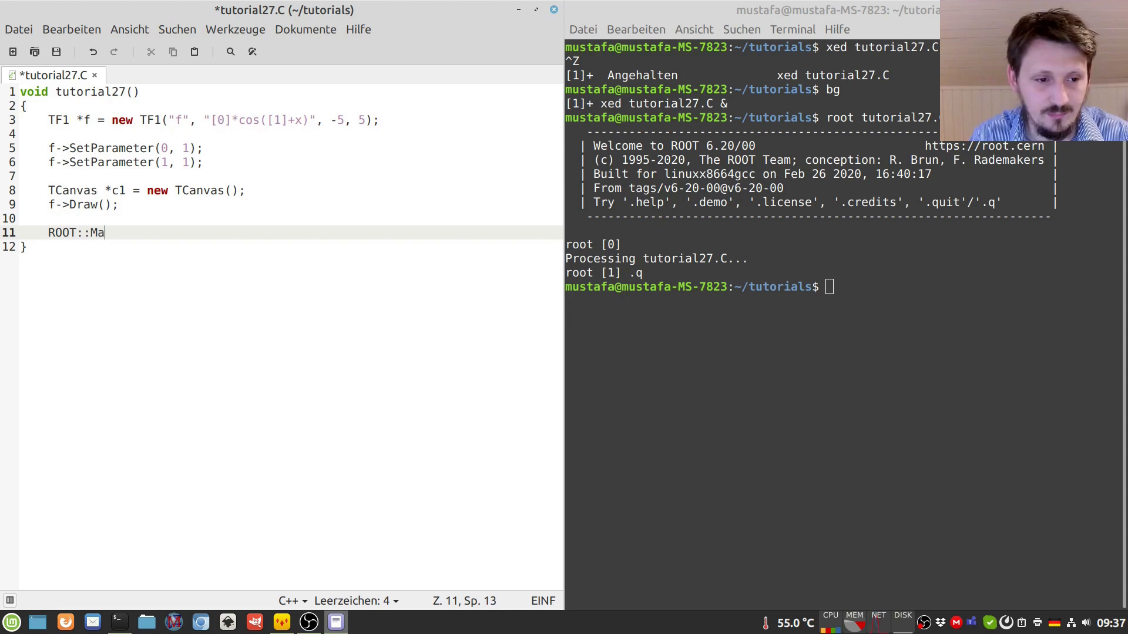
{"action": "type", "text": "th::"}
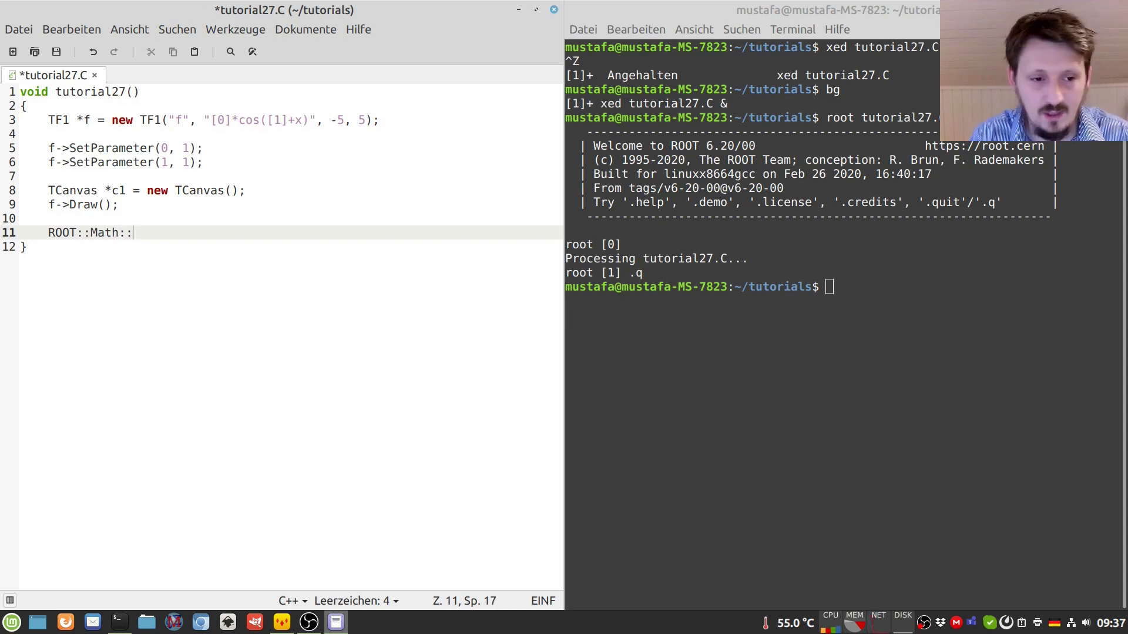
{"action": "type", "text": "RootFinder find"}
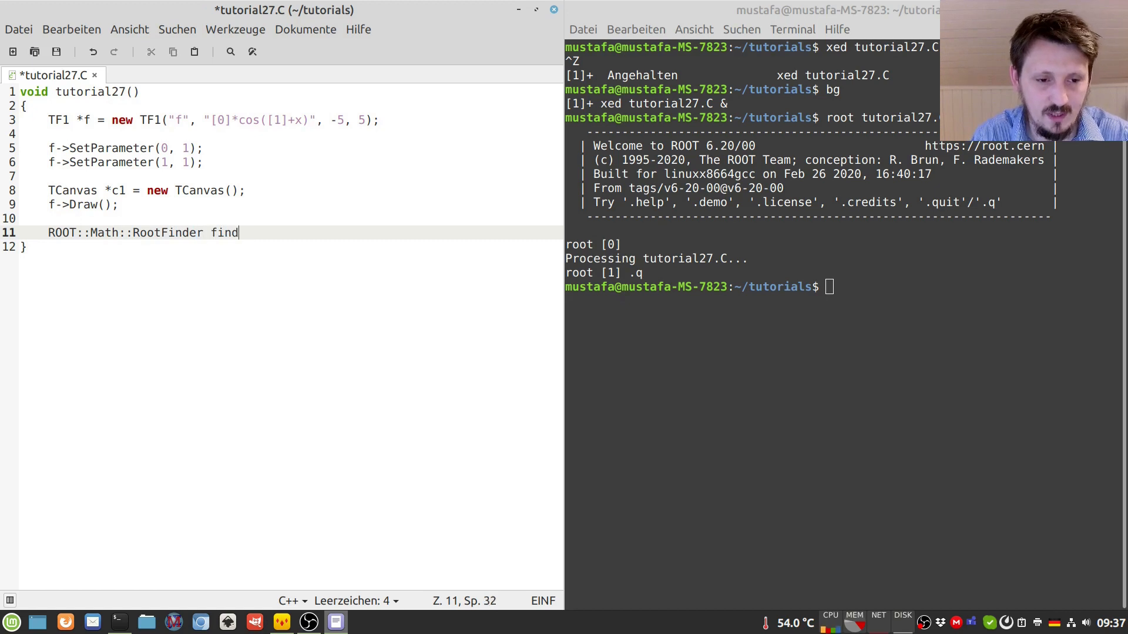
{"action": "type", "text": "er;"}
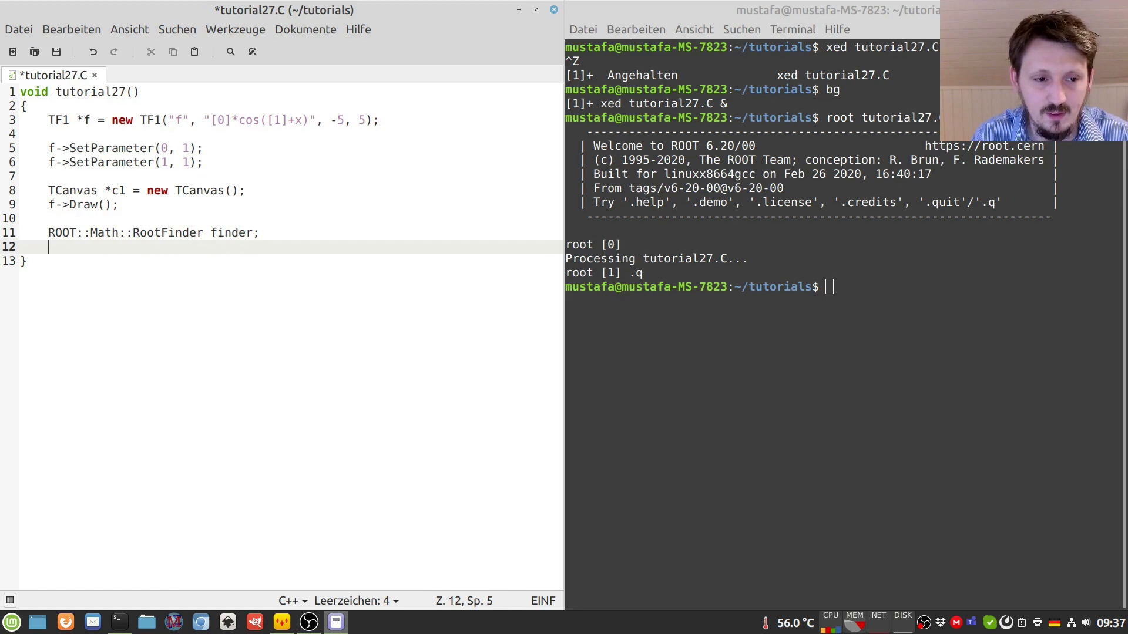
{"action": "type", "text": "finder."}
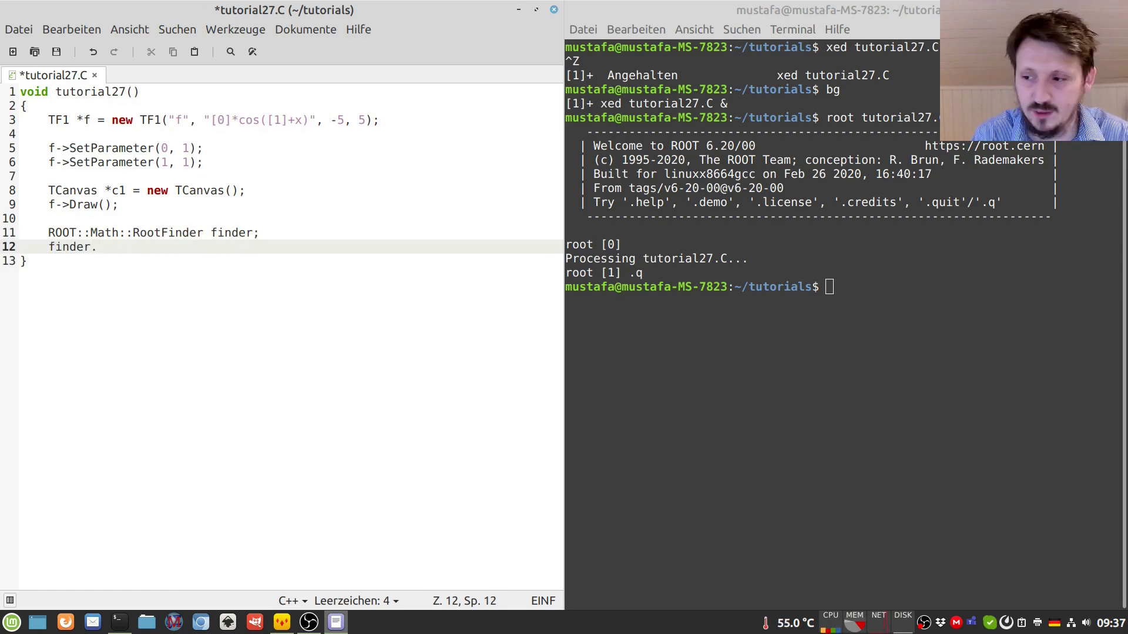
- Call finder.Solve(*f, -5, 0); to search for a root between -5 and 0
{"action": "type", "text": "Solve("}
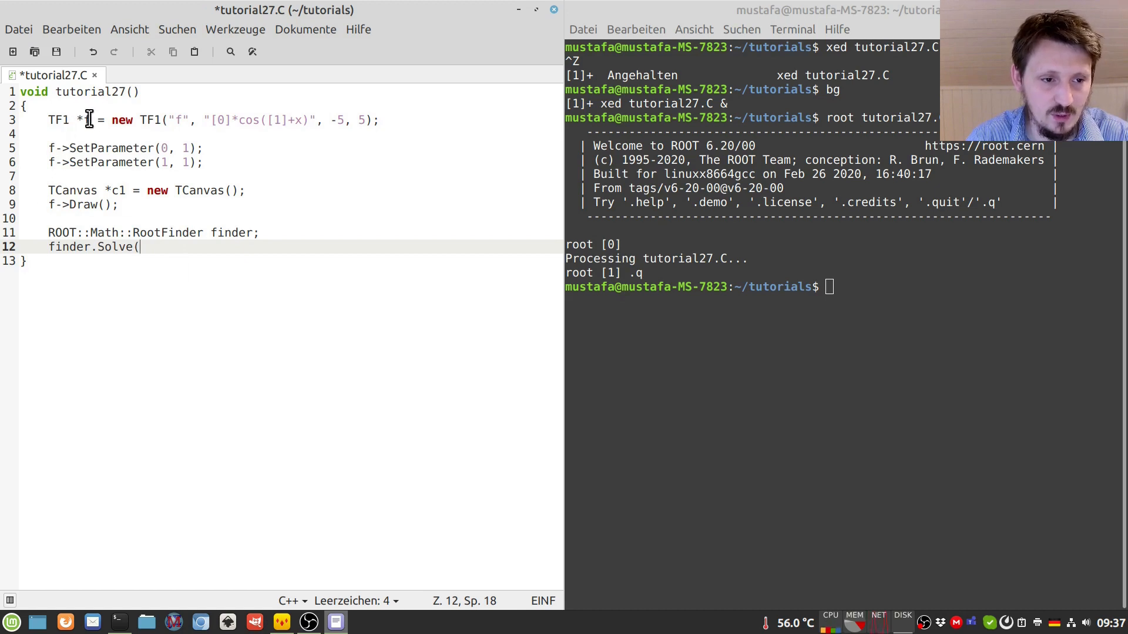
{"action": "type", "text": "*"}
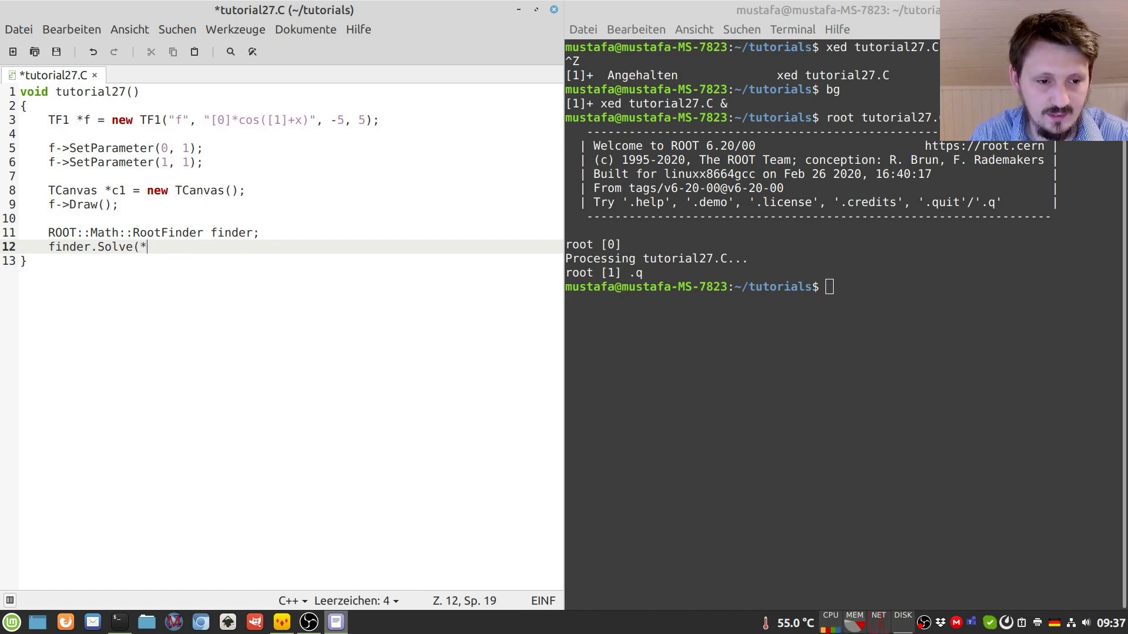
{"action": "type", "text": "f"}
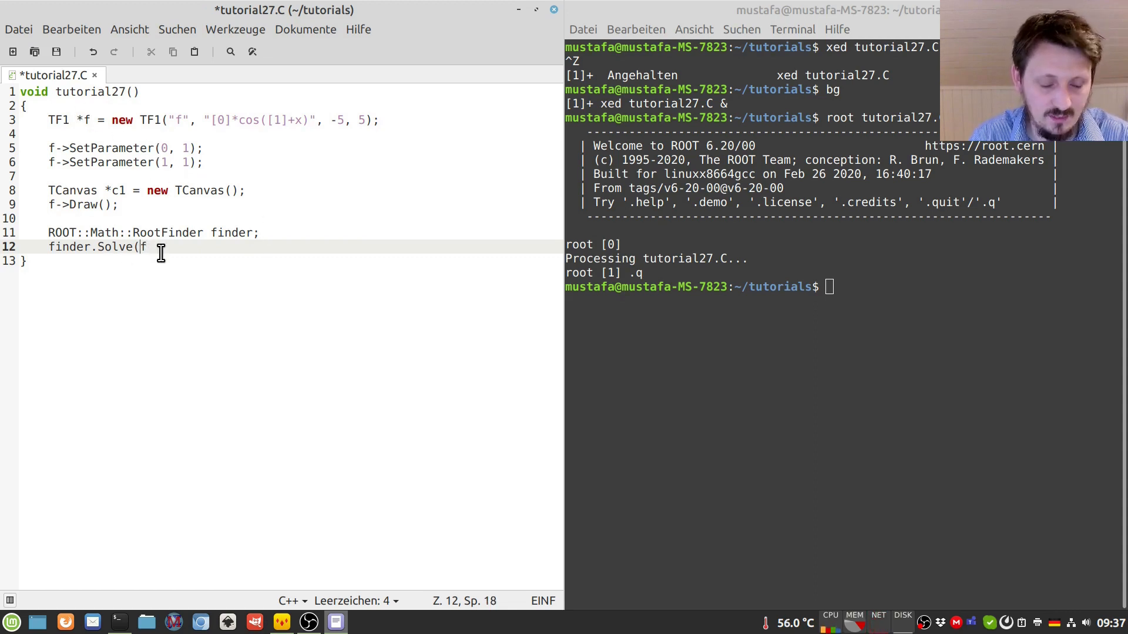
{"action": "type", "text": "*"}
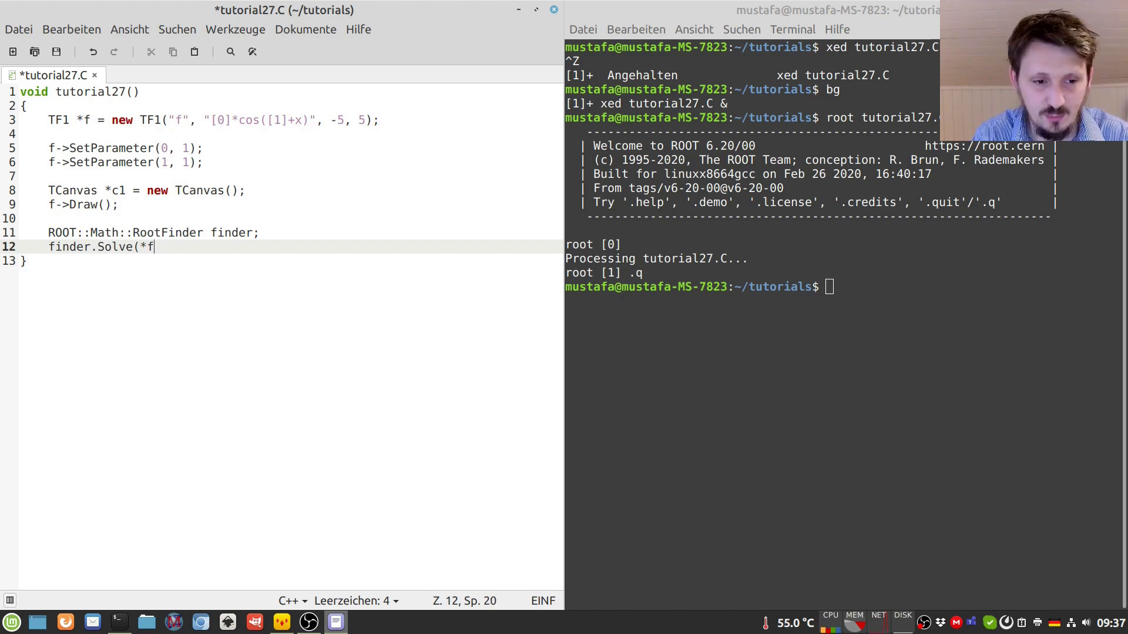
{"action": "type", "text": ", -"}
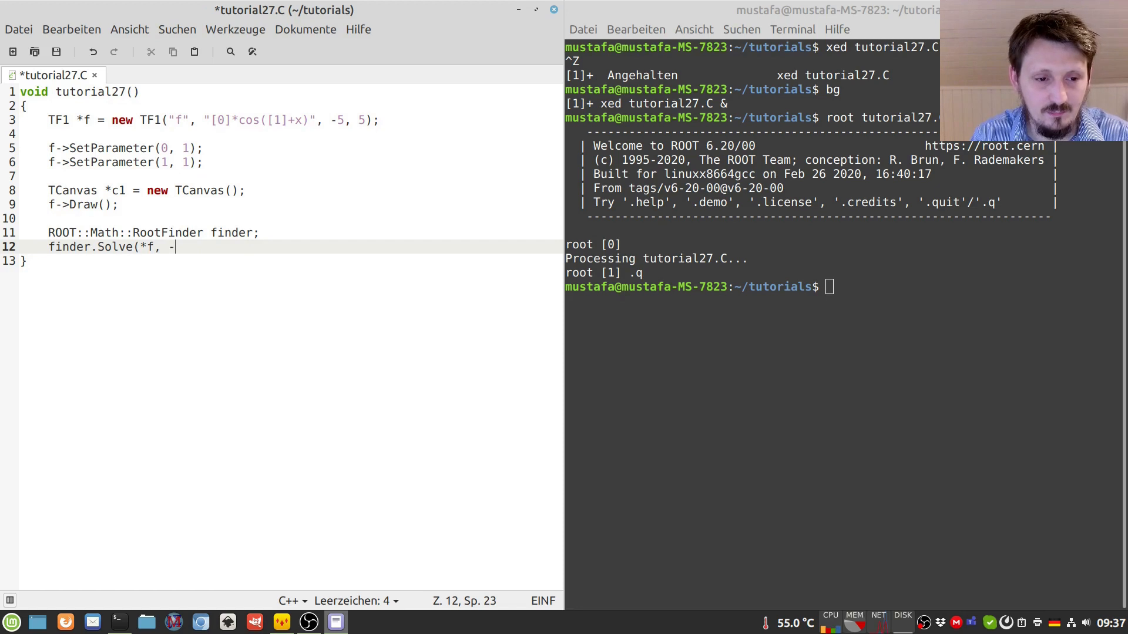
{"action": "type", "text": "5, 0"}
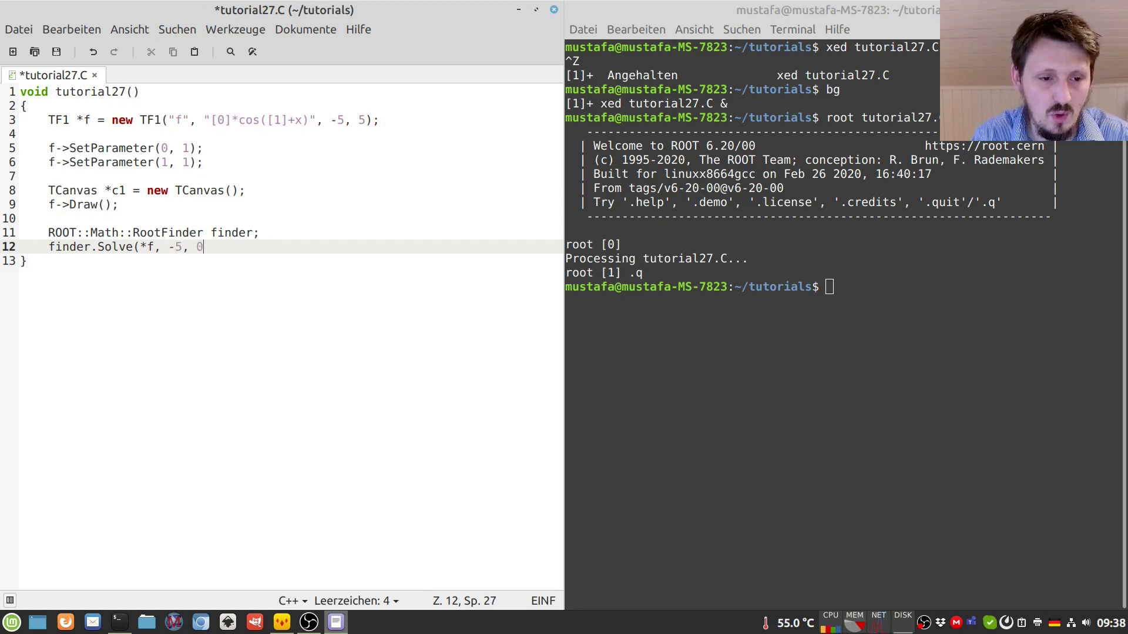
{"action": "type", "text": ");"}
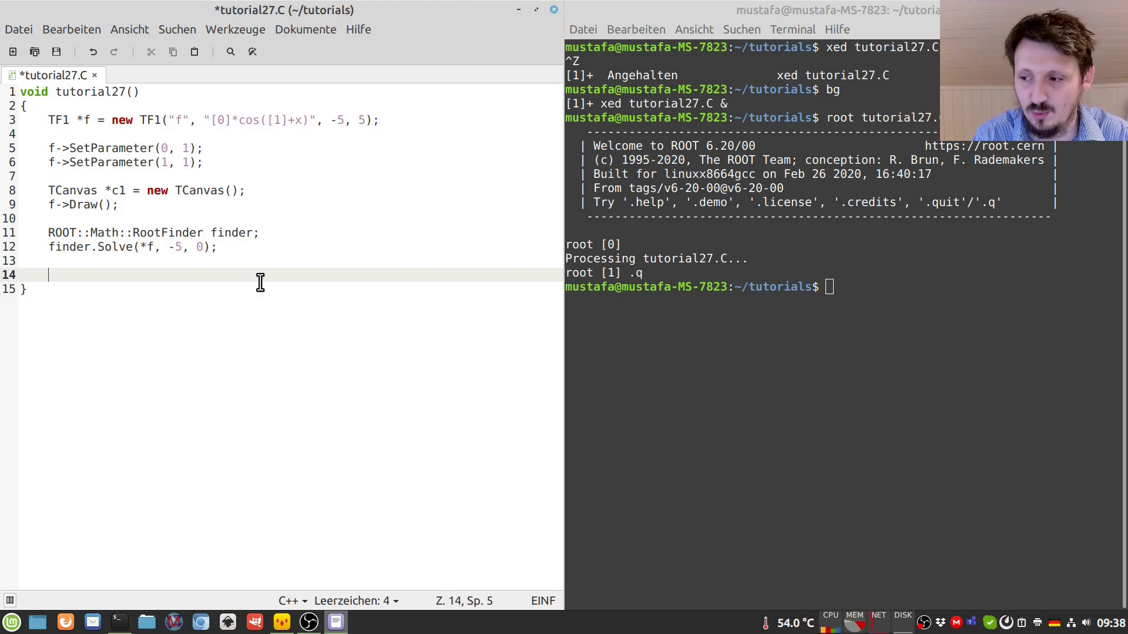
- Store finder.Root() in double solution and start a cout << solution line to print it
{"action": "type", "text": "double sol"}
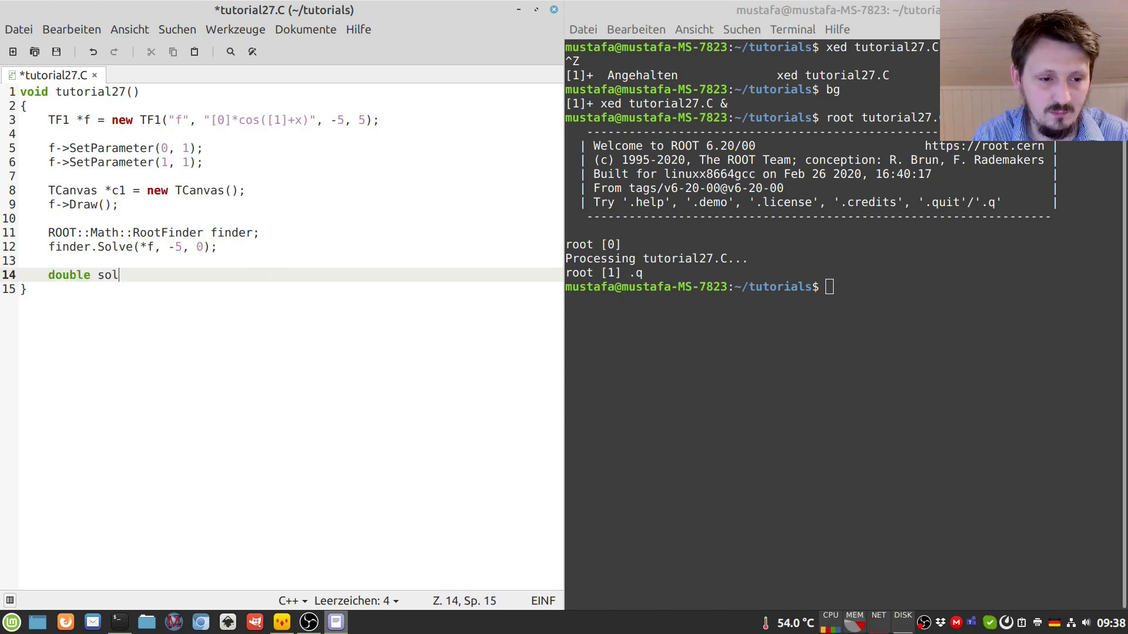
{"action": "type", "text": "ution"}
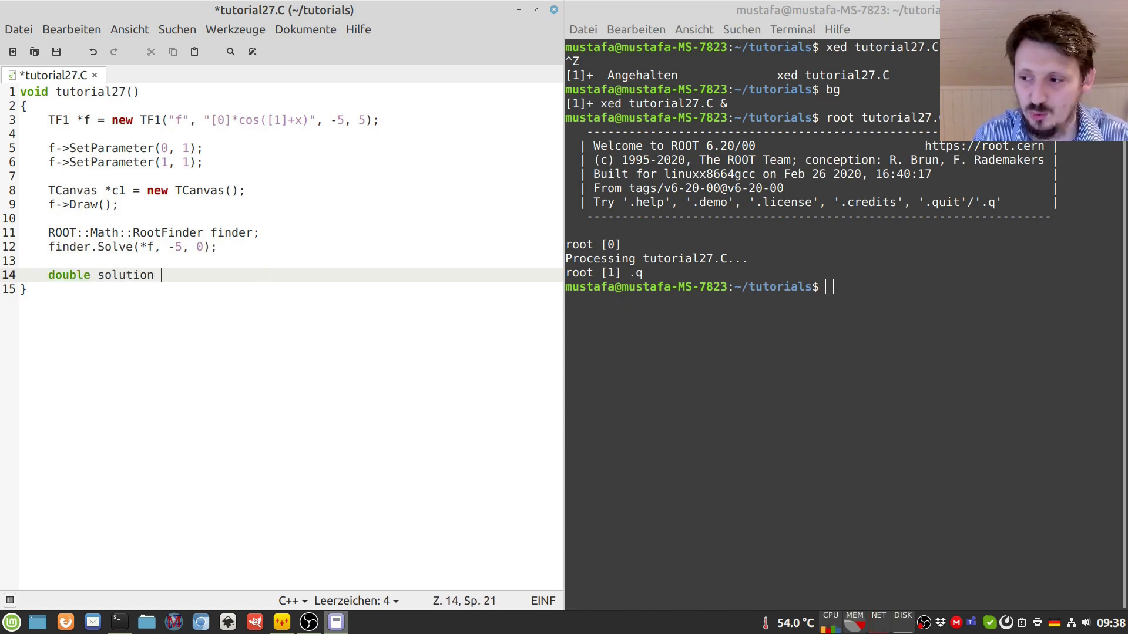
{"action": "type", "text": "= finder."}
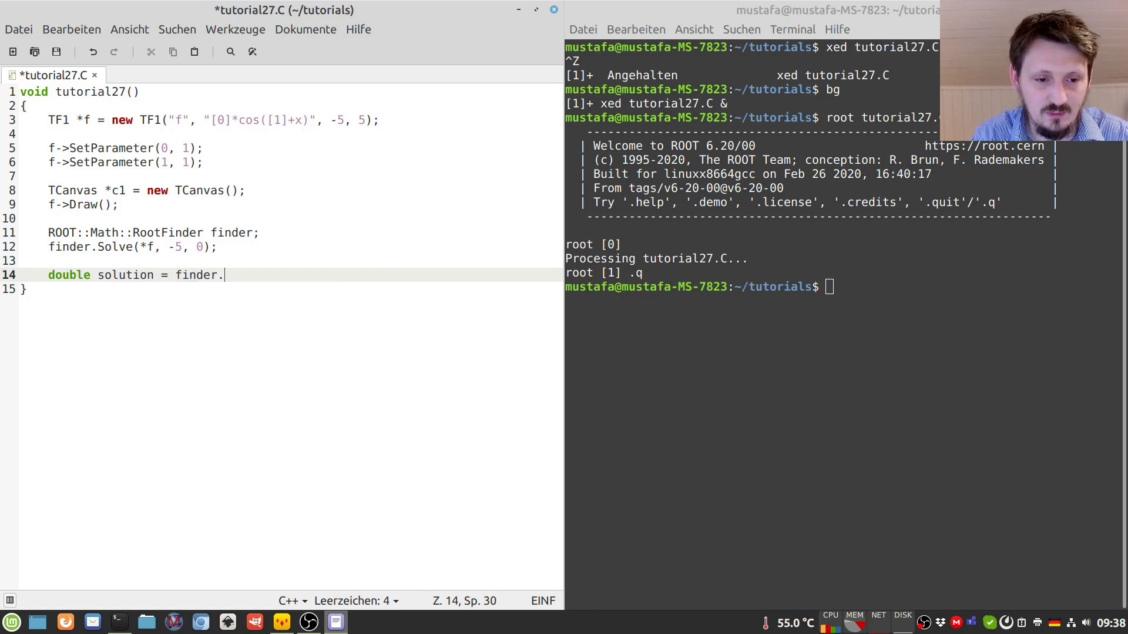
{"action": "type", "text": "Root();"}
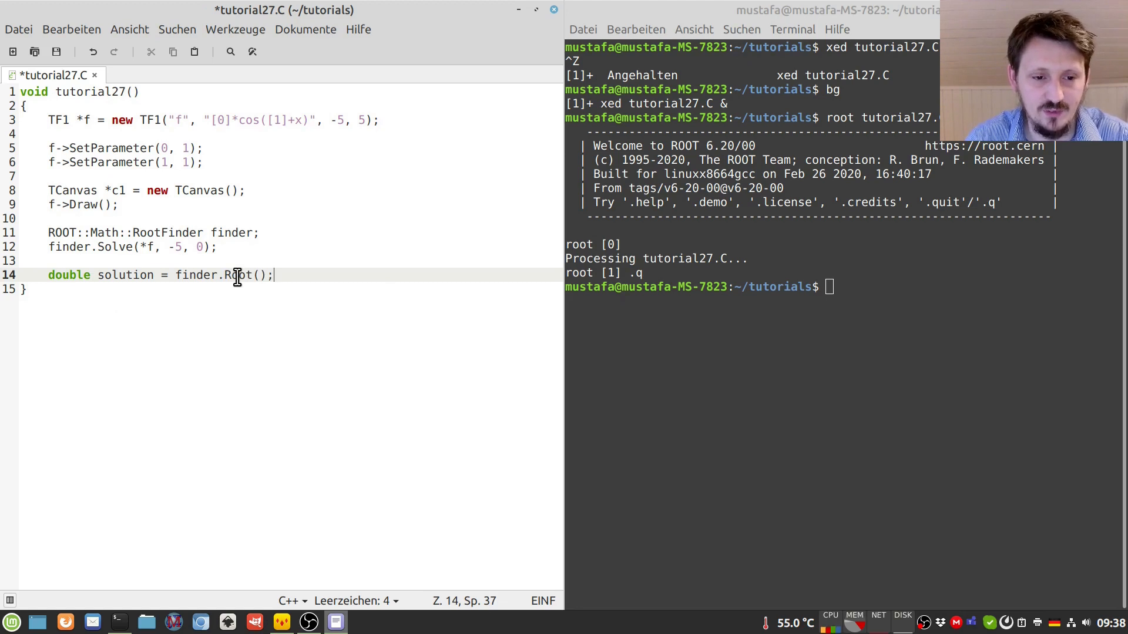
{"action": "mouse_move", "coordinate": [198, 209]}
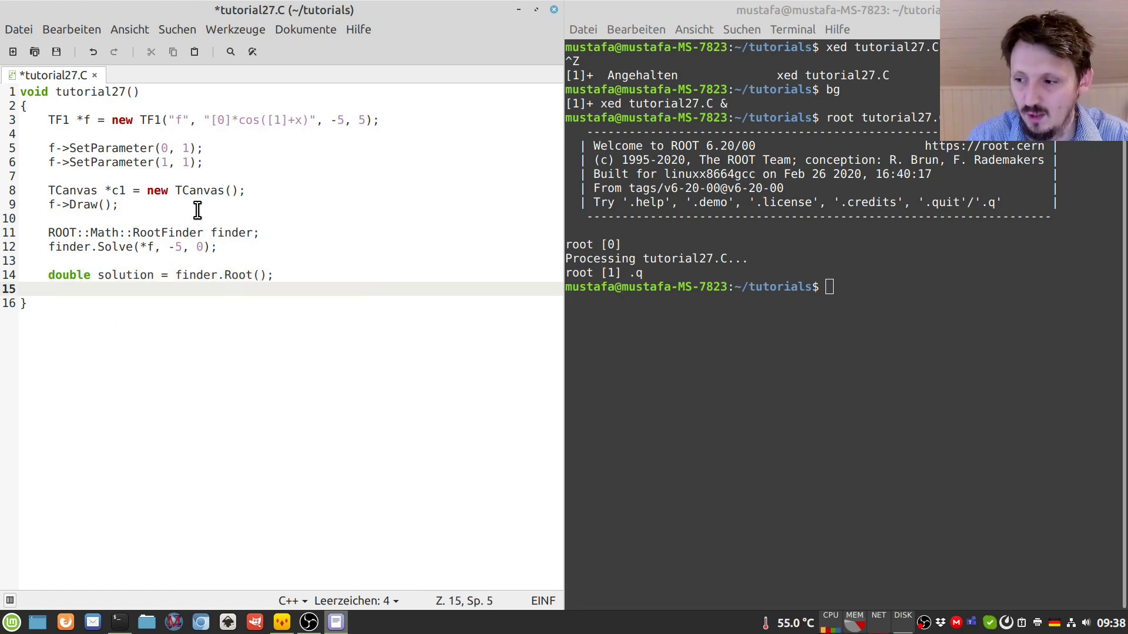
{"action": "key", "text": "Return"}
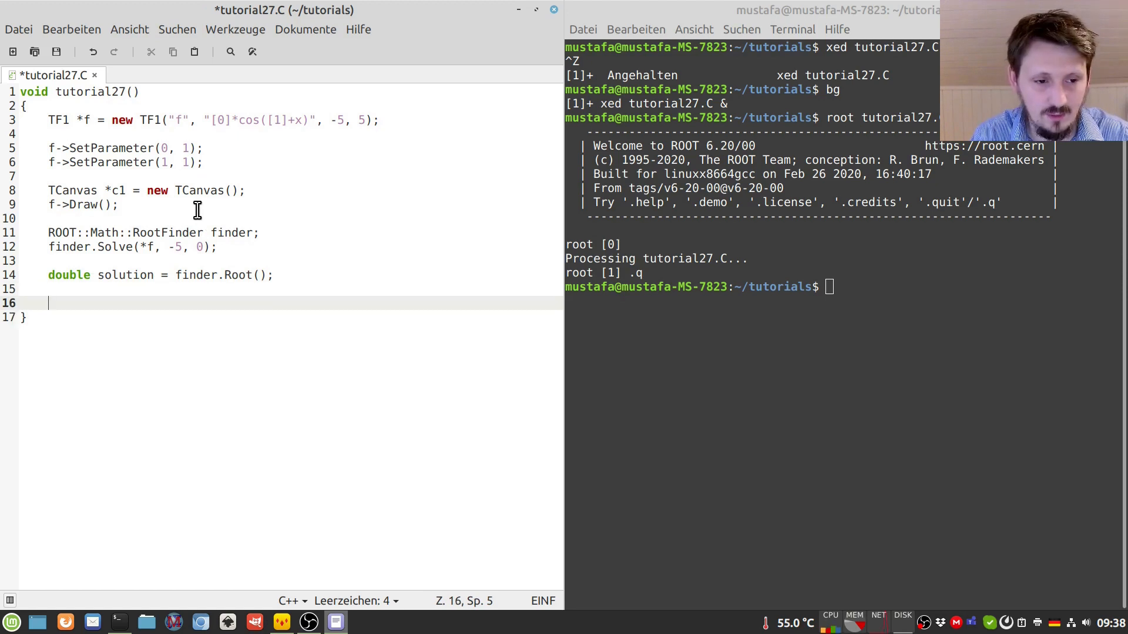
{"action": "type", "text": "cout << solution << endl;"}
{"action": "left_click", "coordinate": [846, 287]}
{"action": "type", "text": "root tutorial27.C"}
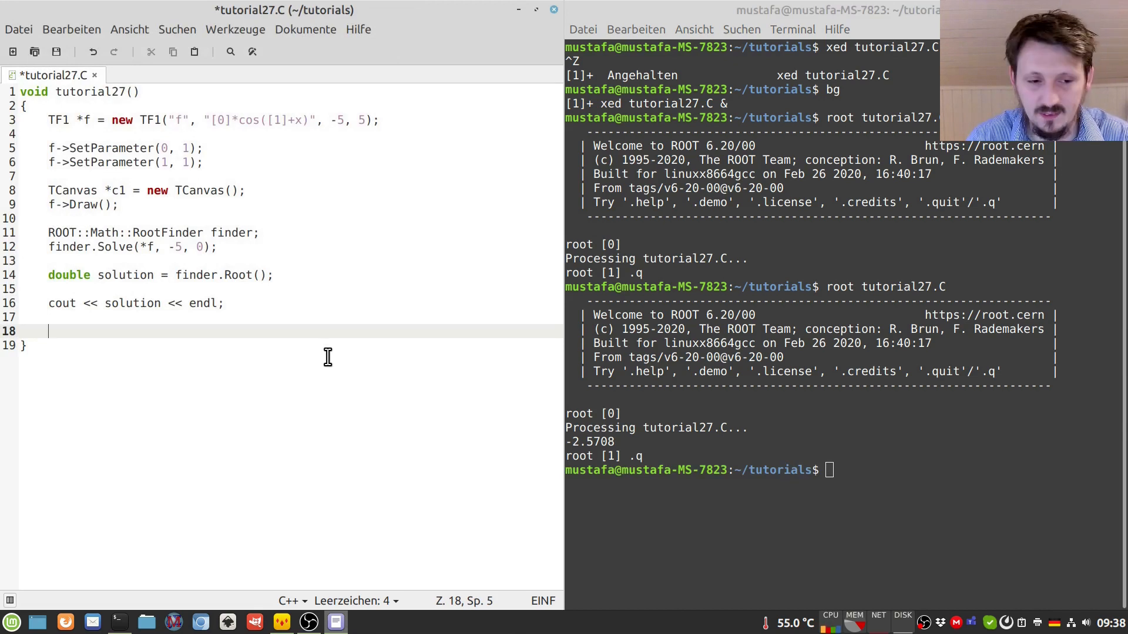
- Create TLine *l1 = new TLine(-5, 0, 5, 0); and call l1->Draw(); for the y = 0 baseline
{"action": "type", "text": "TRL"}
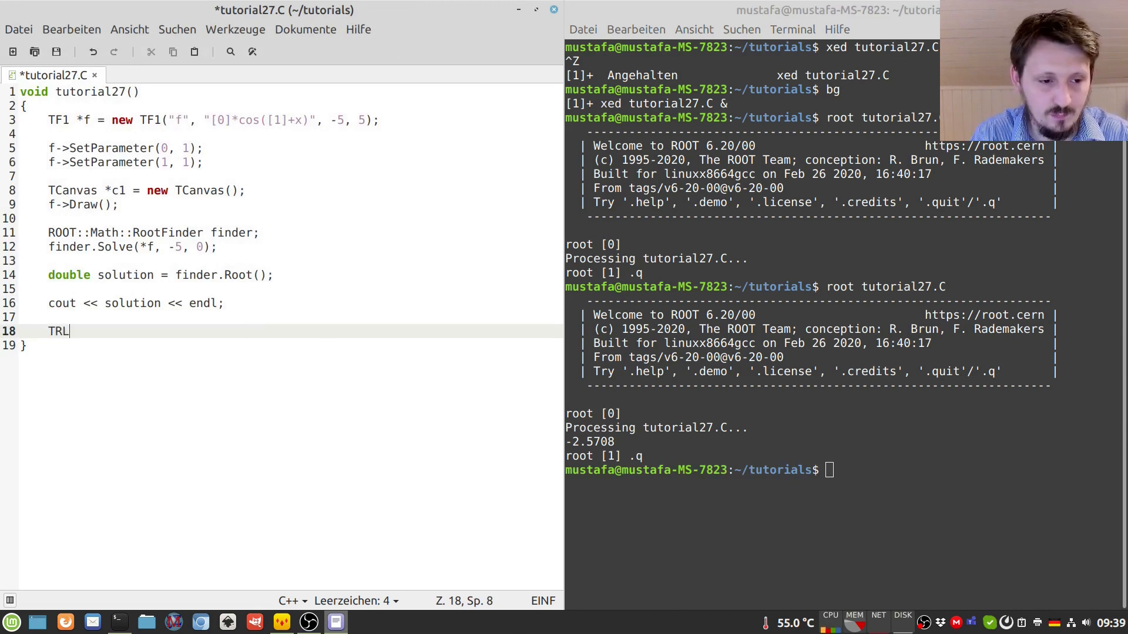
{"action": "type", "text": "ine"}
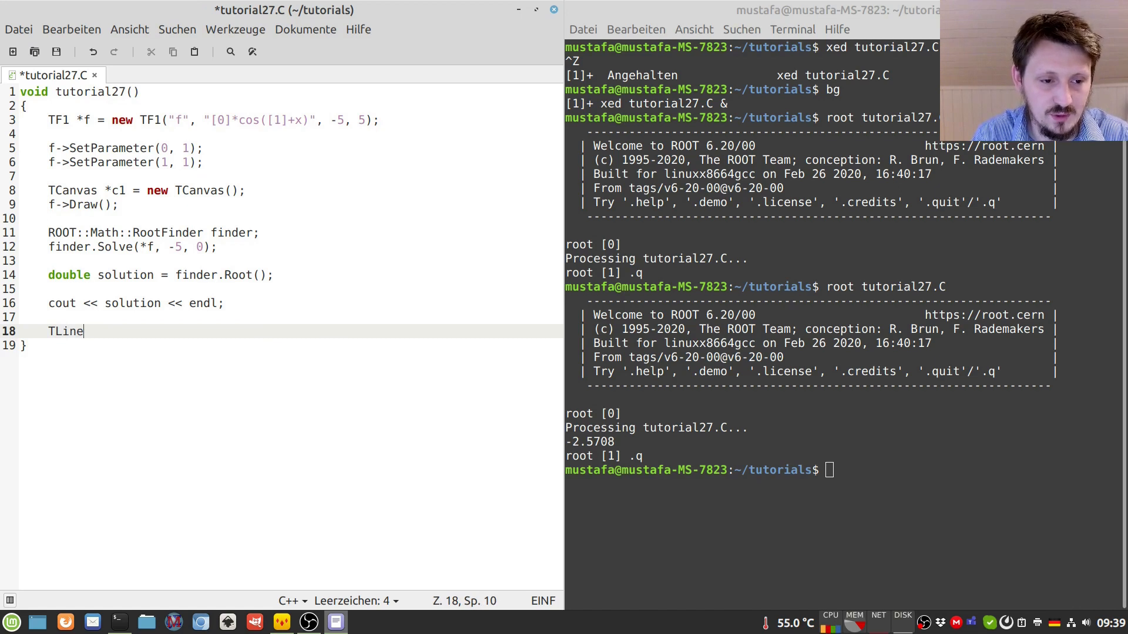
{"action": "type", "text": "*l1"}
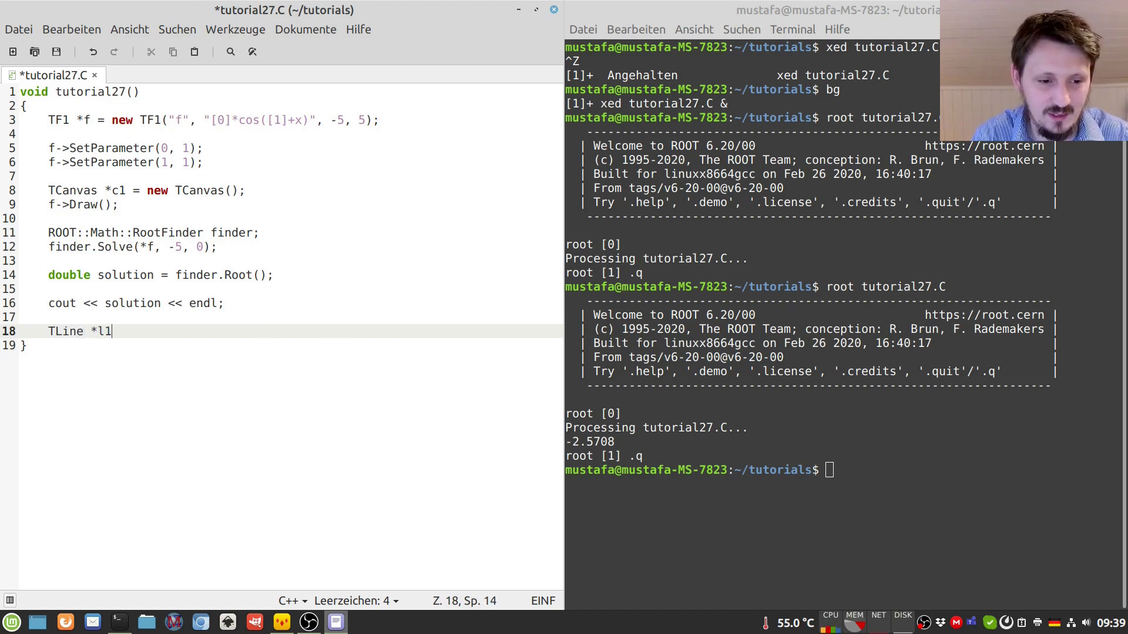
{"action": "type", "text": "= new"}
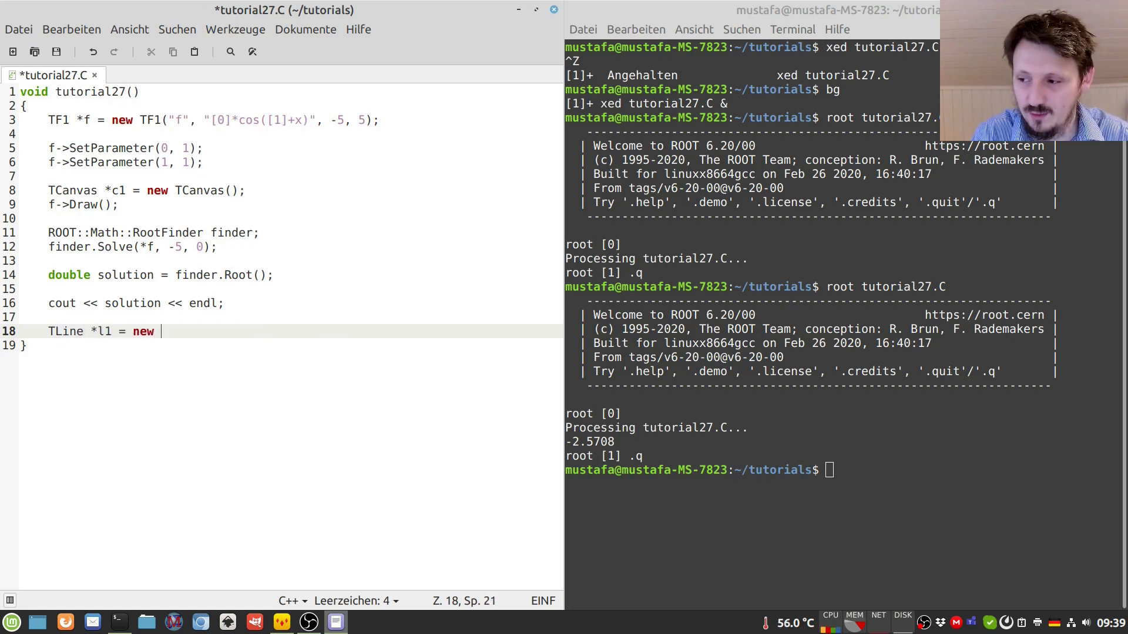
{"action": "type", "text": "TLine("}
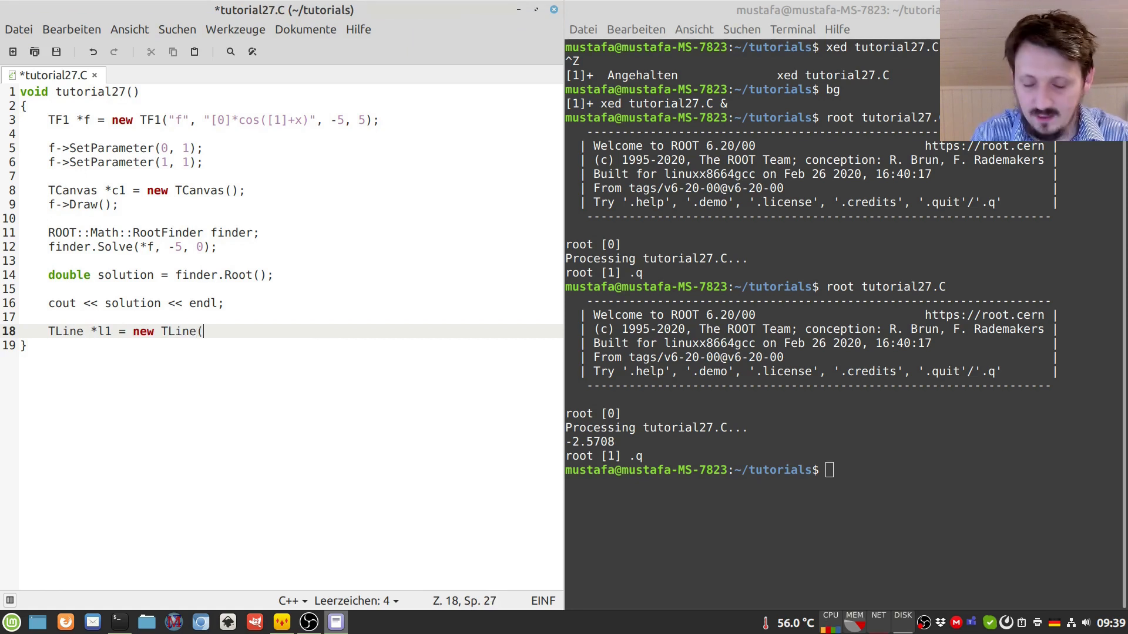
{"action": "type", "text": "-5,"}
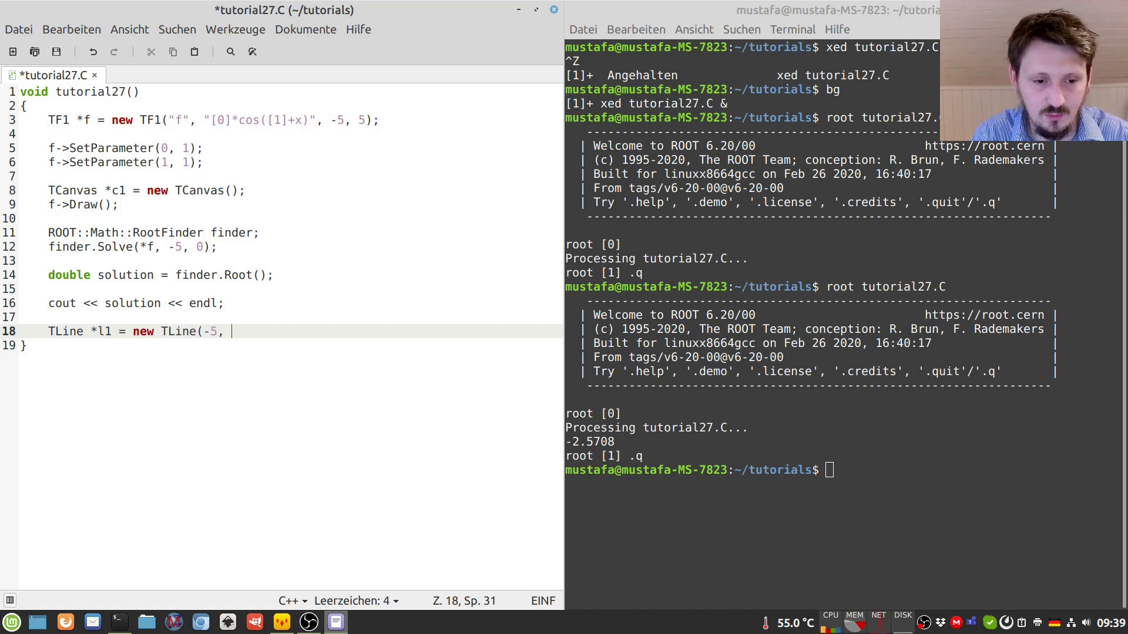
{"action": "mouse_move", "coordinate": [330, 120]}
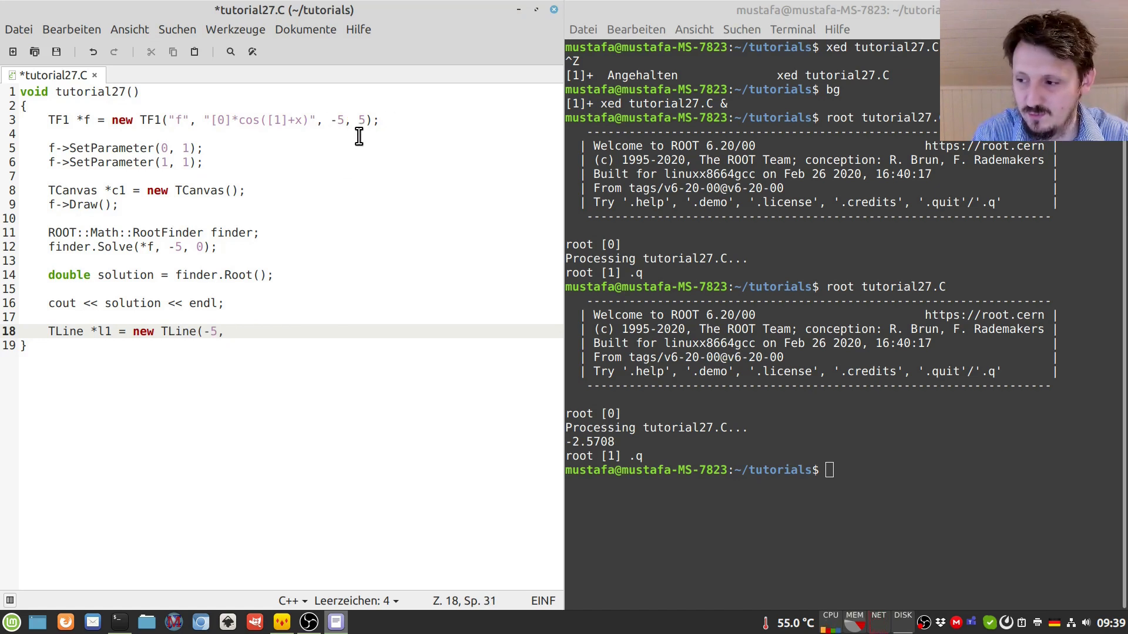
{"action": "type", "text": "0"}
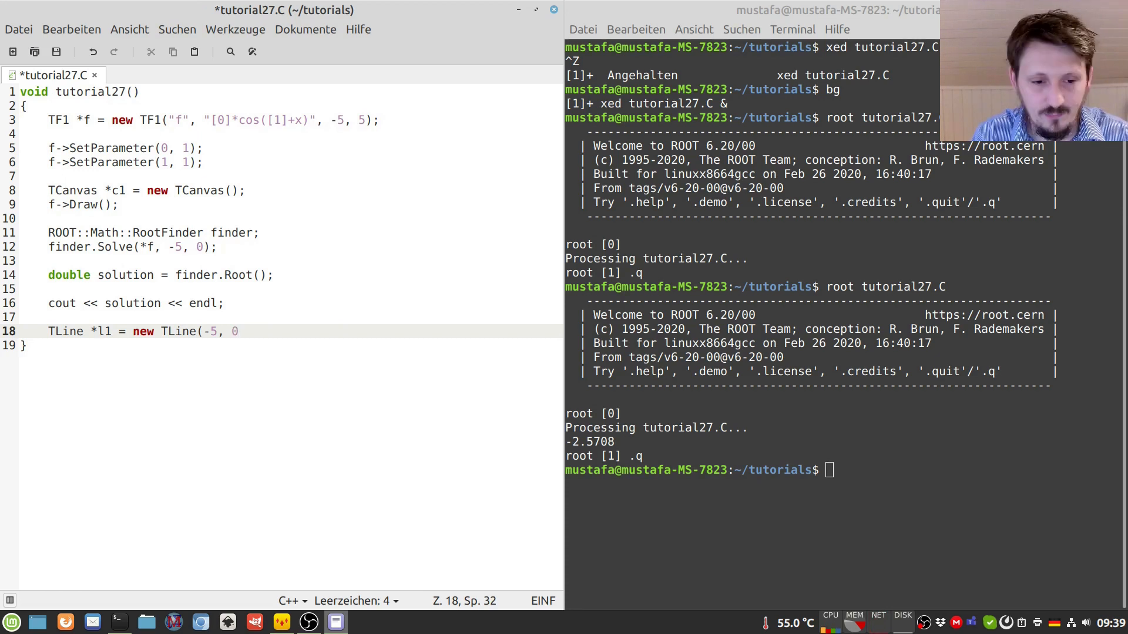
{"action": "type", "text": ", 5, 0);"}
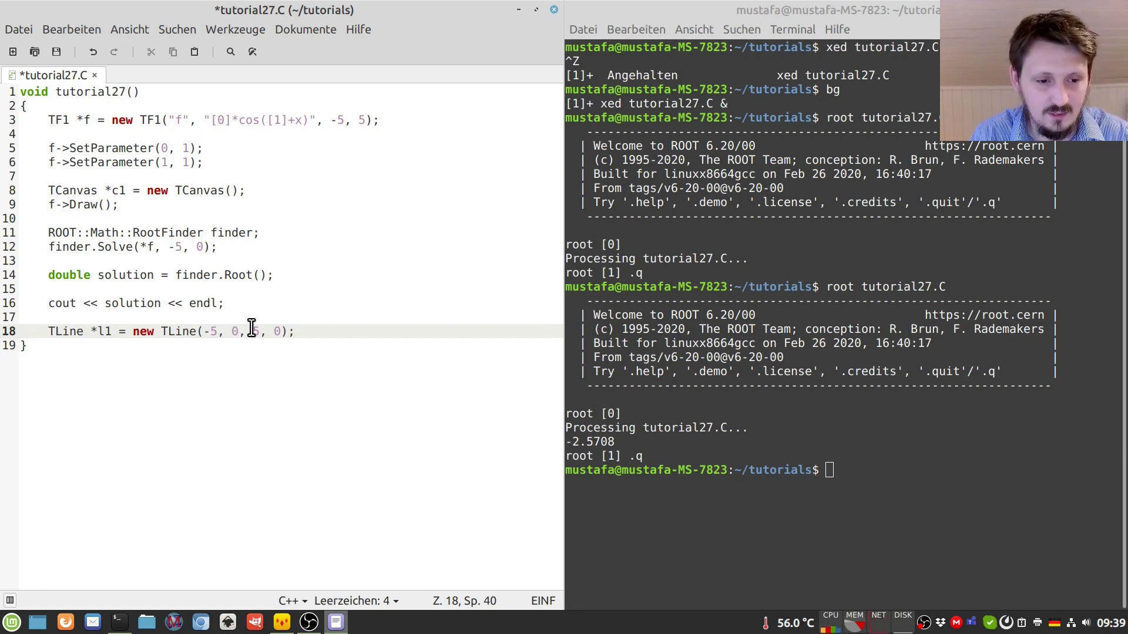
{"action": "type", "text": "l"}
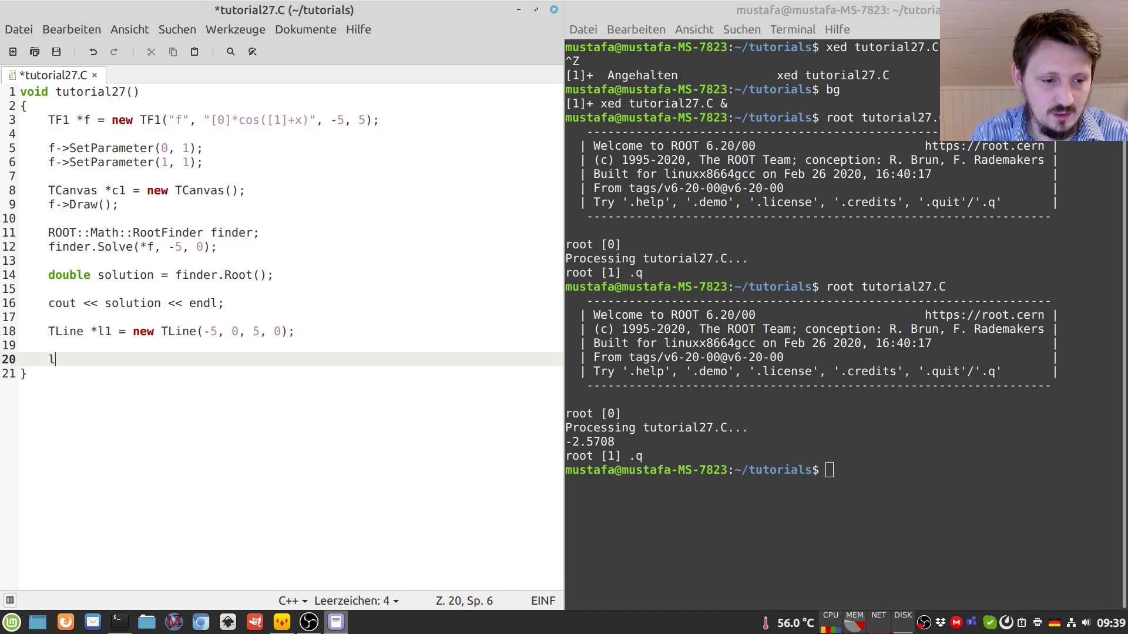
{"action": "type", "text": "1->Draw();"}
{"action": "left_click", "coordinate": [810, 470]}
{"action": "type", "text": "root tutorial27.C"}
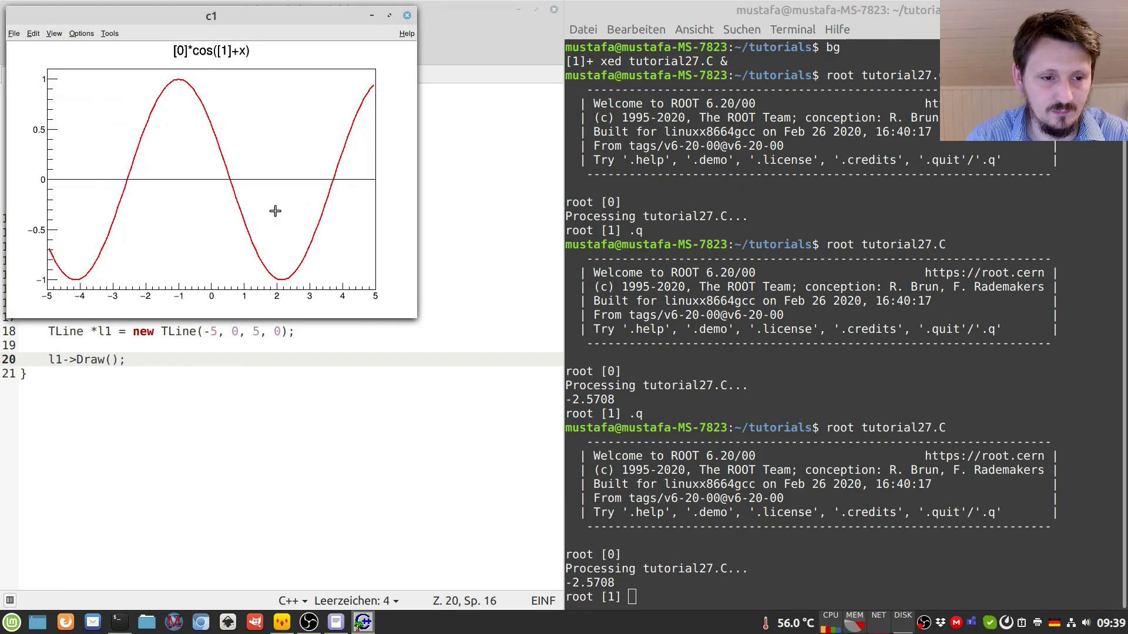
{"action": "mouse_move", "coordinate": [841, 475]}
{"action": "type", "text": ".q"}
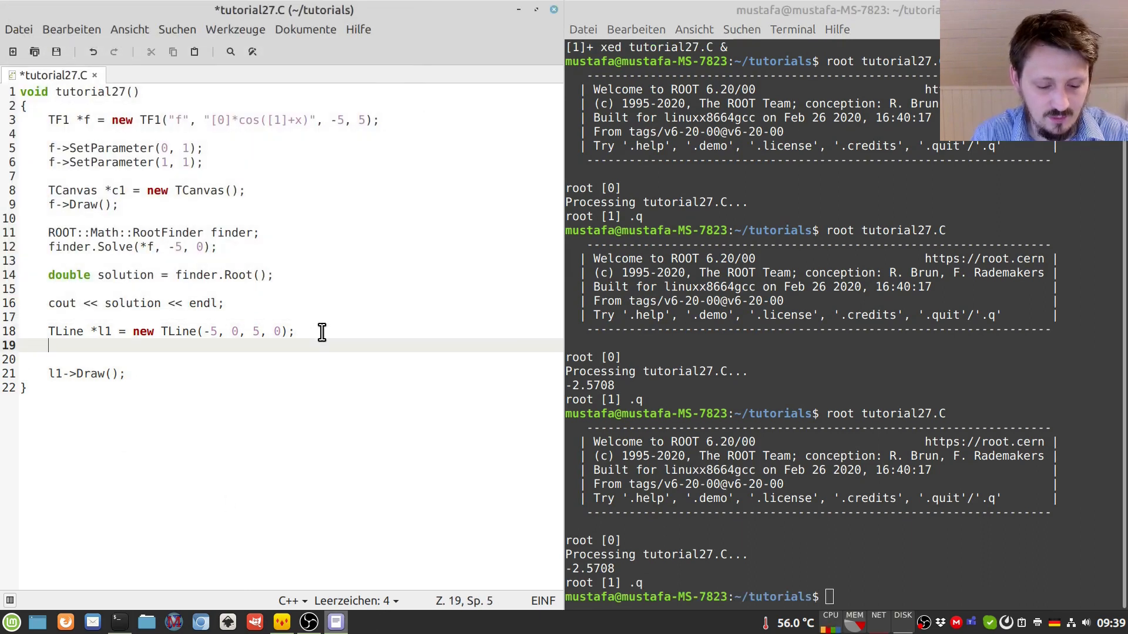
- Create vertical TLine l2 from (solution, -2) to (solution, 2) and call l2->Draw();
{"action": "type", "text": "TLine *l2"}
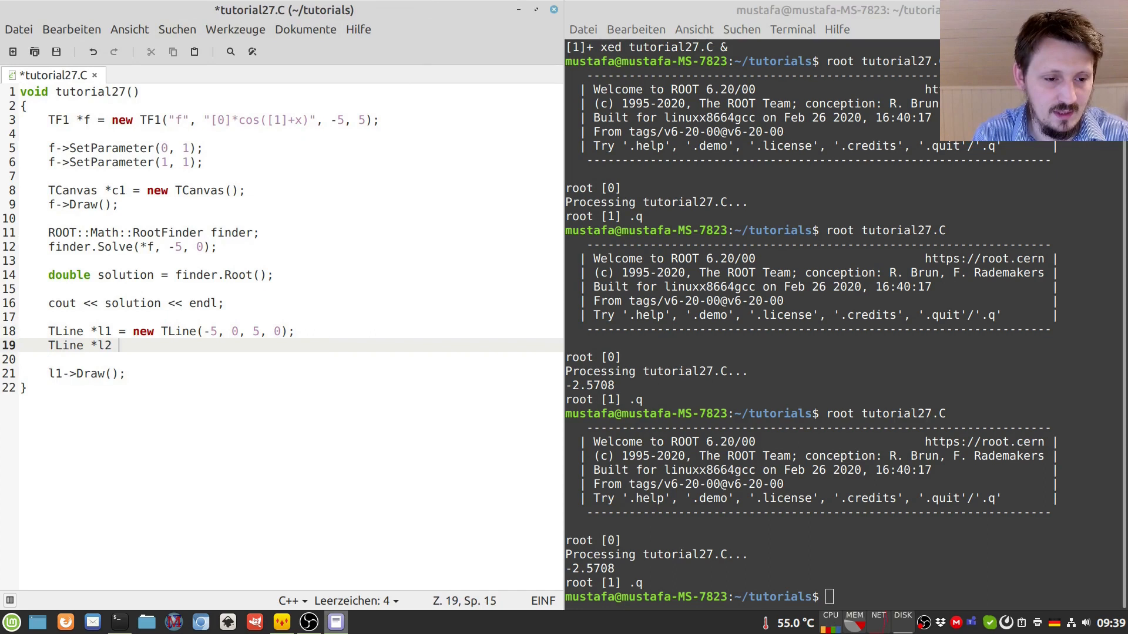
{"action": "type", "text": "= new TLine("}
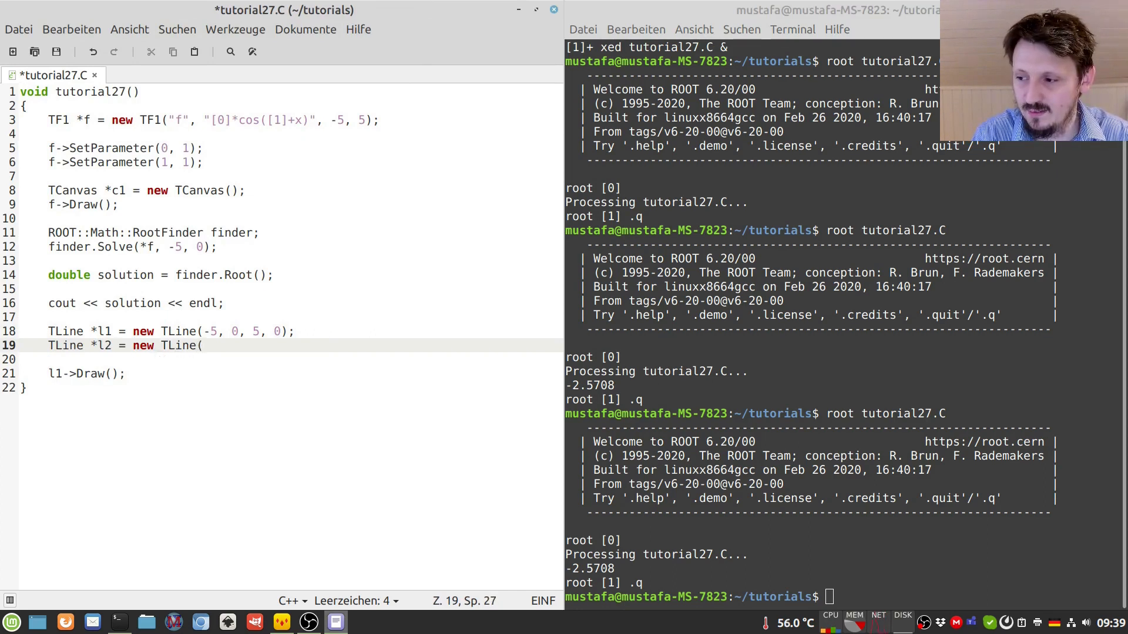
{"action": "type", "text": "solution,"}
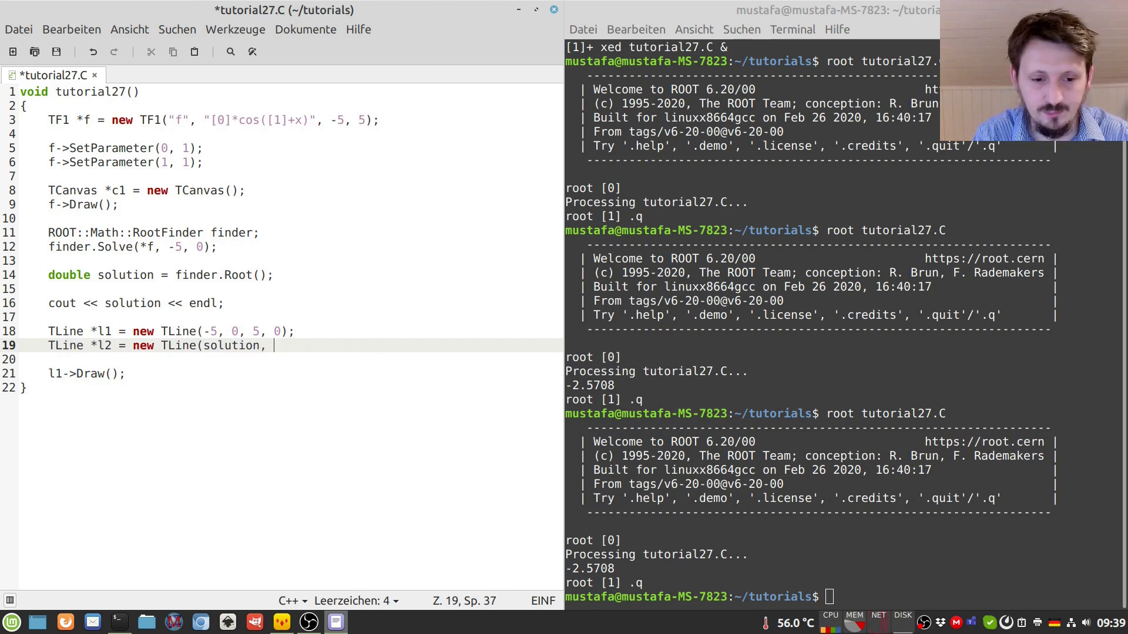
{"action": "type", "text": "-2., so"}
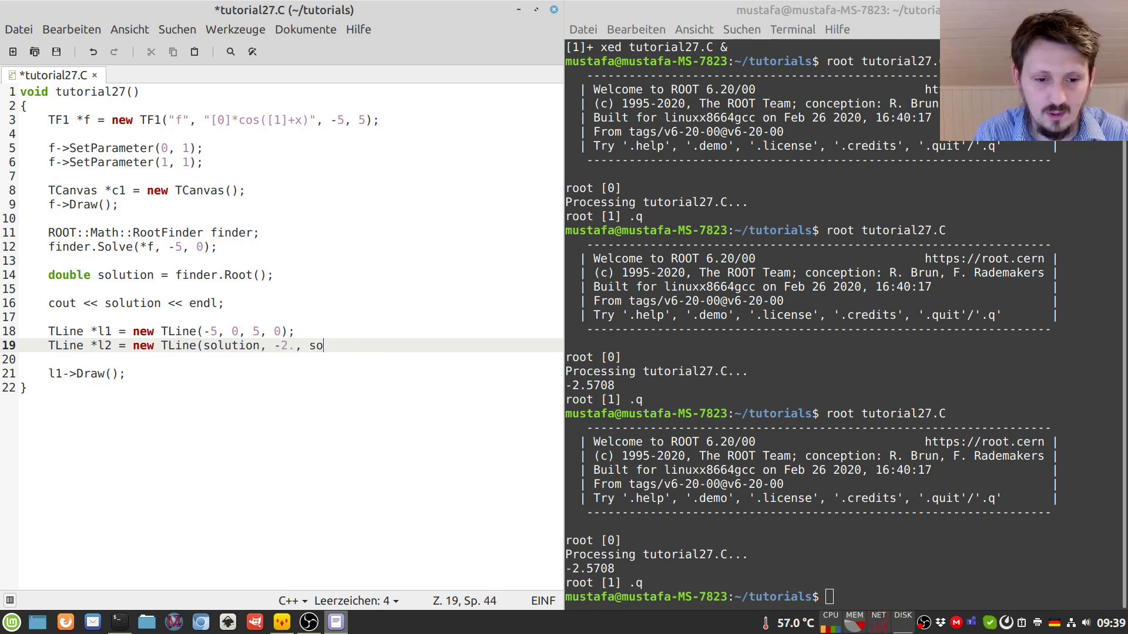
{"action": "type", "text": "lution"}
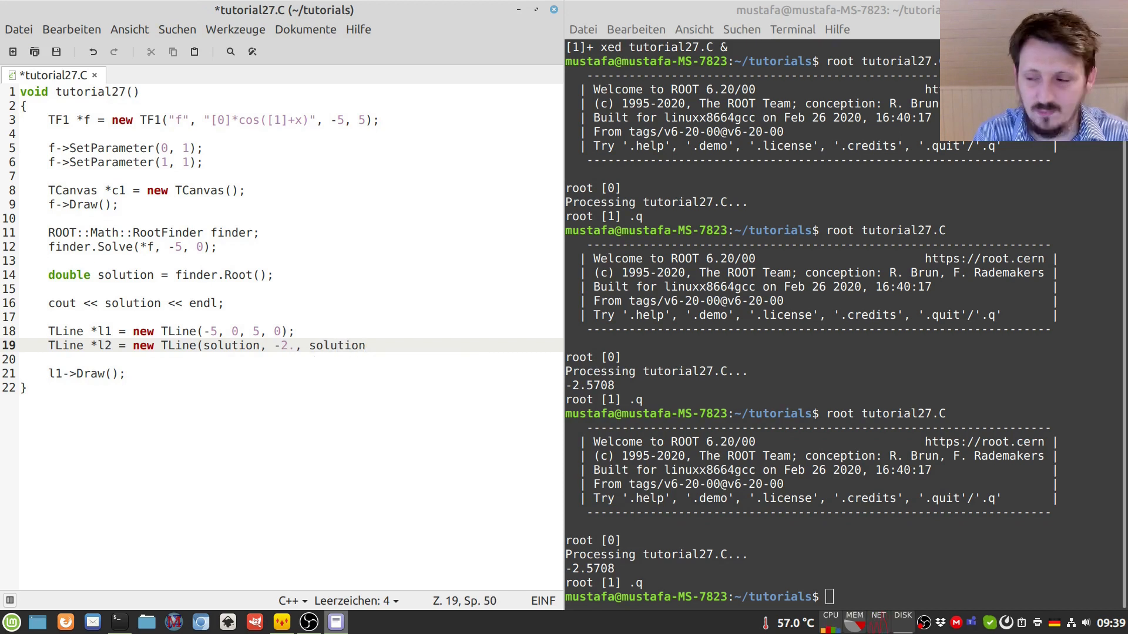
{"action": "type", "text": ", 2);"}
{"action": "type", "text": "l"}
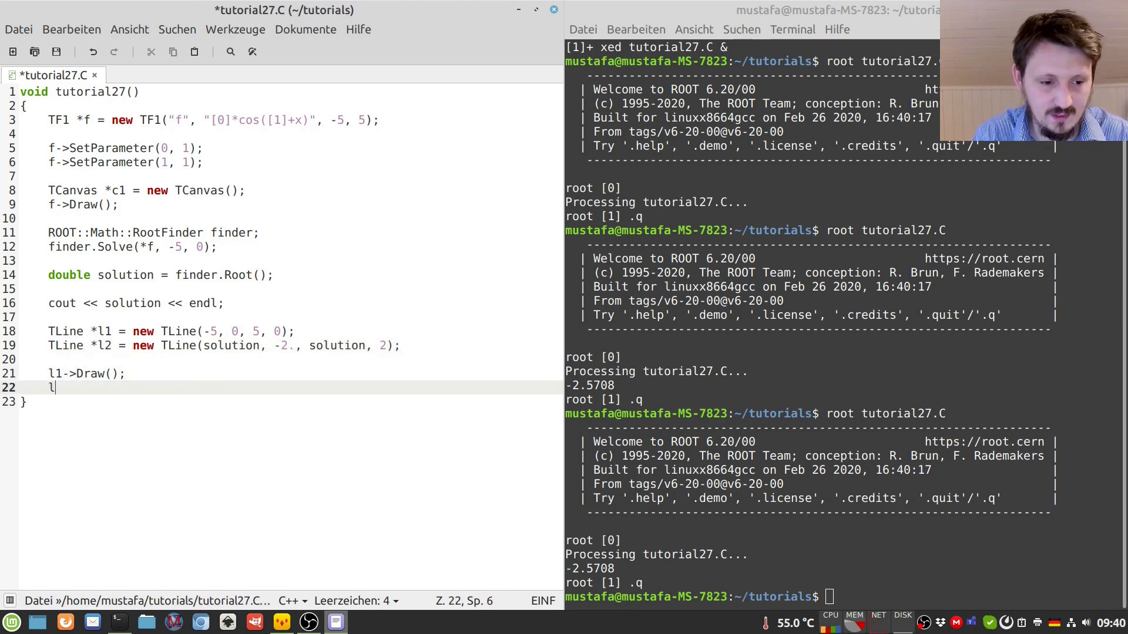
{"action": "type", "text": "2->Draw();"}
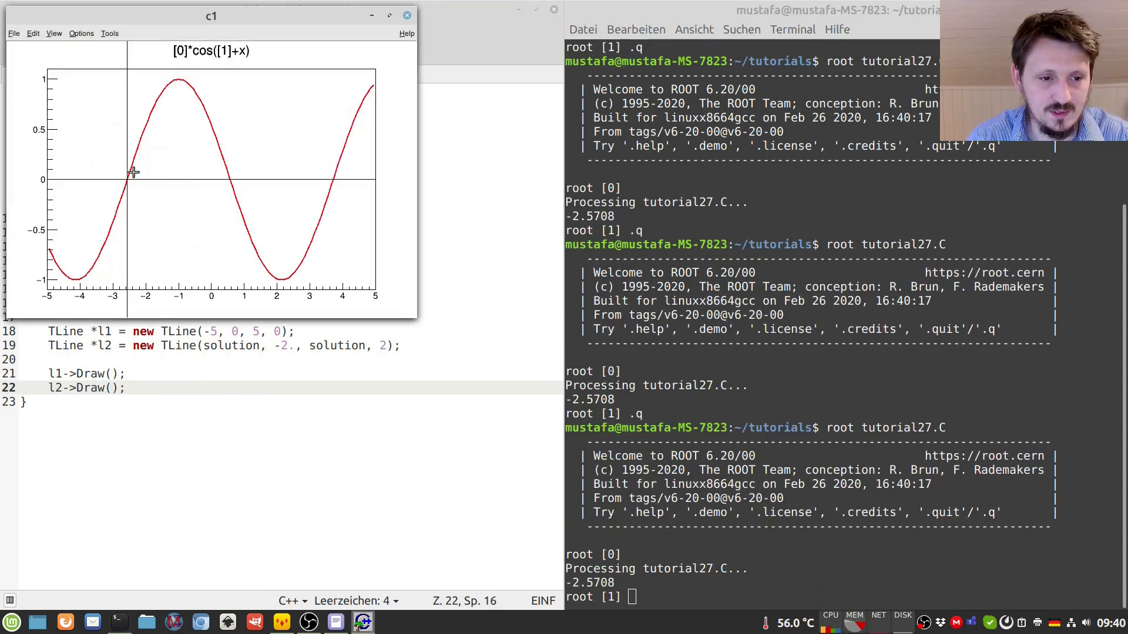
{"action": "mouse_move", "coordinate": [131, 179]}
{"action": "type", "text": ".q"}
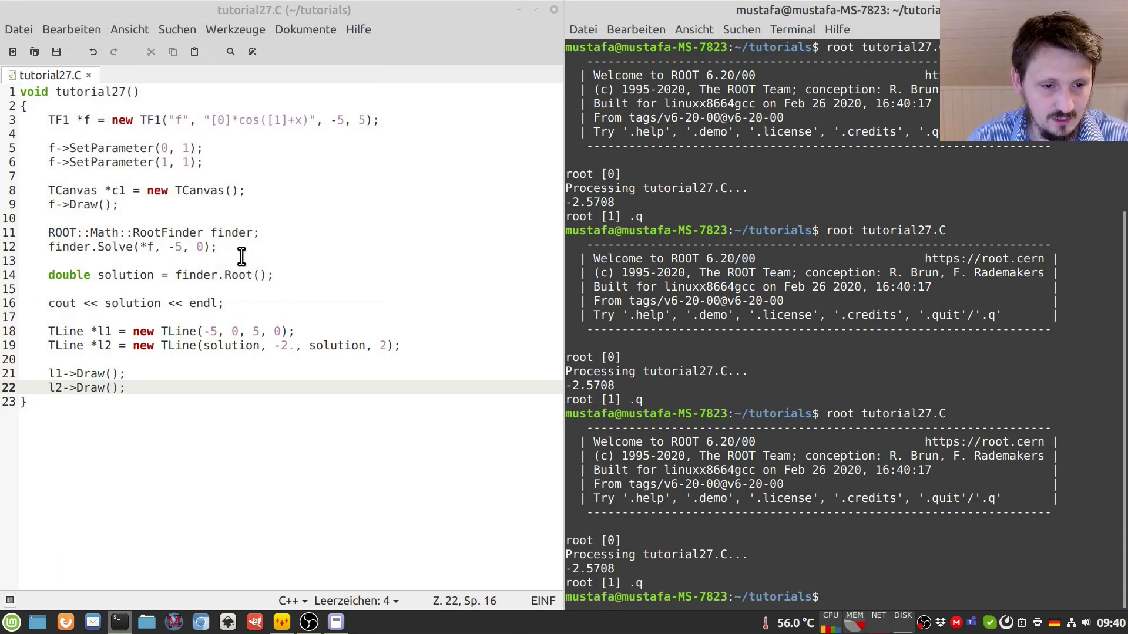
- Add finder.Solve(*f, 0, 5) after the first root's cout and start a new line
{"action": "left_click", "coordinate": [270, 275]}
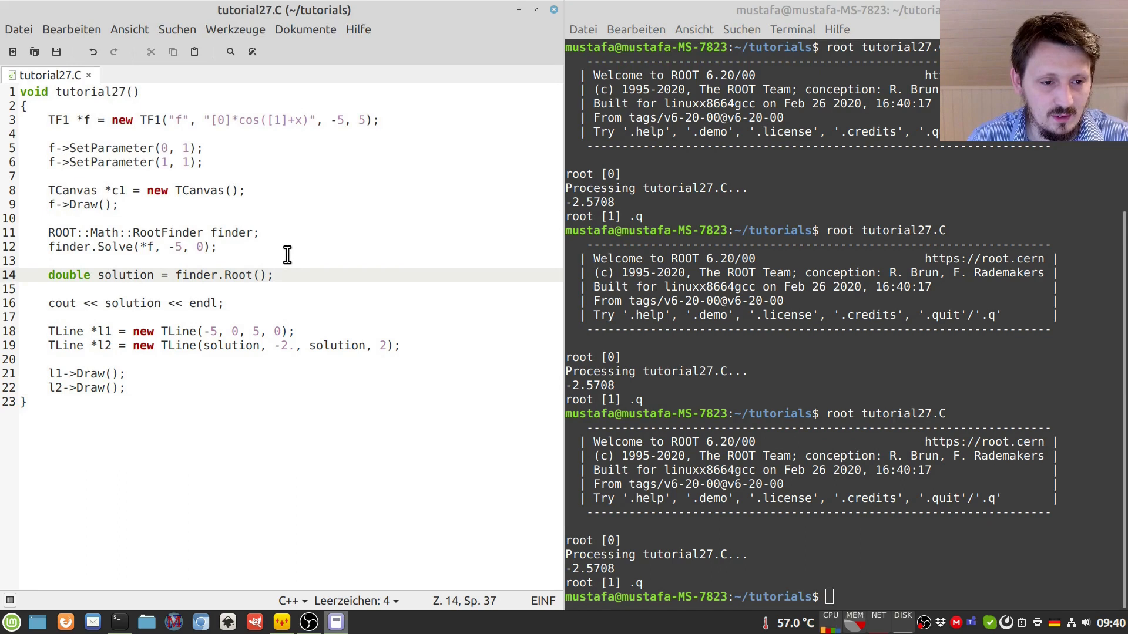
{"action": "mouse_move", "coordinate": [257, 256]}
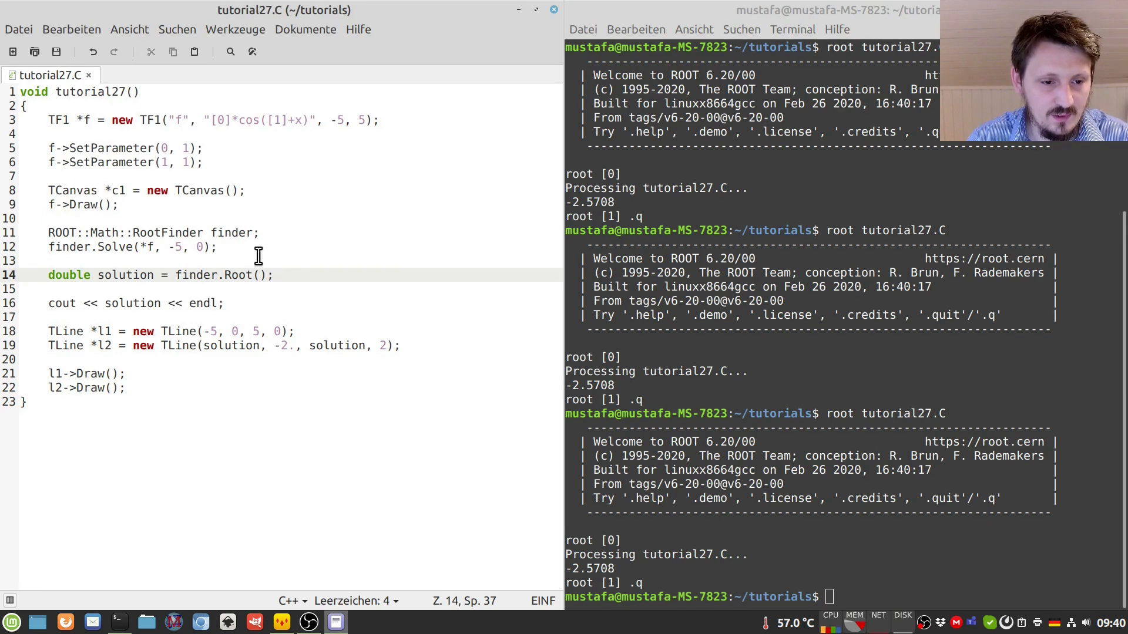
{"action": "type", "text": "finder.Solve("}
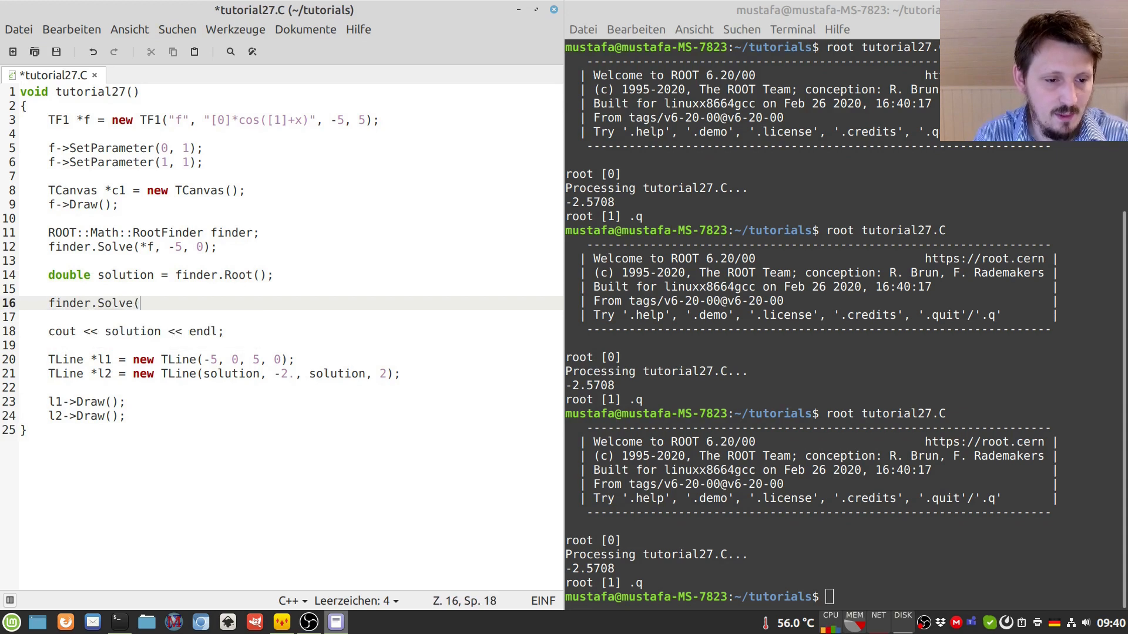
{"action": "type", "text": "*"}
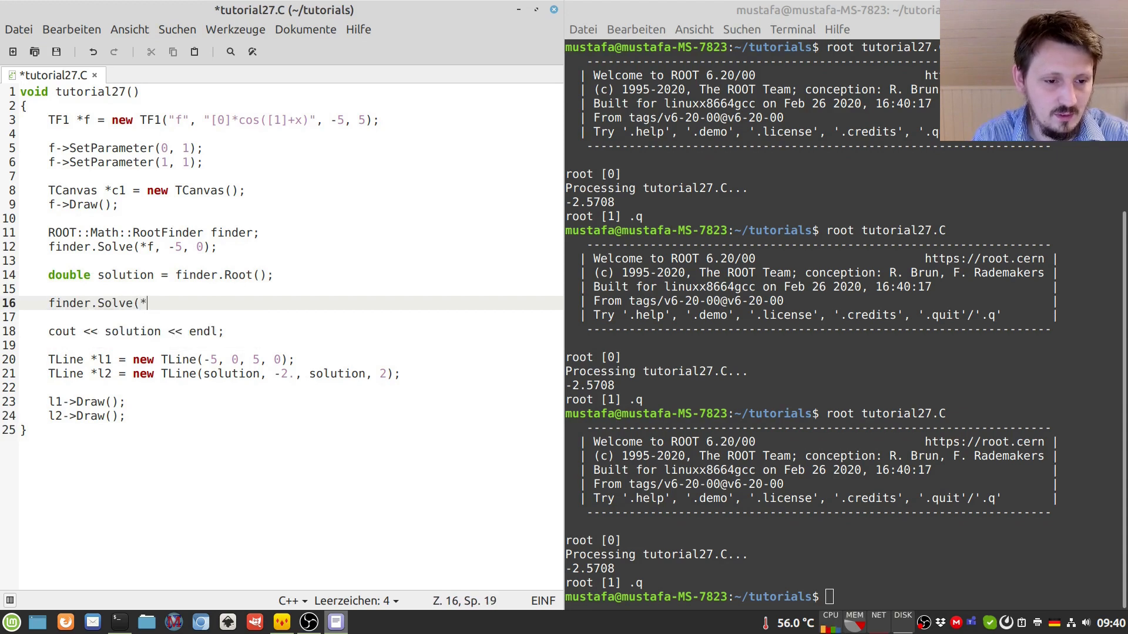
{"action": "type", "text": "f,"}
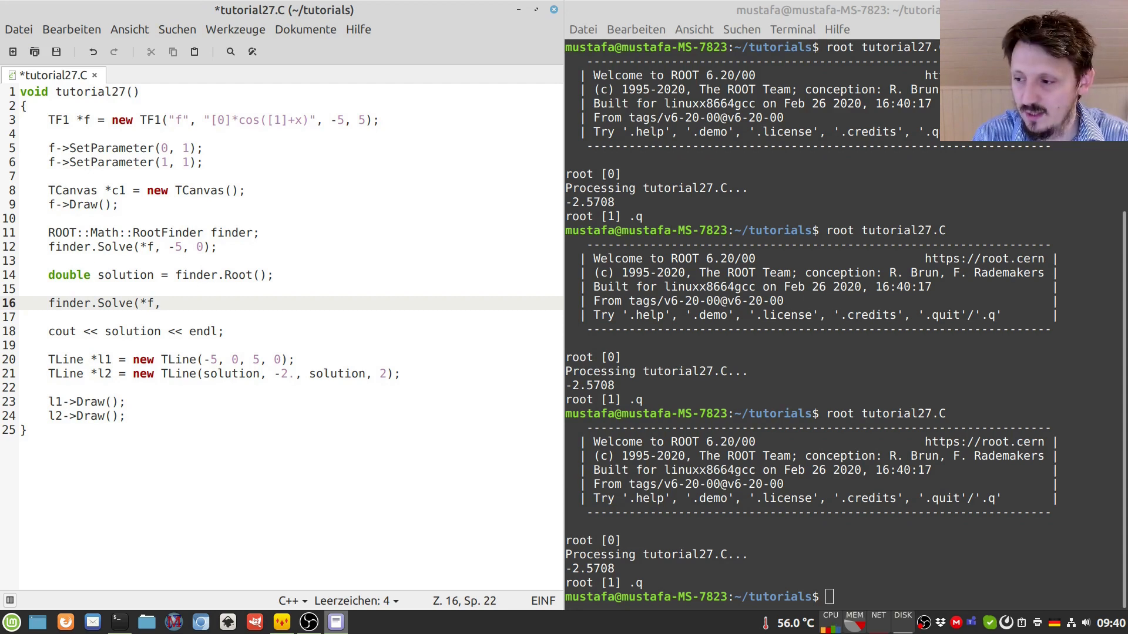
{"action": "type", "text": "0,"}
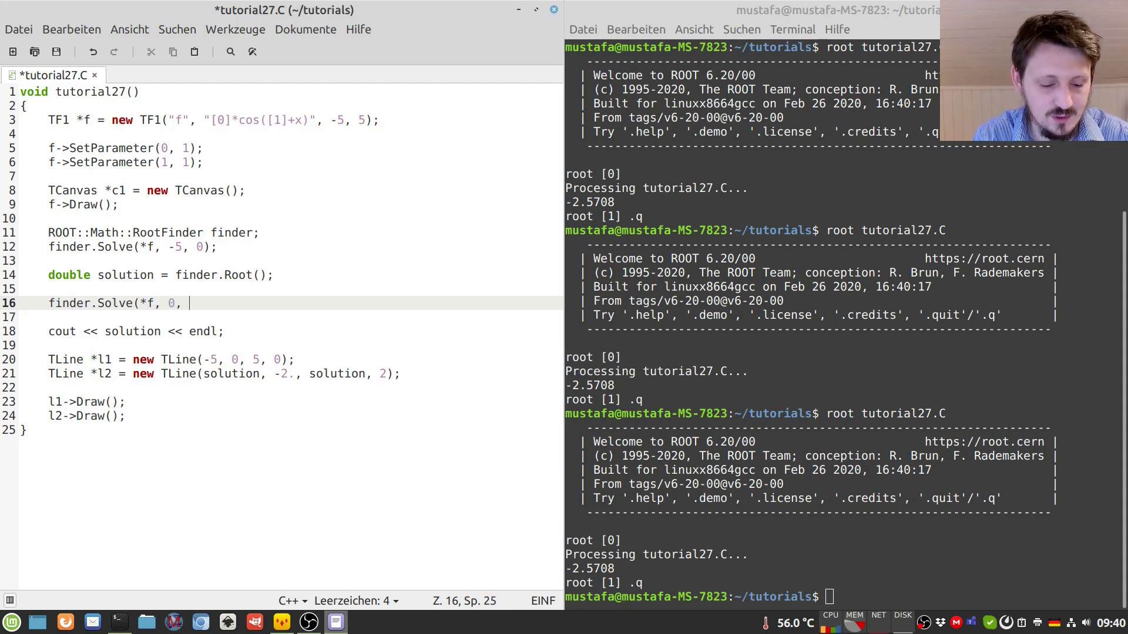
{"action": "type", "text": "5);"}
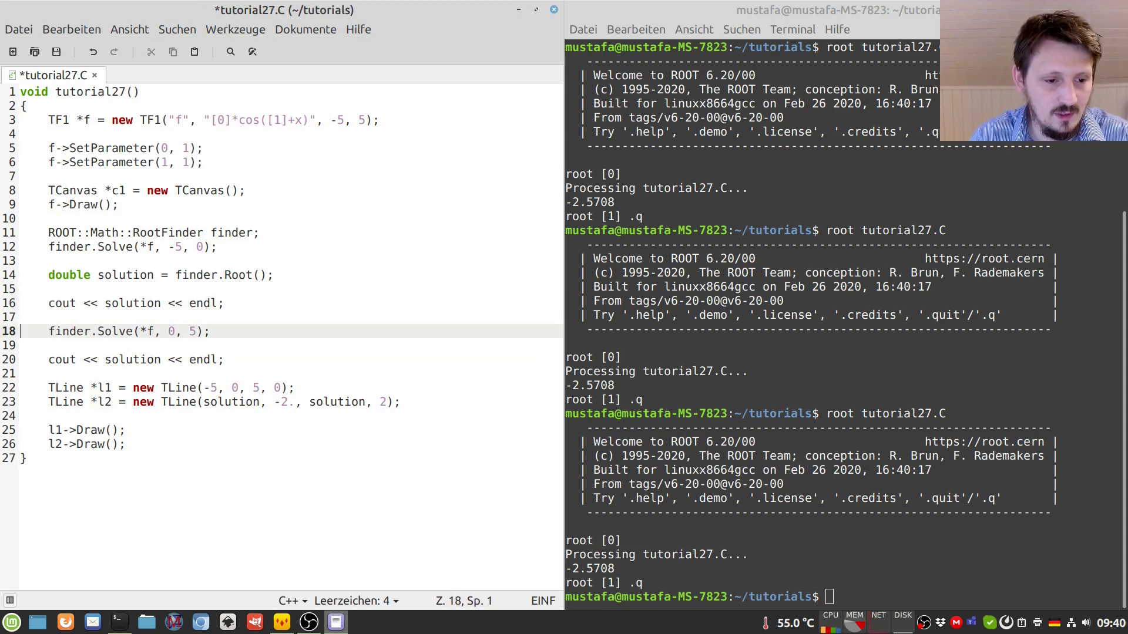
{"action": "key", "text": "Down"}
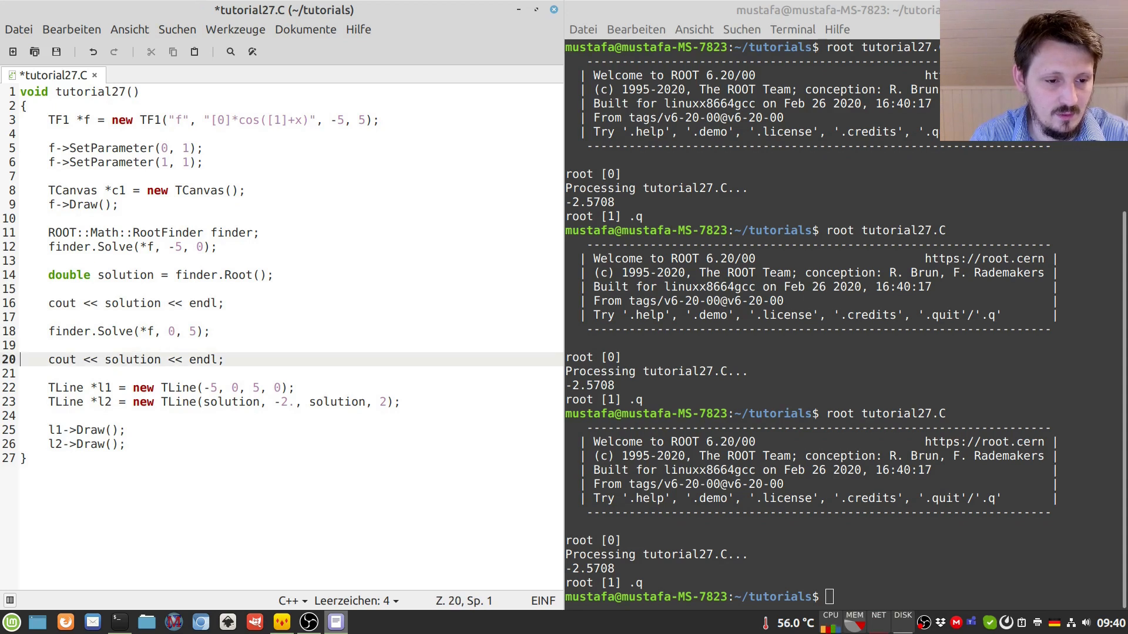
- Declare double solution2 = finder.Root() to store the second root
{"action": "type", "text": "d"}
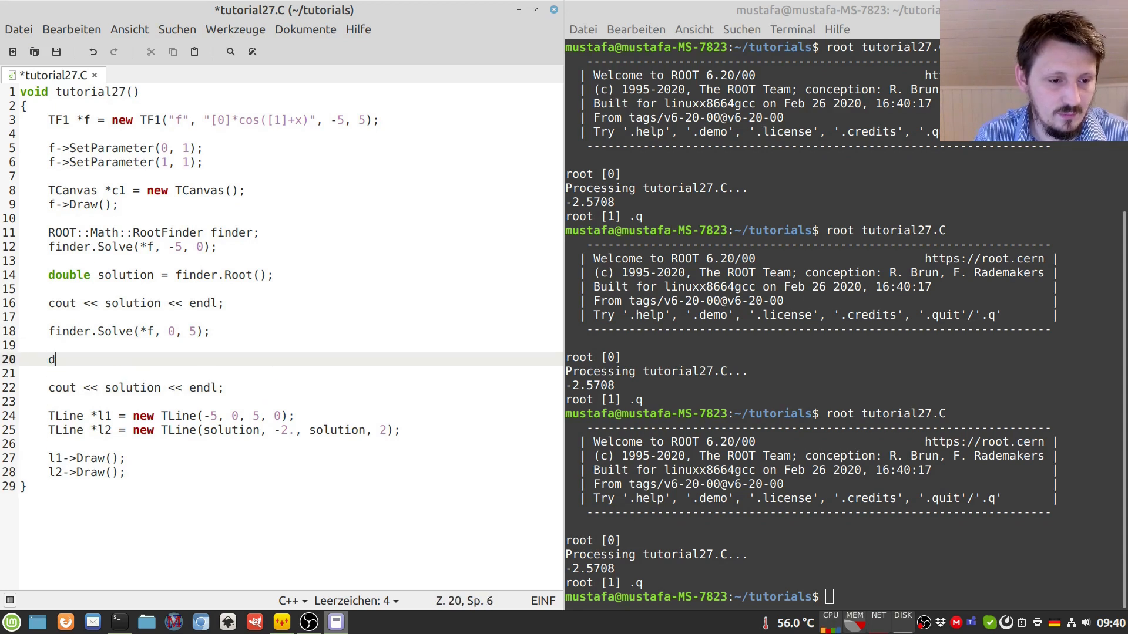
{"action": "type", "text": "ouble solution"}
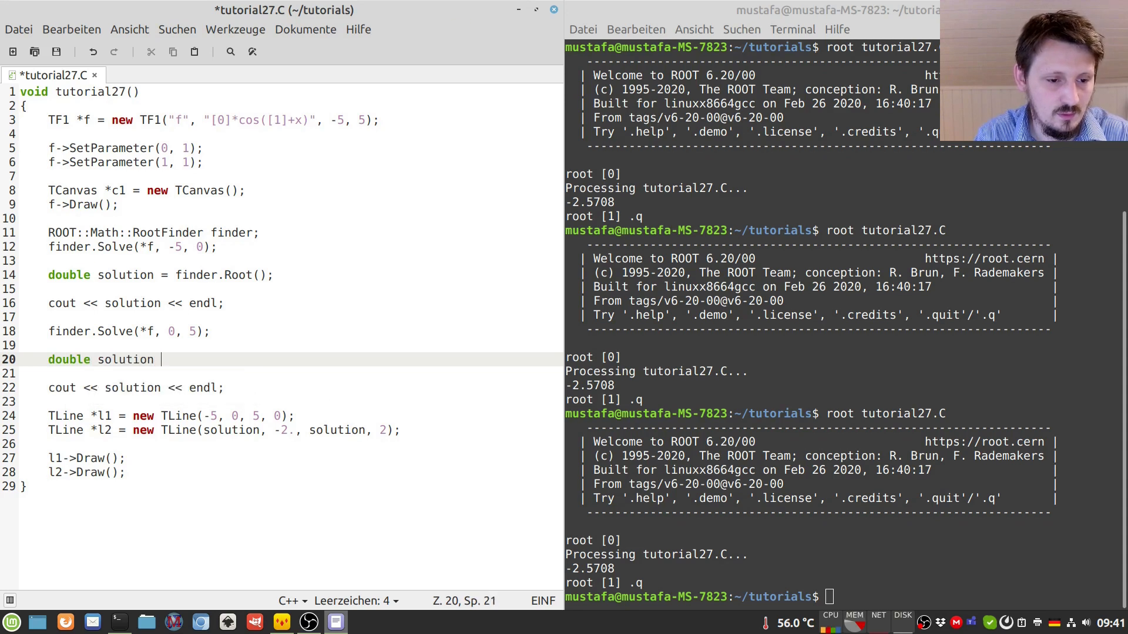
{"action": "type", "text": "2 ="}
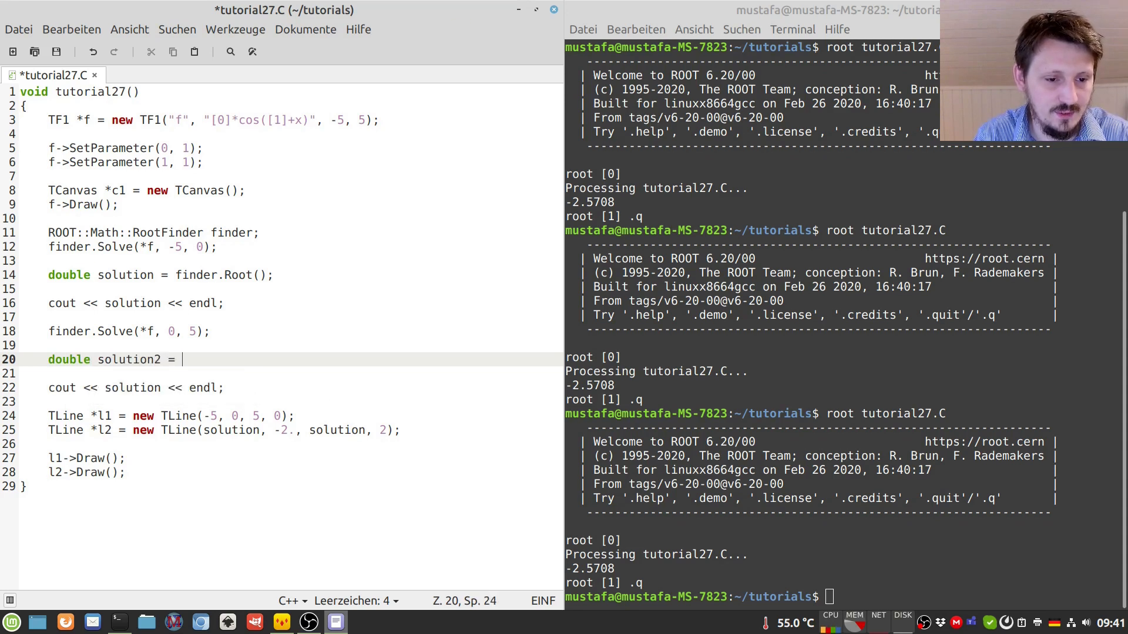
{"action": "type", "text": "finder."}
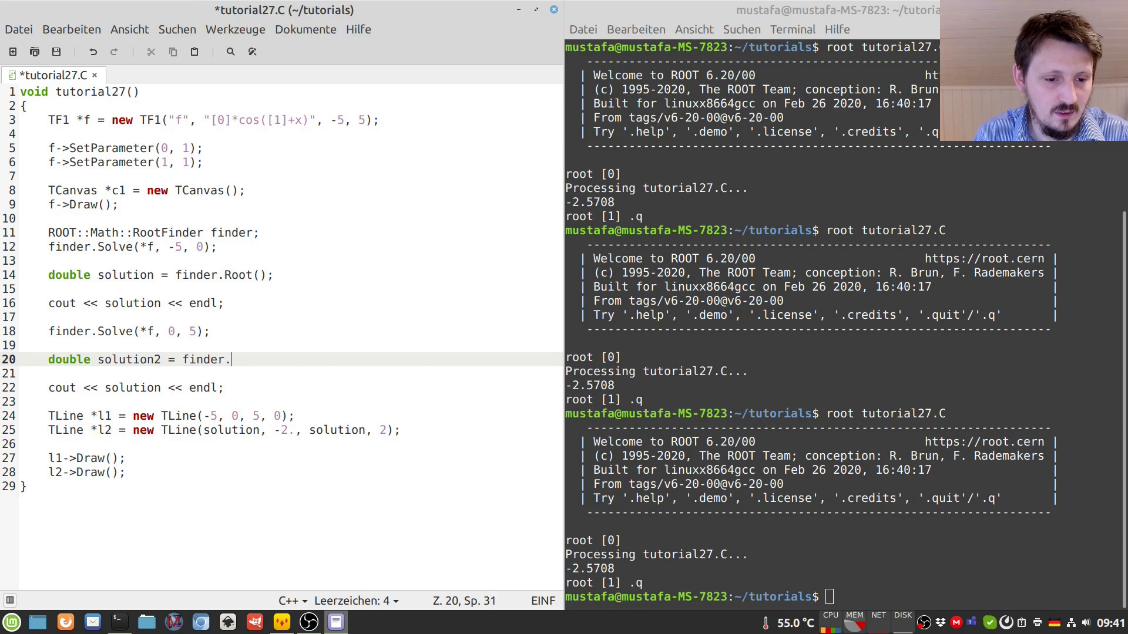
{"action": "type", "text": "Root();"}
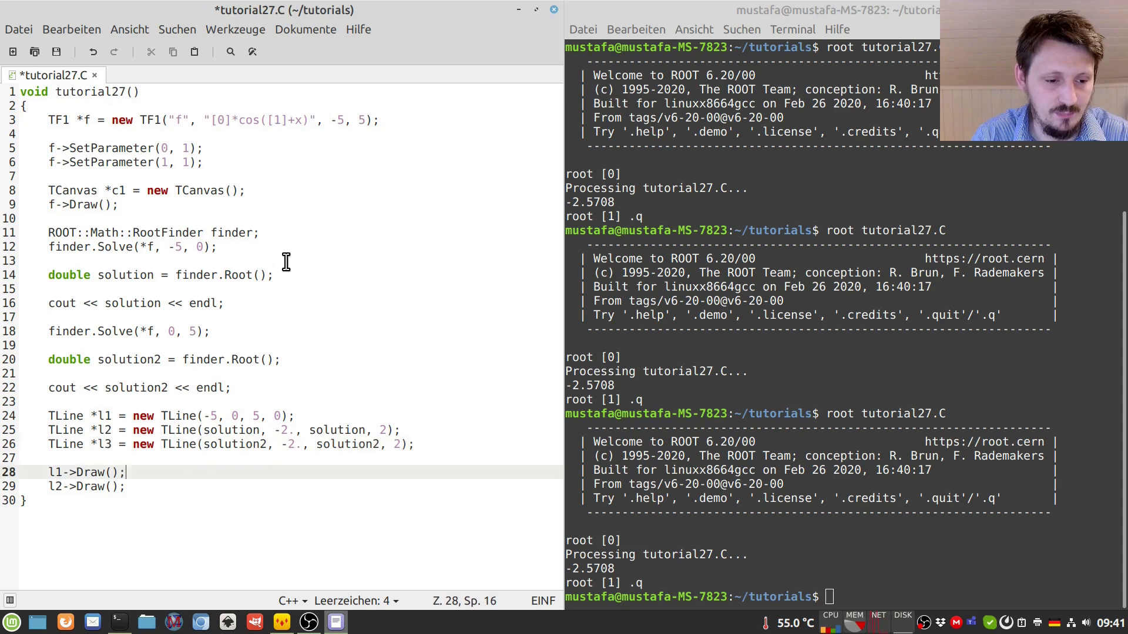
- Add l3->Draw() to draw the third vertical TLine at solution2
{"action": "type", "text": "l3"}
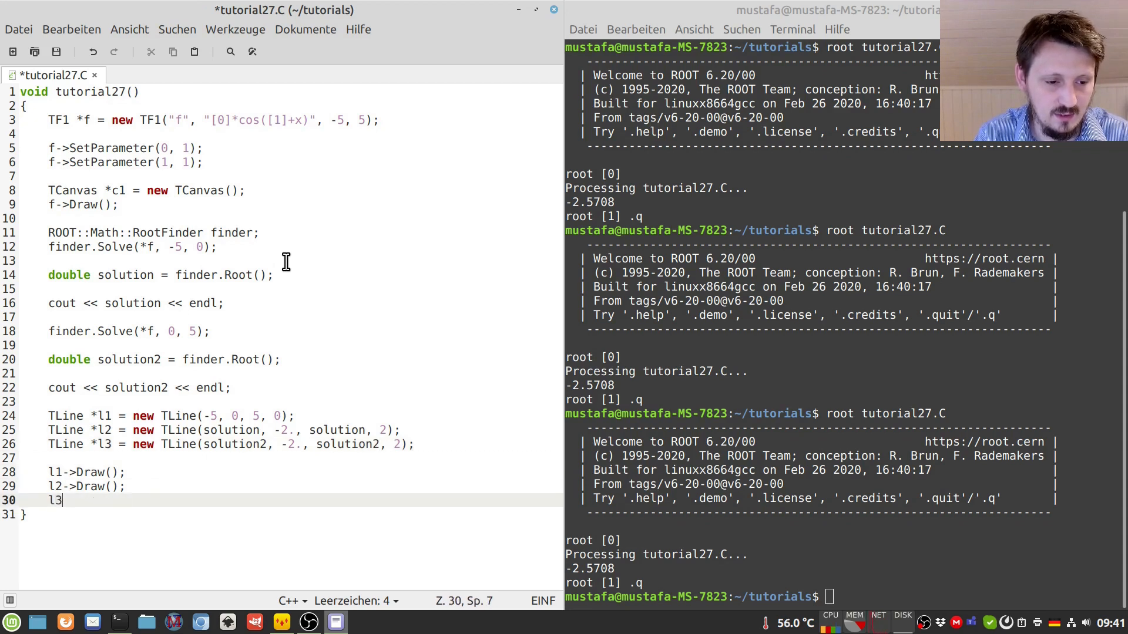
{"action": "type", "text": "->DrA"}
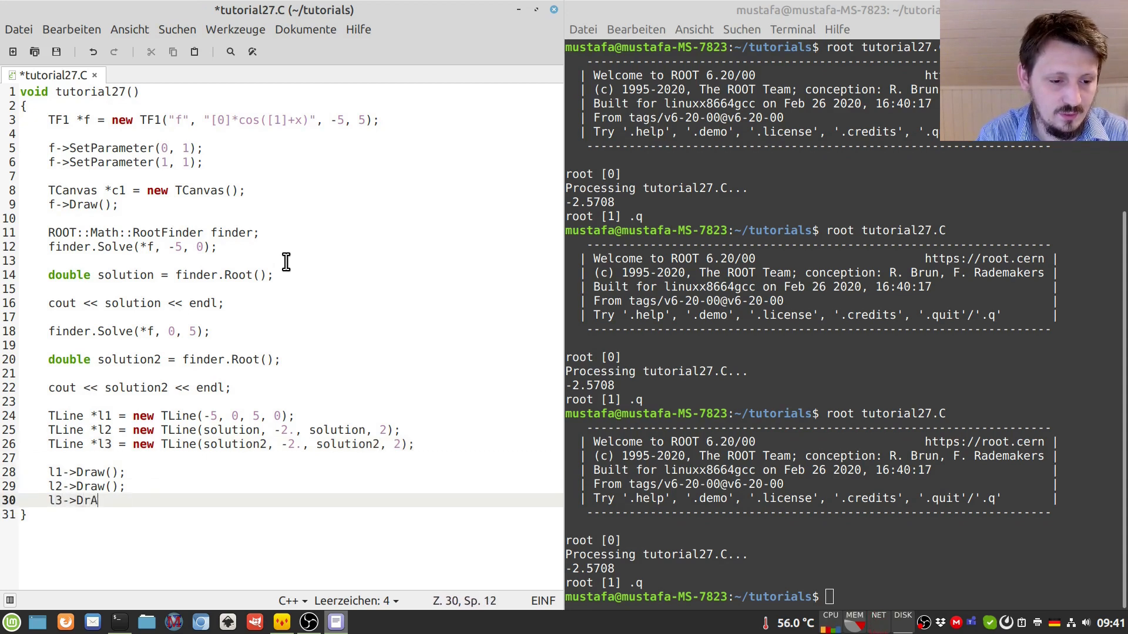
{"action": "type", "text": "w();"}
{"action": "left_click", "coordinate": [810, 597]}
{"action": "type", "text": "root tutorial27.C"}
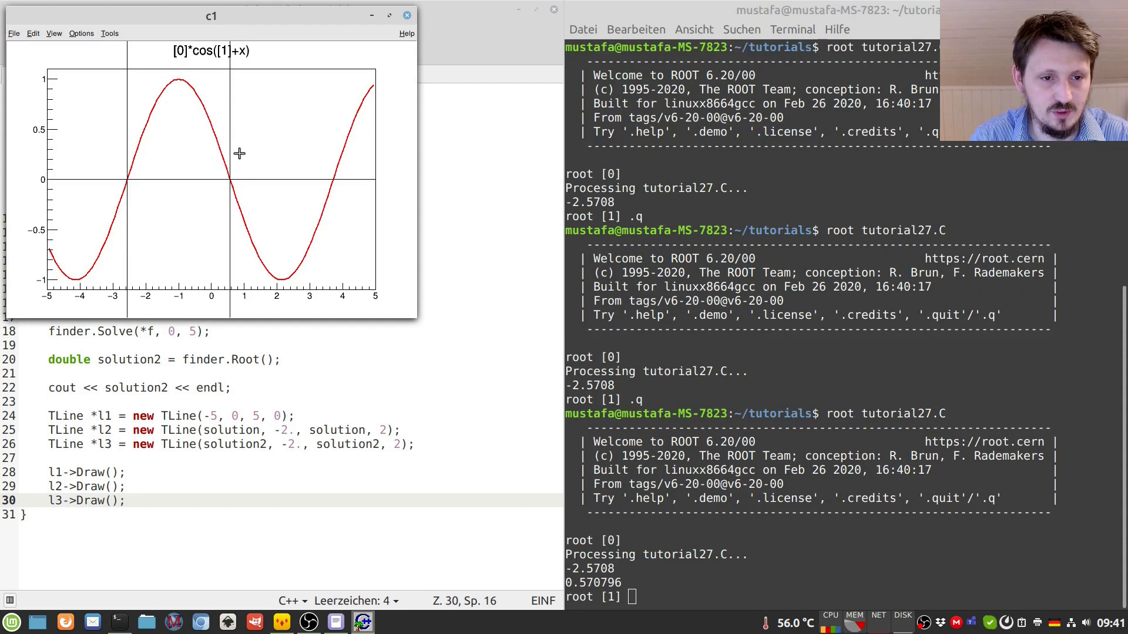
{"action": "mouse_move", "coordinate": [323, 187]}
{"action": "type", "text": ".q"}
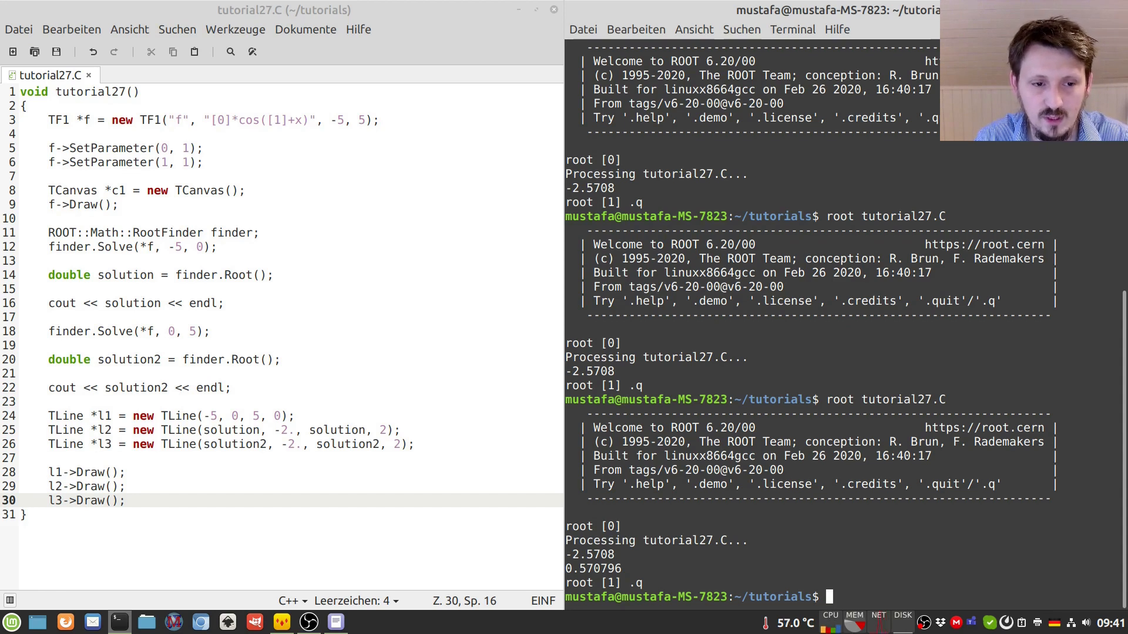
{"action": "mouse_move", "coordinate": [212, 275]}
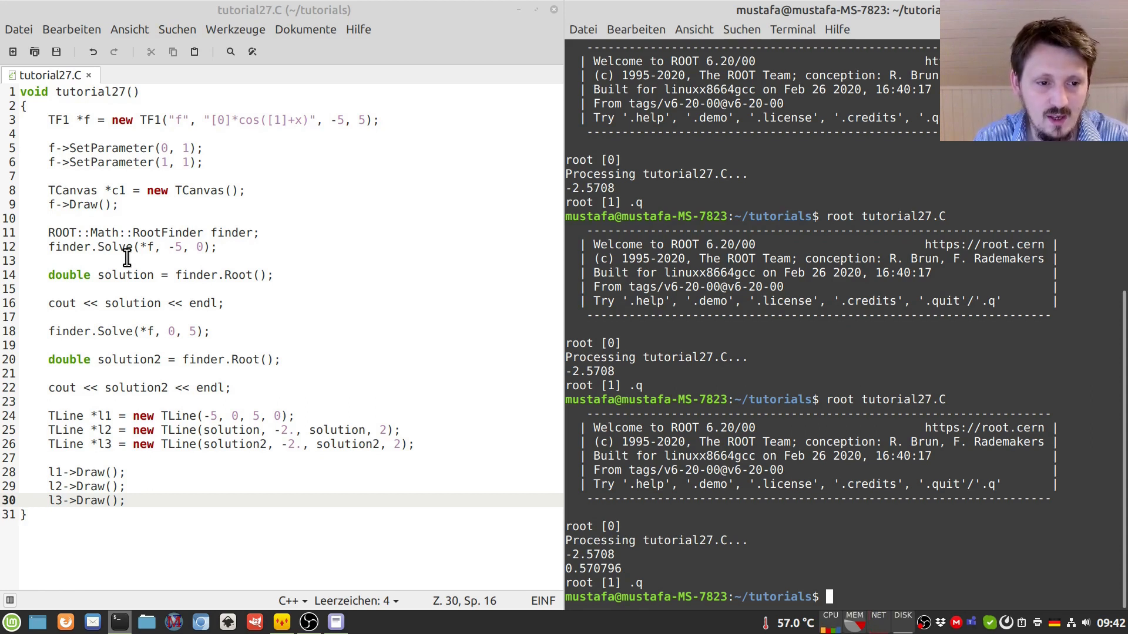
{"action": "mouse_move", "coordinate": [302, 422]}
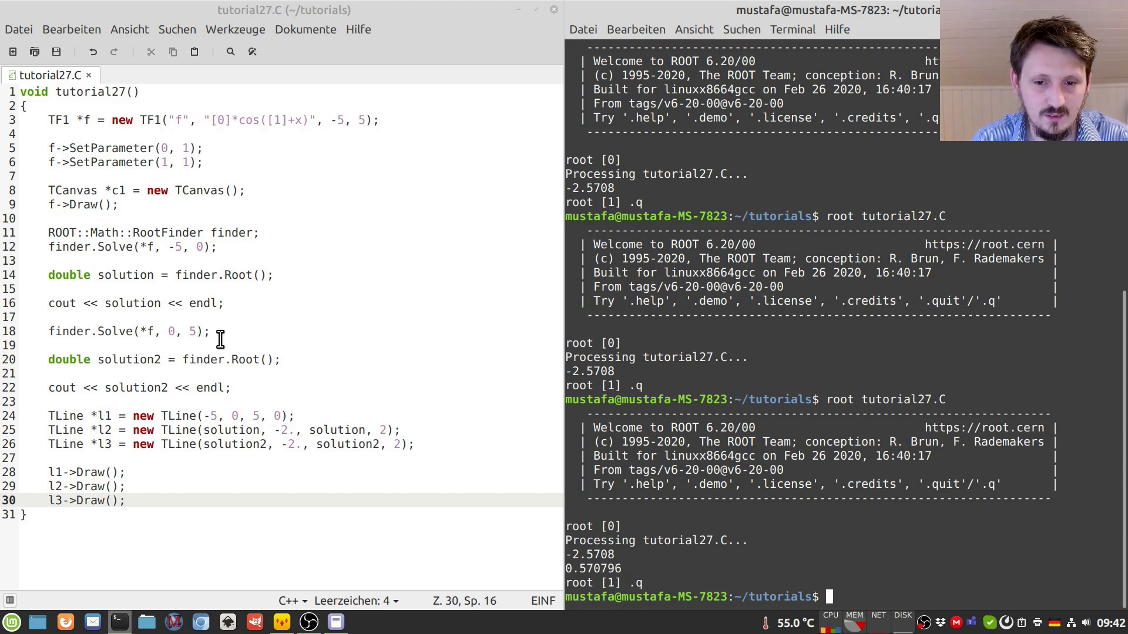
{"action": "mouse_move", "coordinate": [125, 231]}
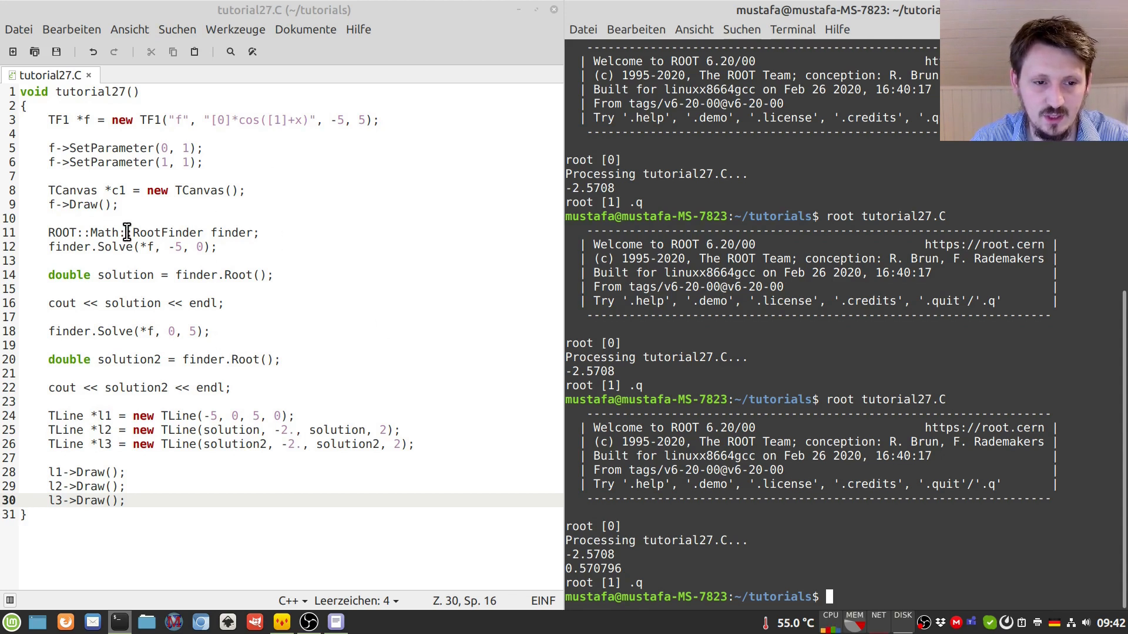
{"action": "mouse_move", "coordinate": [166, 247]}
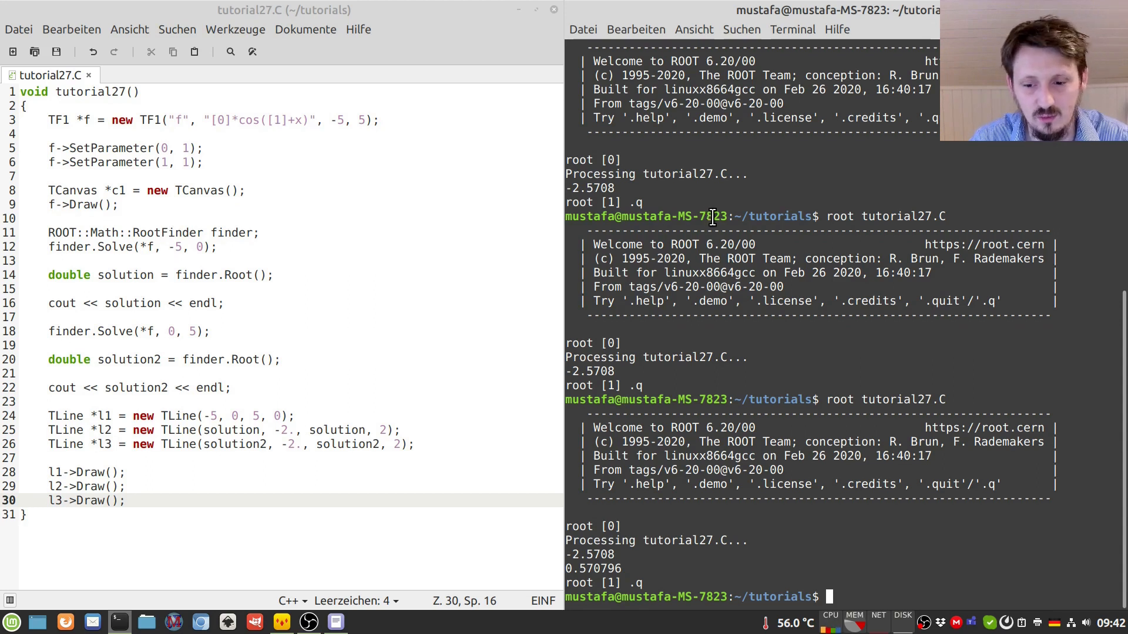
{"action": "mouse_move", "coordinate": [681, 258]}
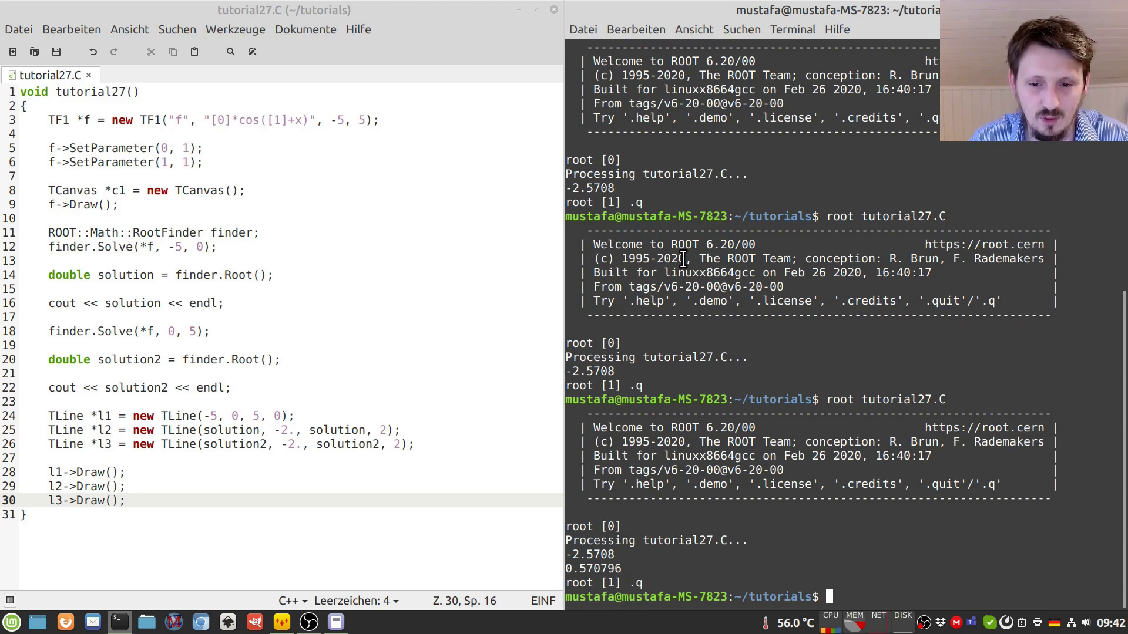
{"action": "mouse_move", "coordinate": [753, 232]}
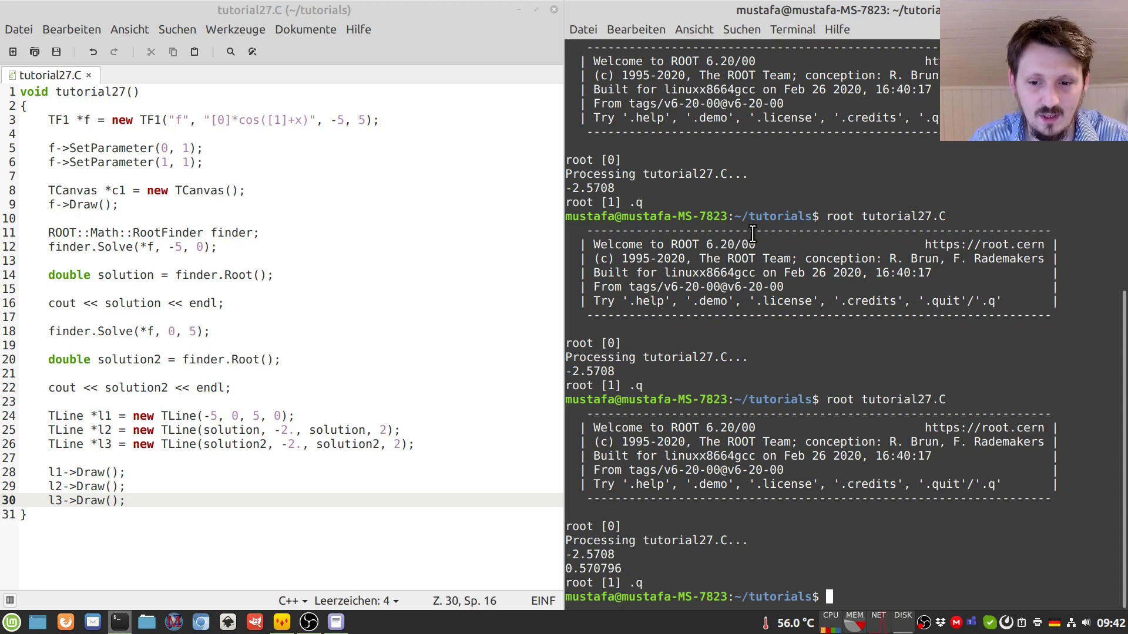